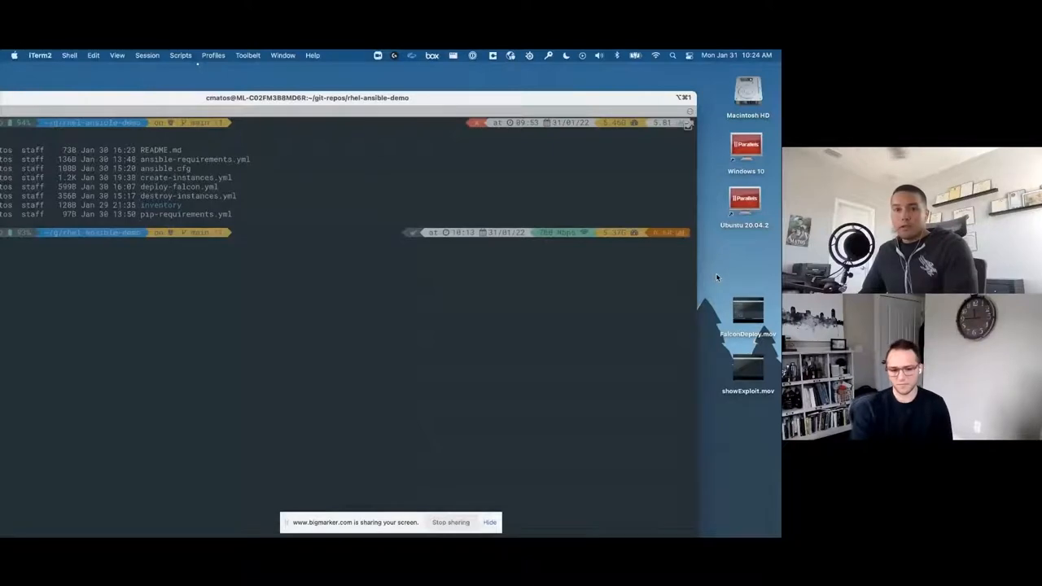
mouse_move(581, 104)
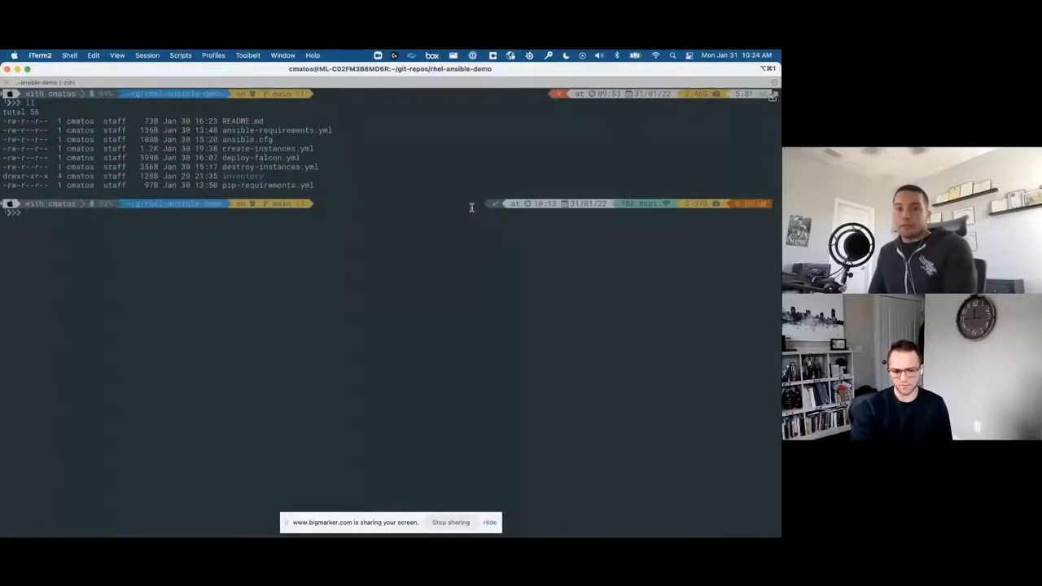
- View create-instances.yml from the rhel-ansible-demo repo in vim
text(vim create-instances.yml)
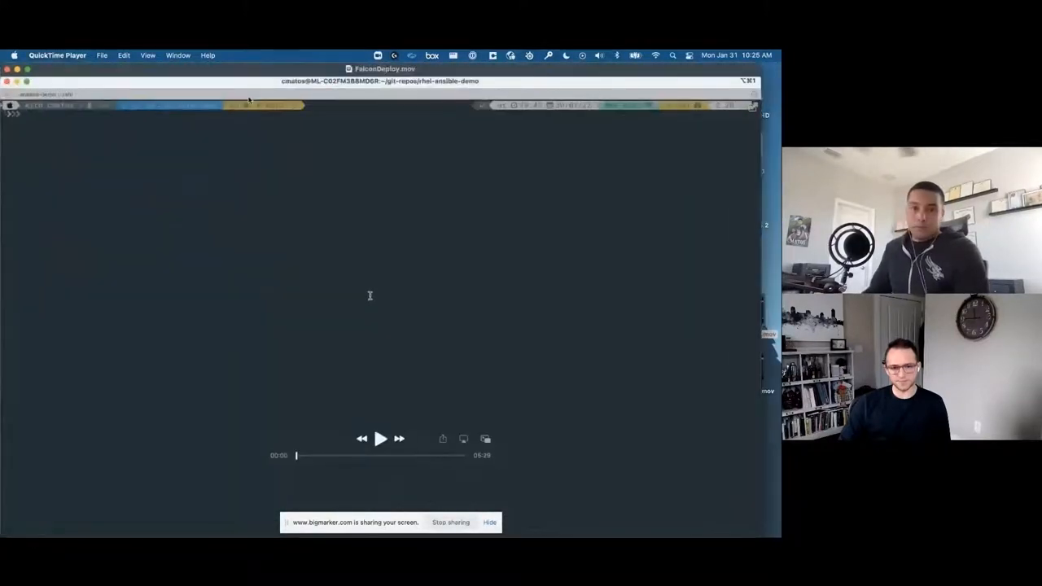
- Play the recording of the inventory graph and the verbose deploy-falcon.yml playbook run
click(381, 440)
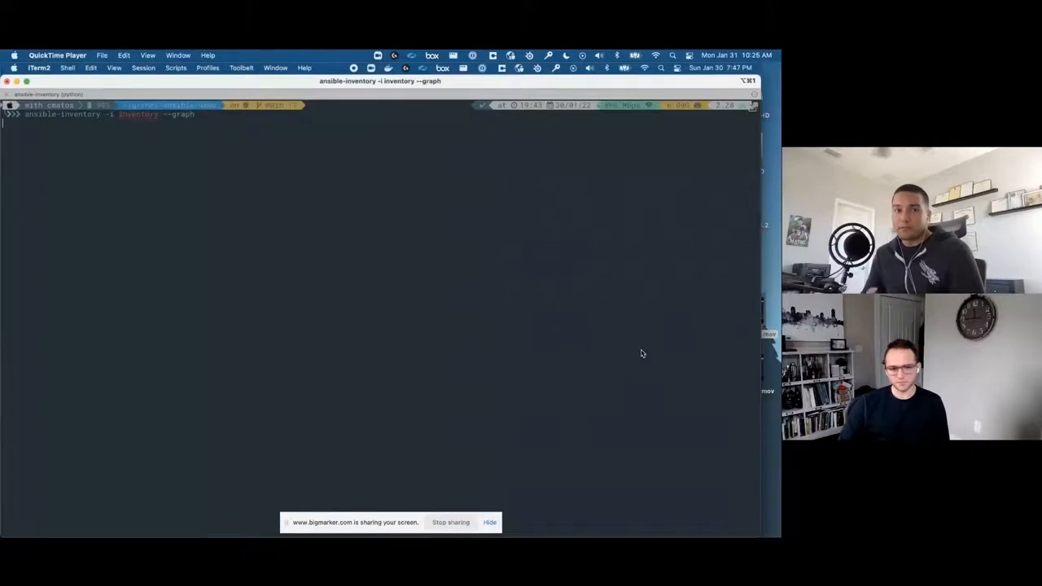
key(Return)
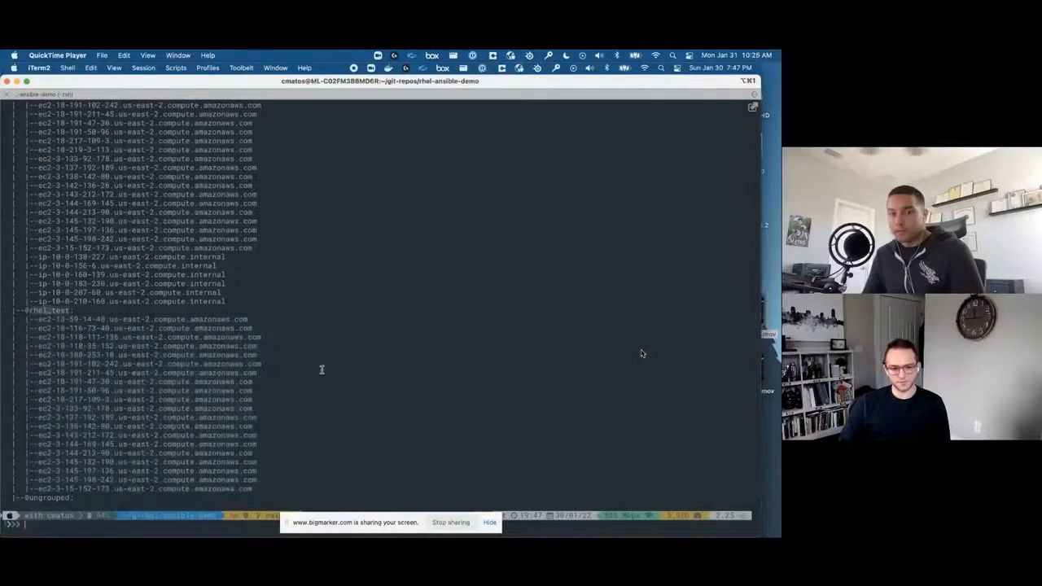
text(clear)
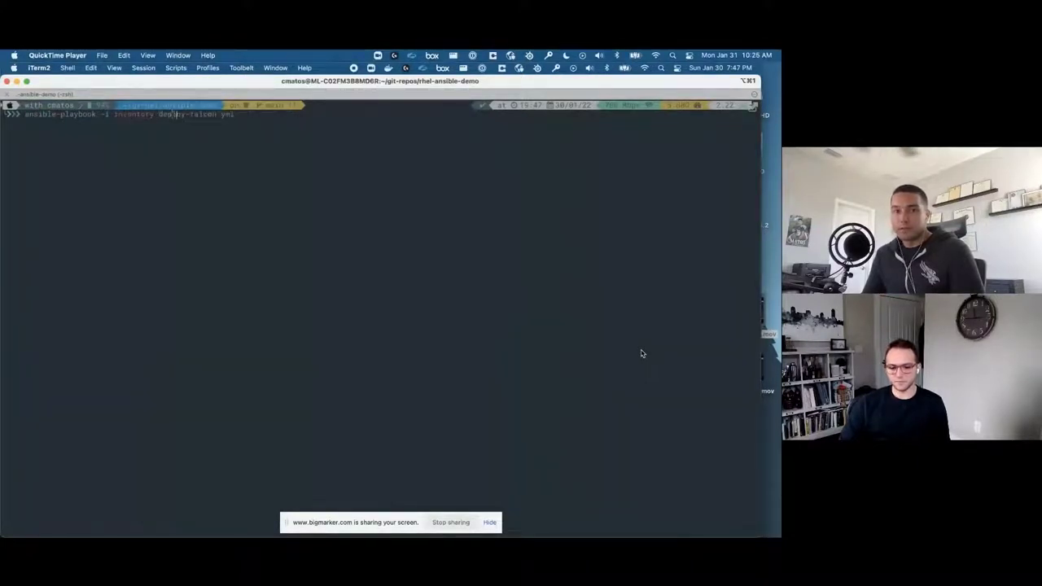
text(-vvv)
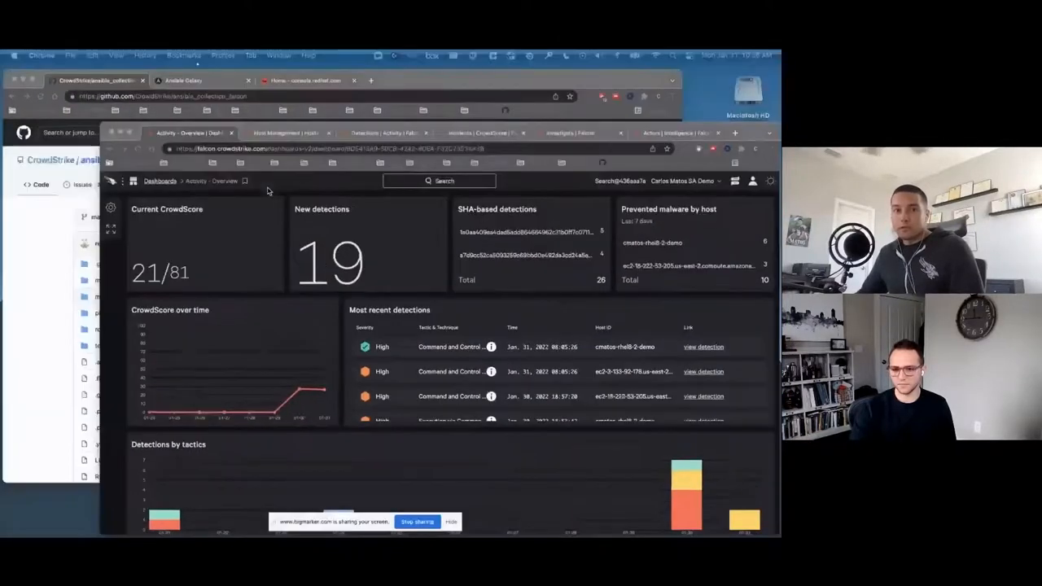
- Bring up the ansible_collection_falcon repo and read down its README
click(97, 80)
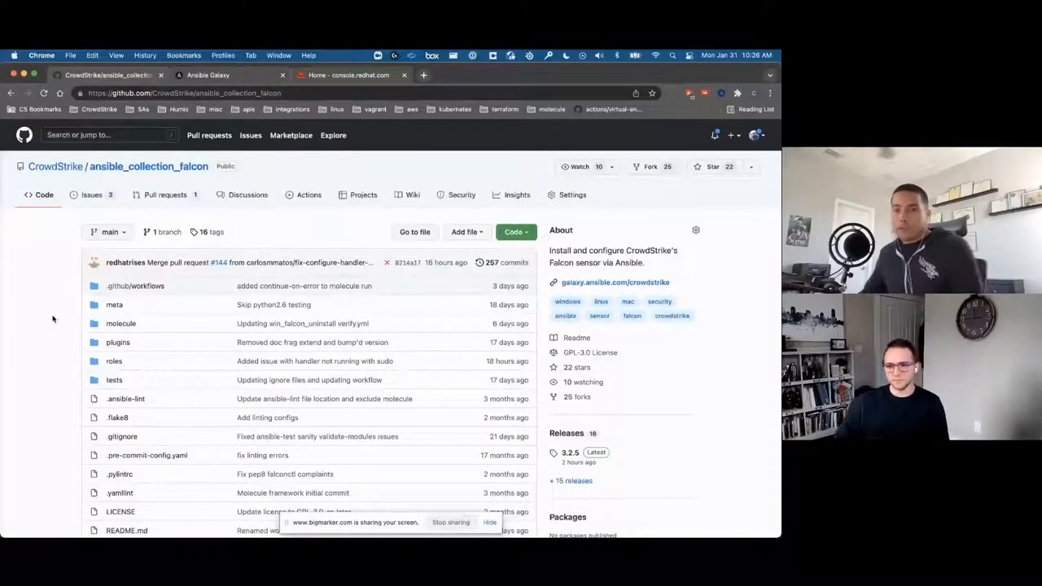
scroll(down, 3)
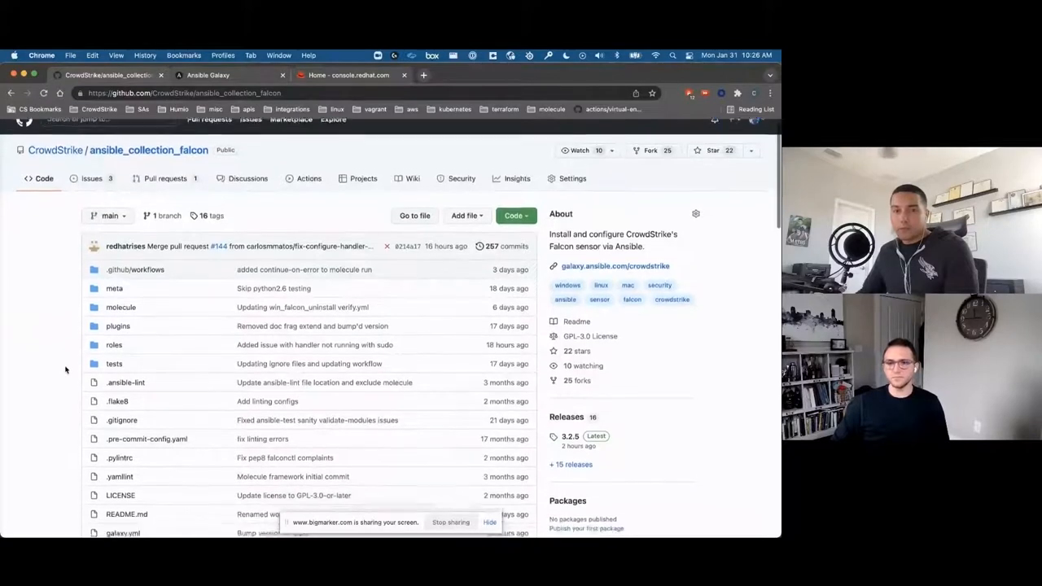
scroll(down, 3)
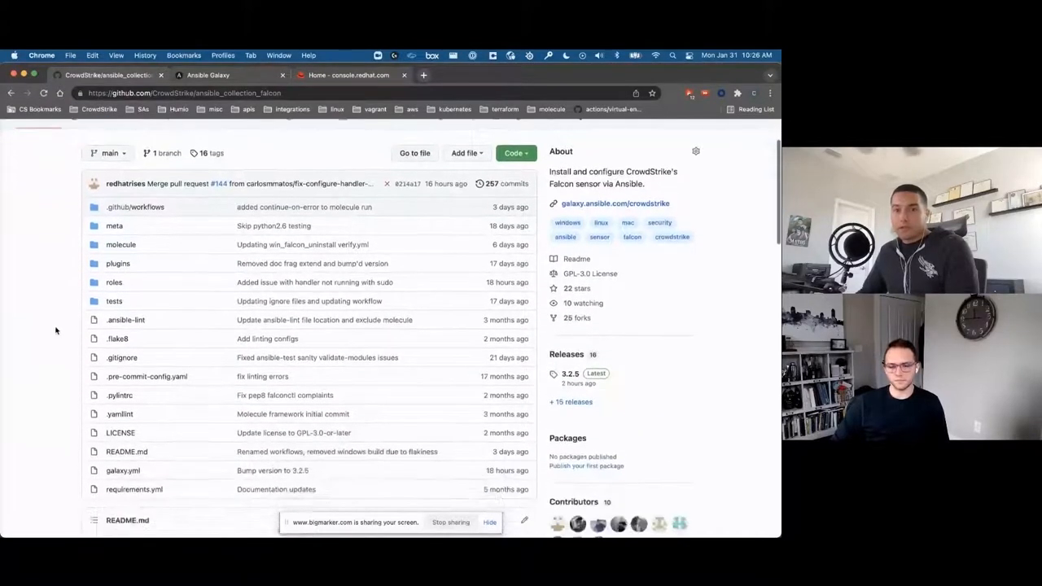
scroll(down, 3)
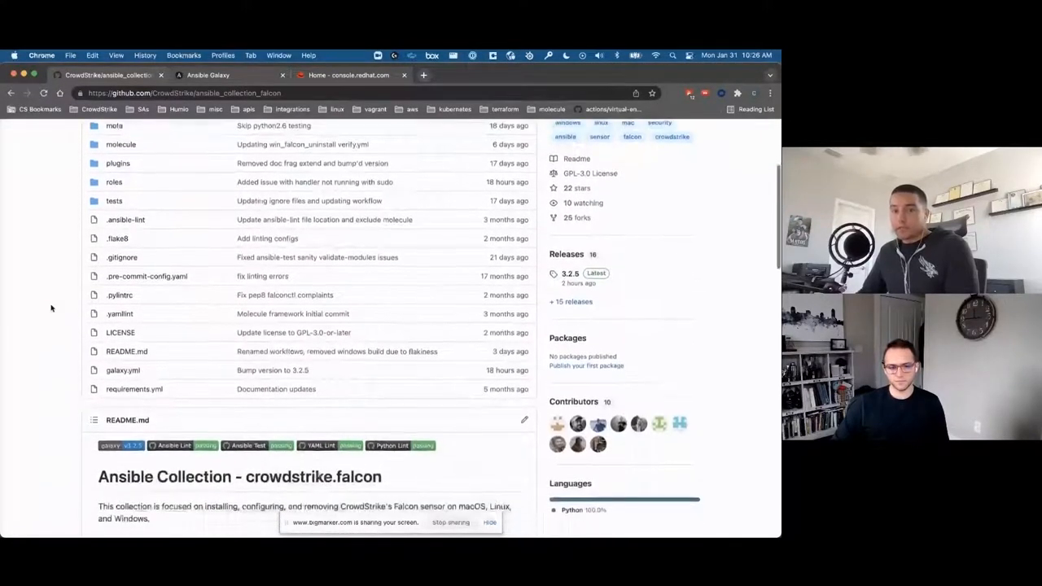
scroll(down, 3)
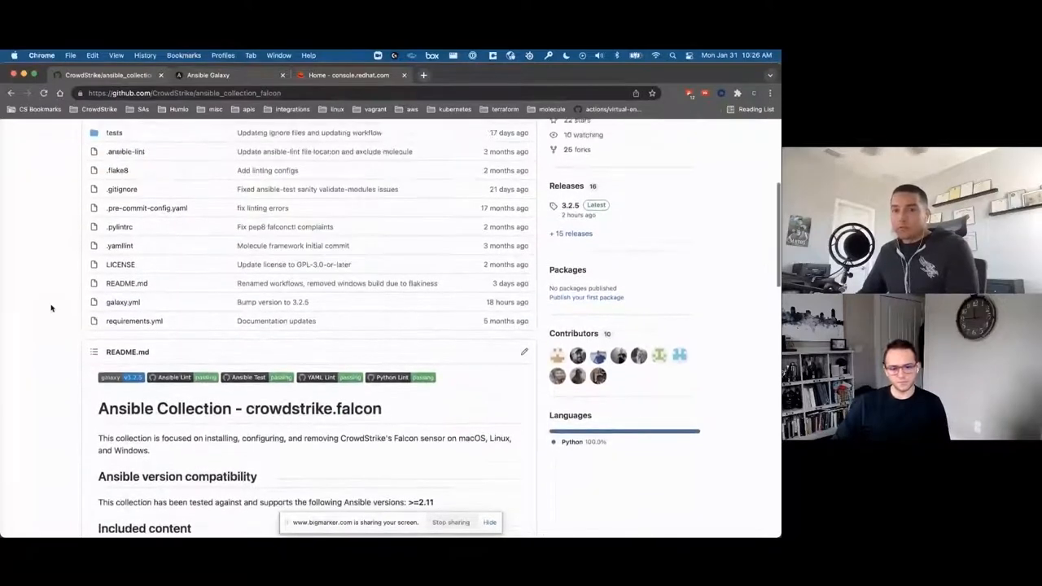
scroll(down, 3)
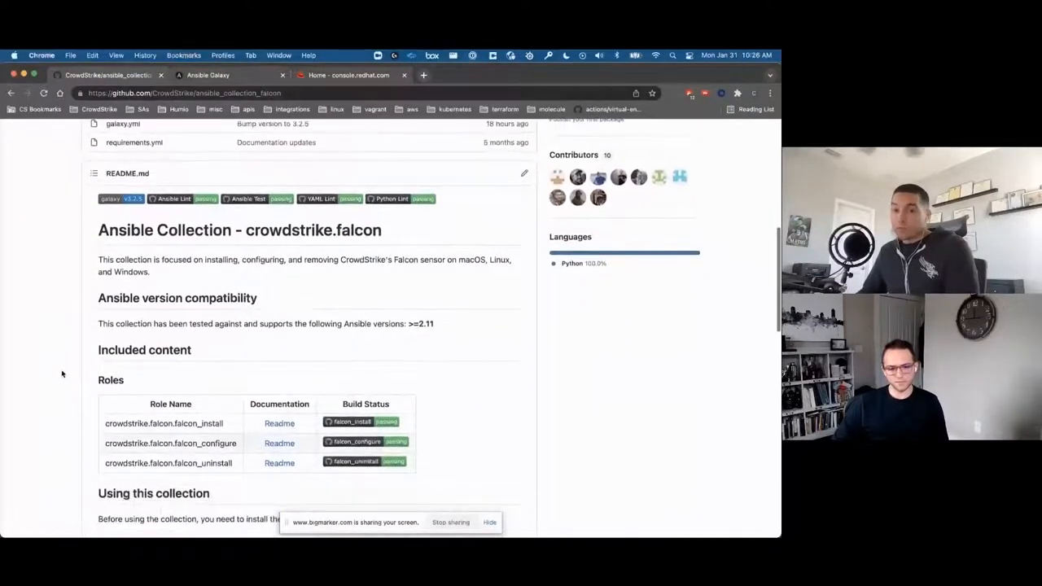
scroll(down, 3)
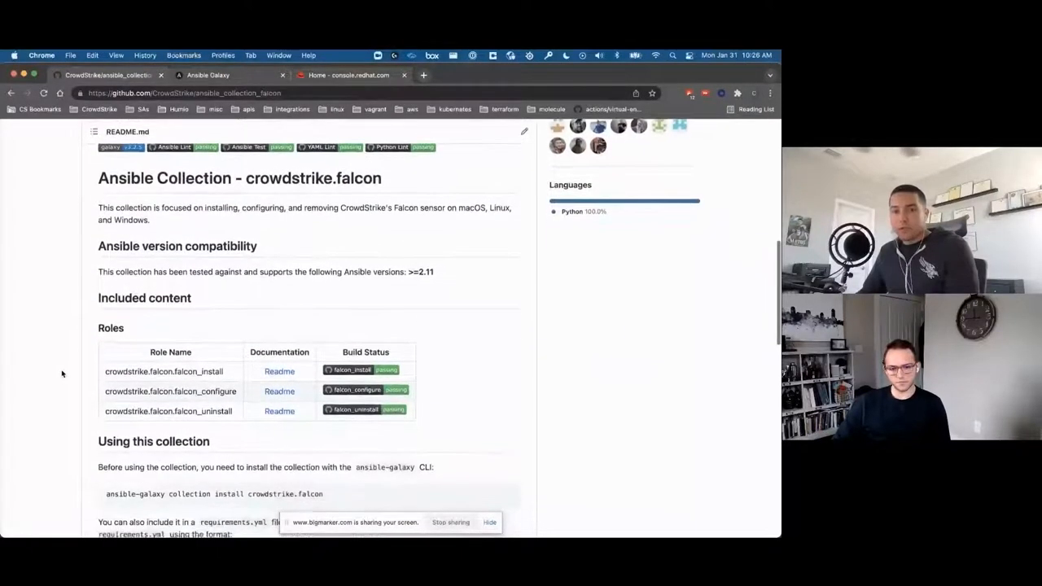
- Scroll the README to the table of install, configure and uninstall roles
scroll(down, 3)
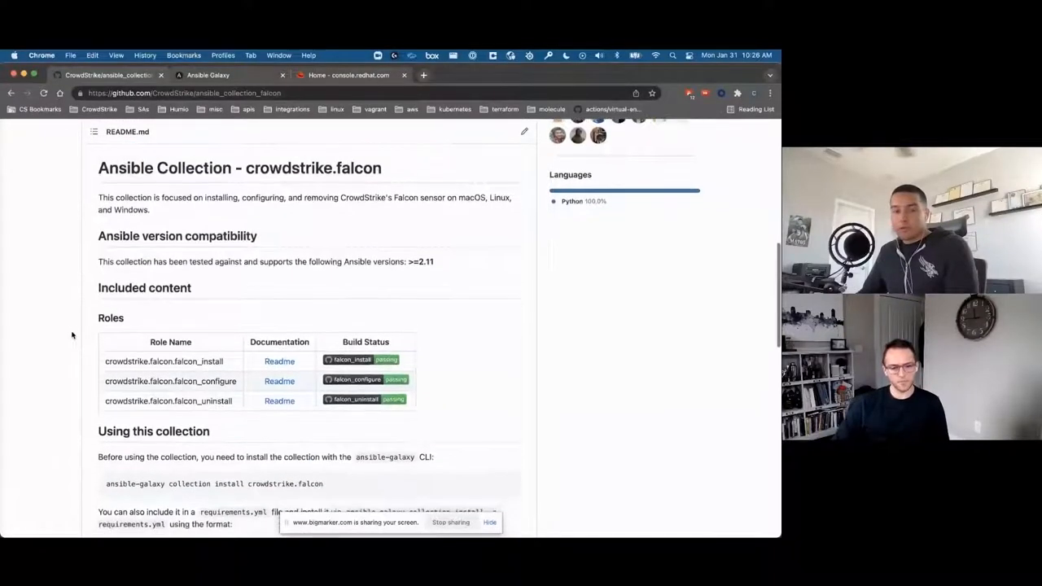
scroll(up, 3)
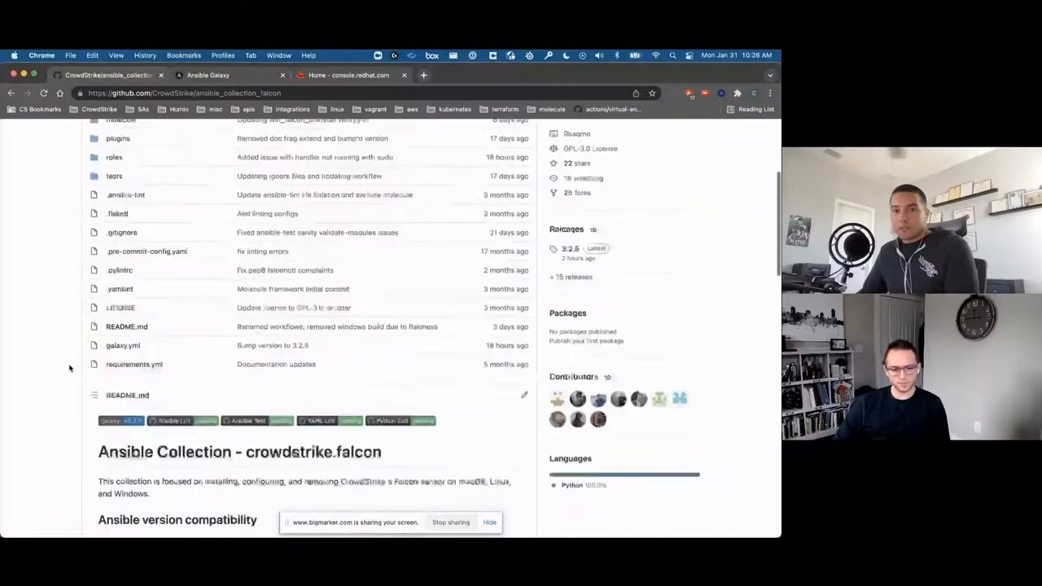
scroll(up, 3)
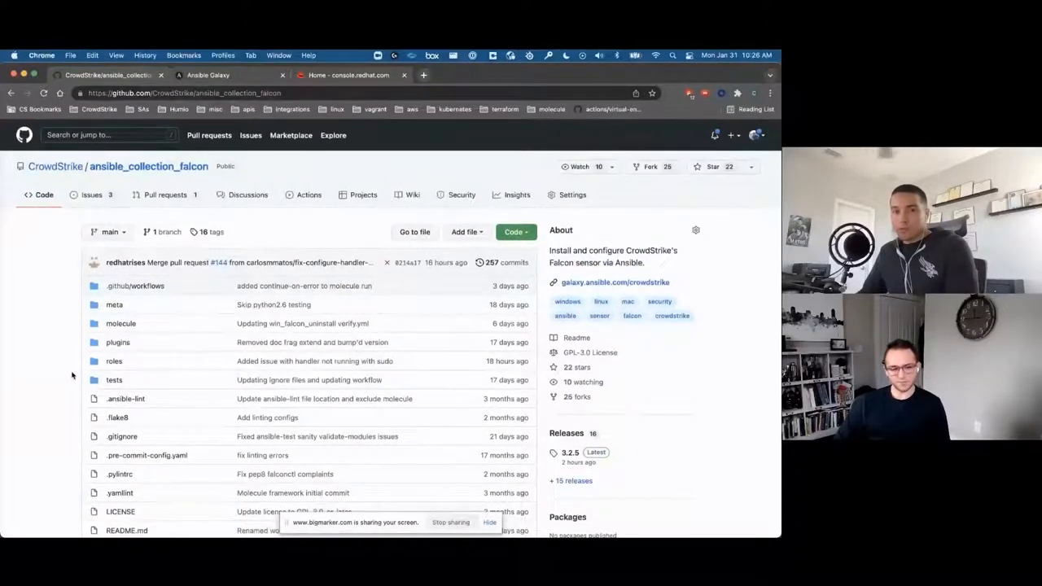
scroll(down, 3)
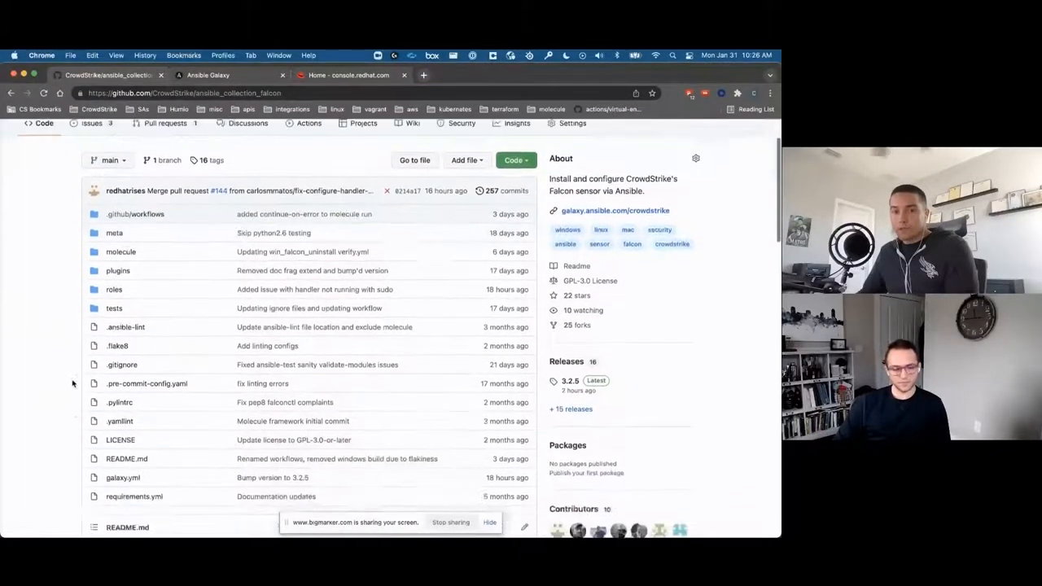
scroll(down, 3)
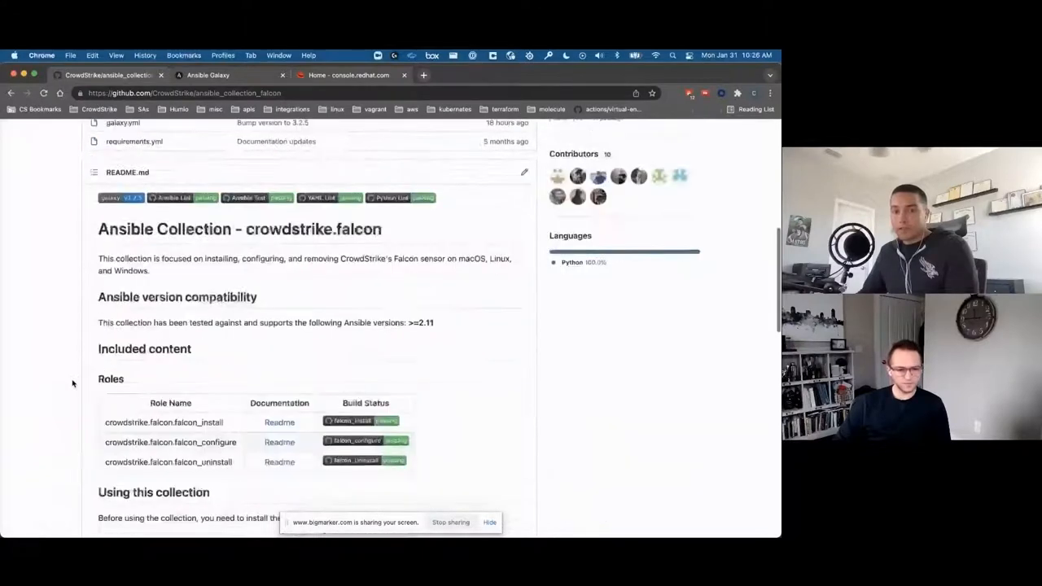
scroll(down, 3)
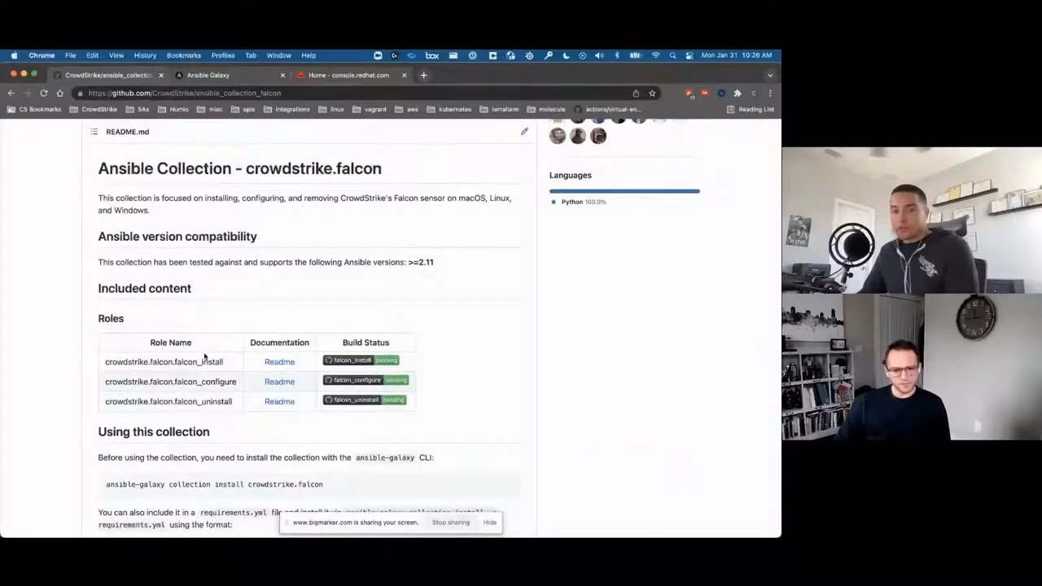
mouse_move(293, 323)
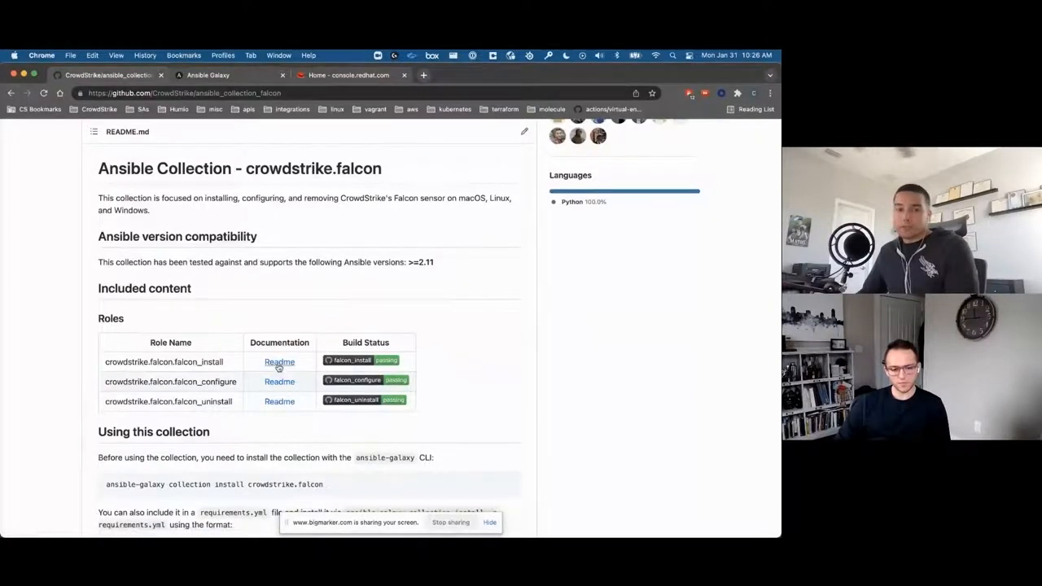
- Read the falcon_install role's README down to its example playbooks
click(280, 361)
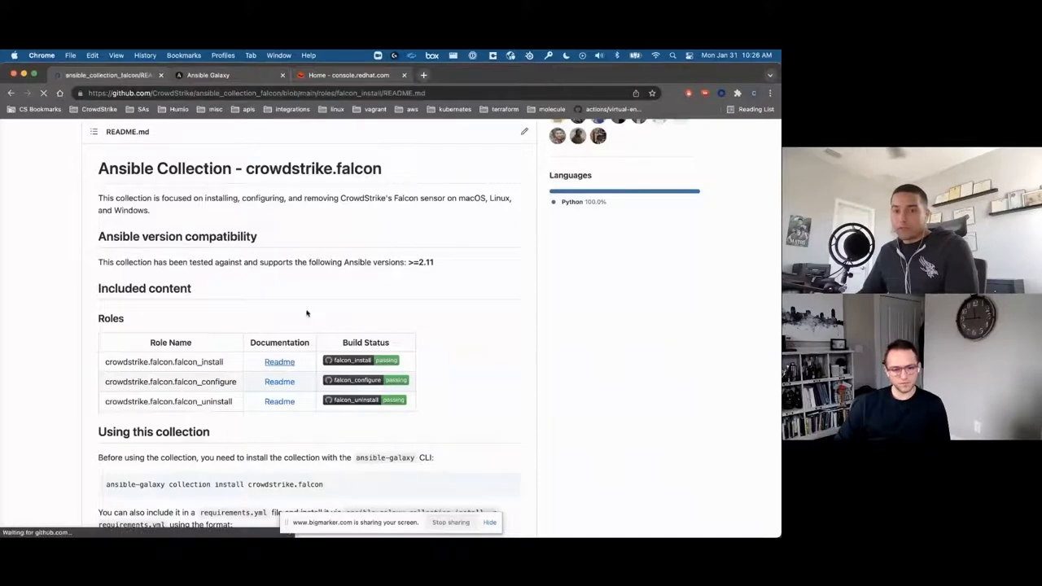
click(280, 362)
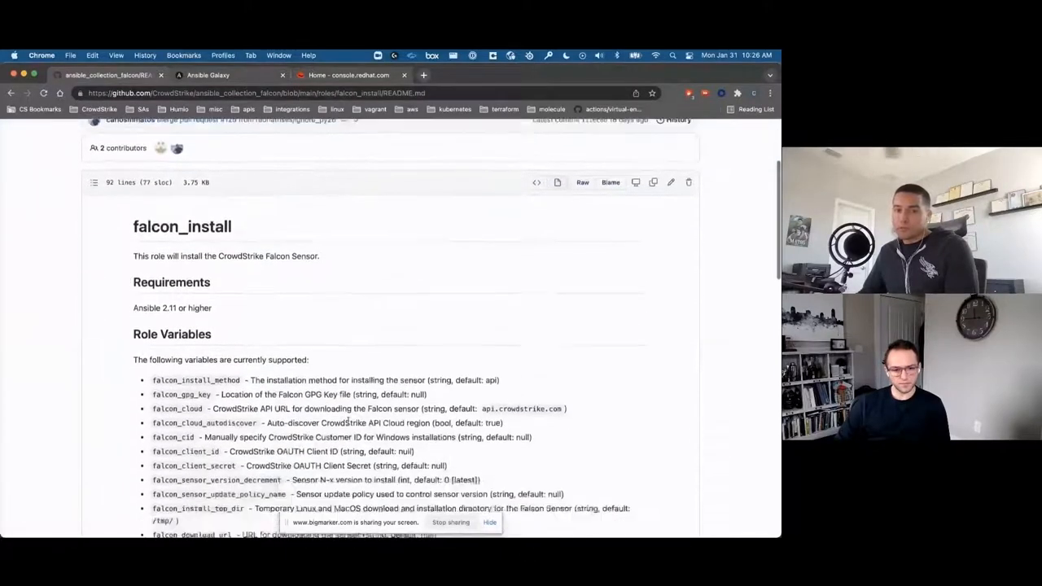
scroll(down, 3)
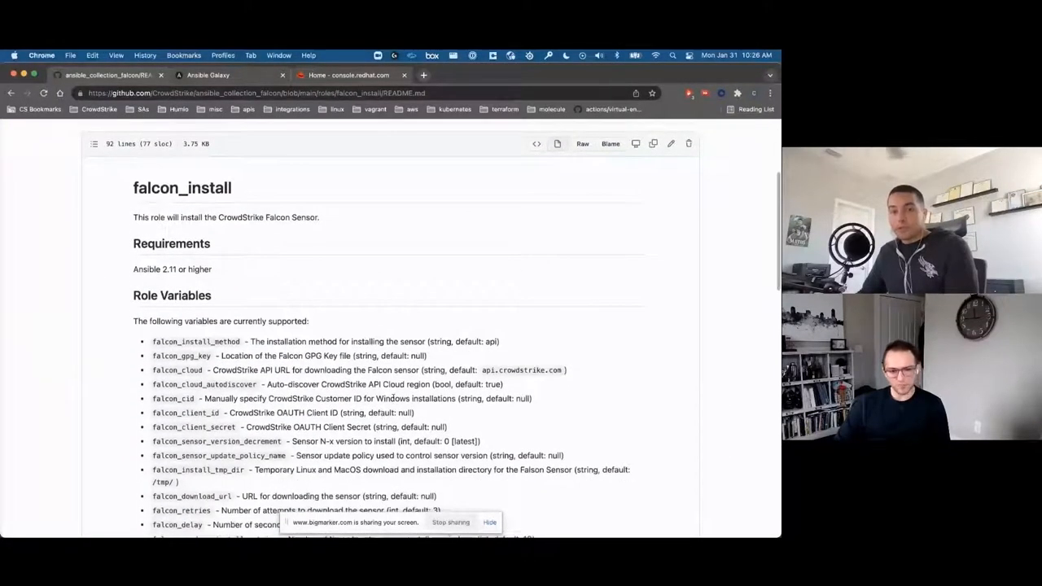
scroll(down, 3)
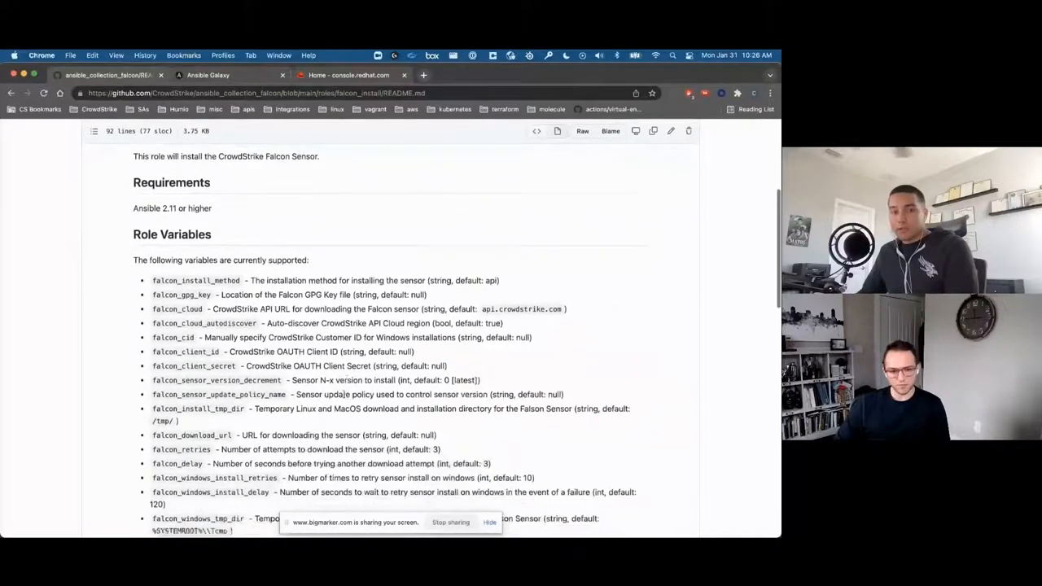
scroll(down, 3)
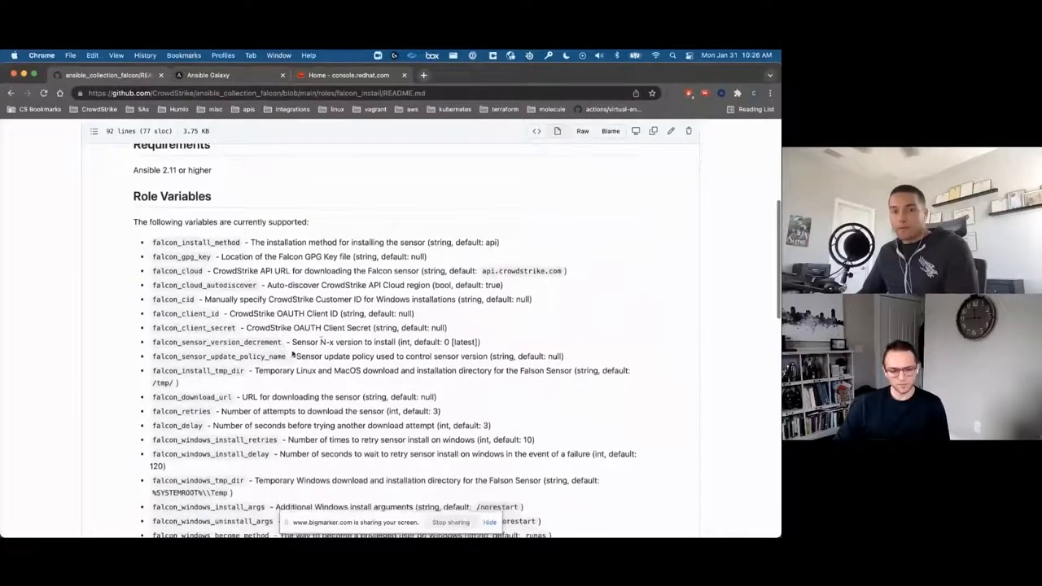
scroll(down, 3)
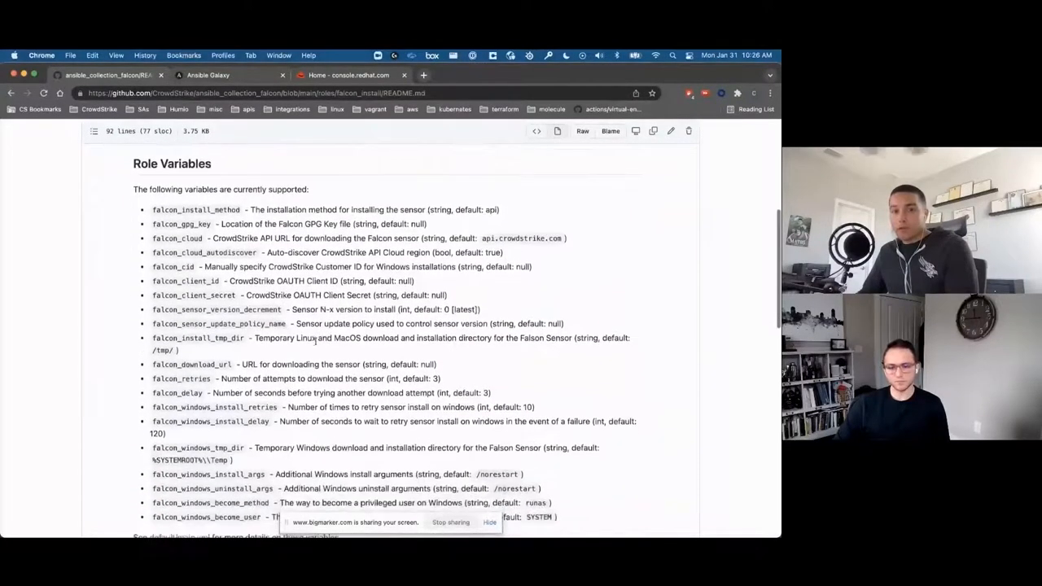
scroll(down, 3)
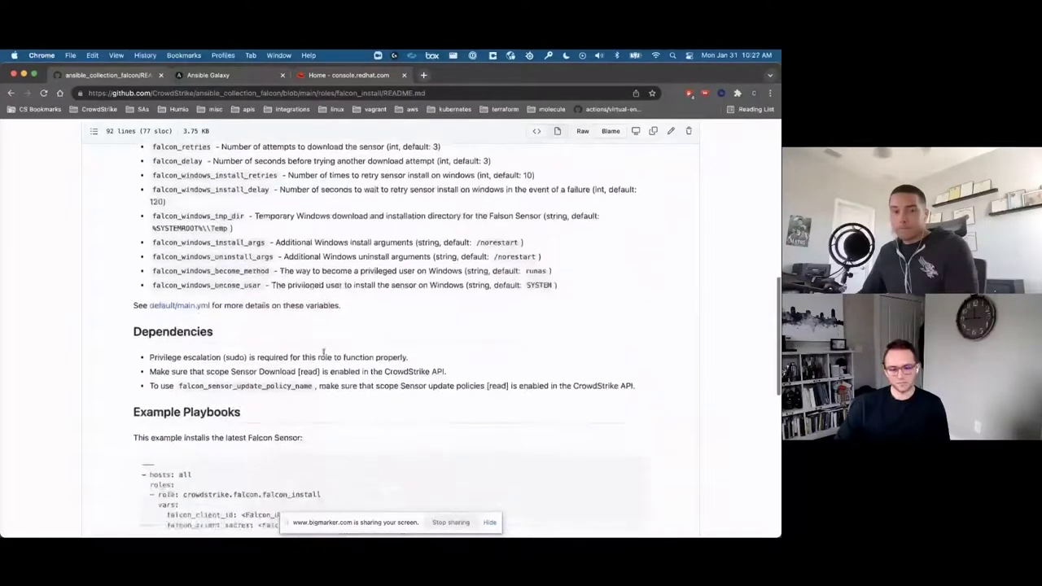
scroll(down, 3)
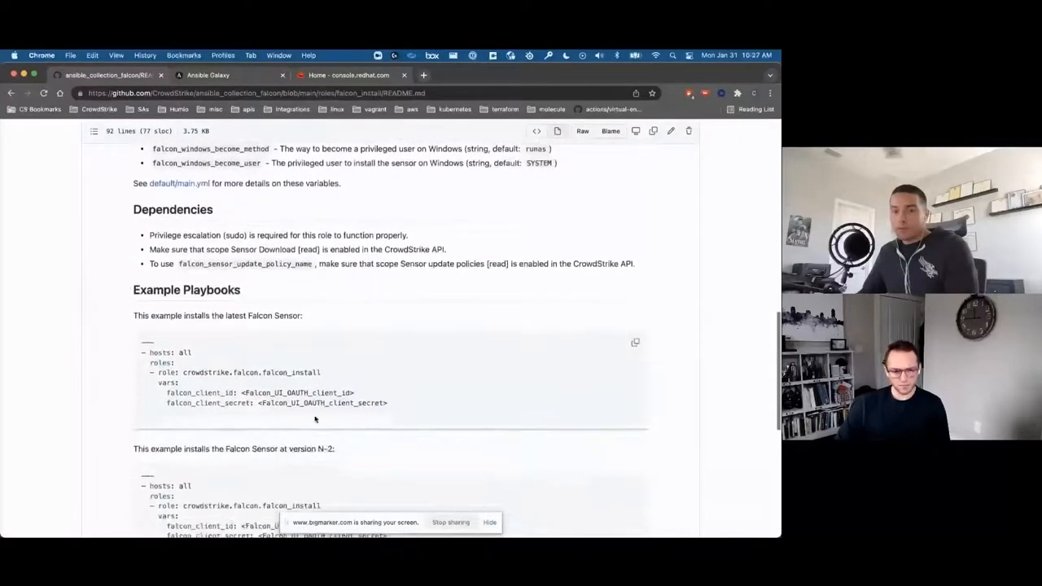
scroll(down, 3)
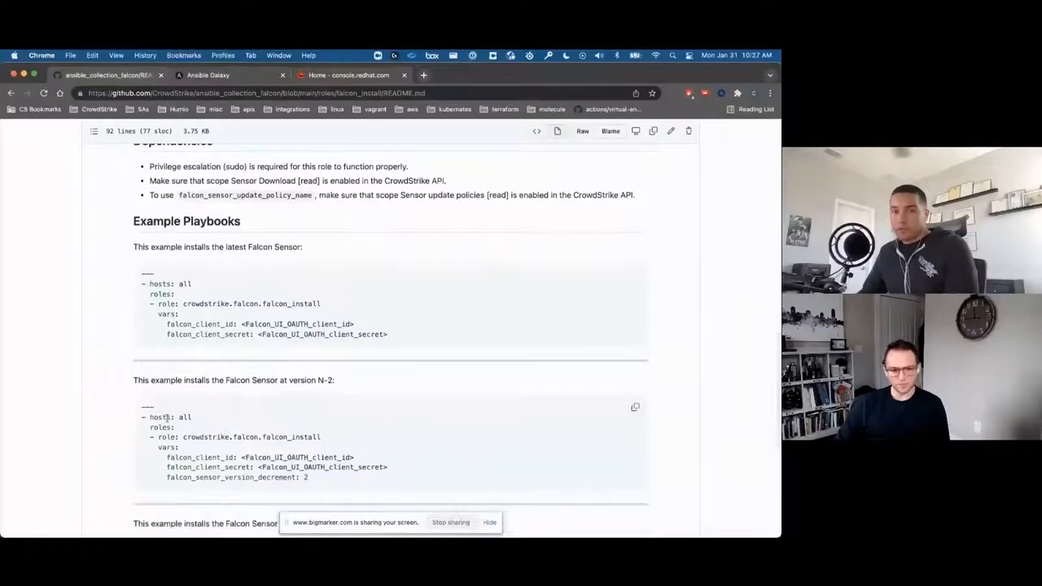
scroll(down, 3)
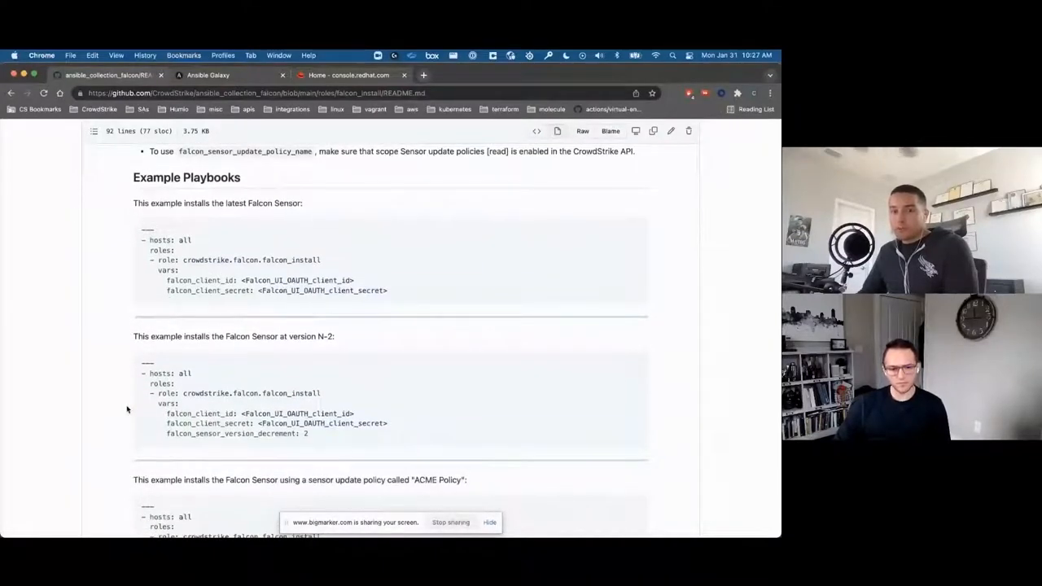
mouse_move(212, 367)
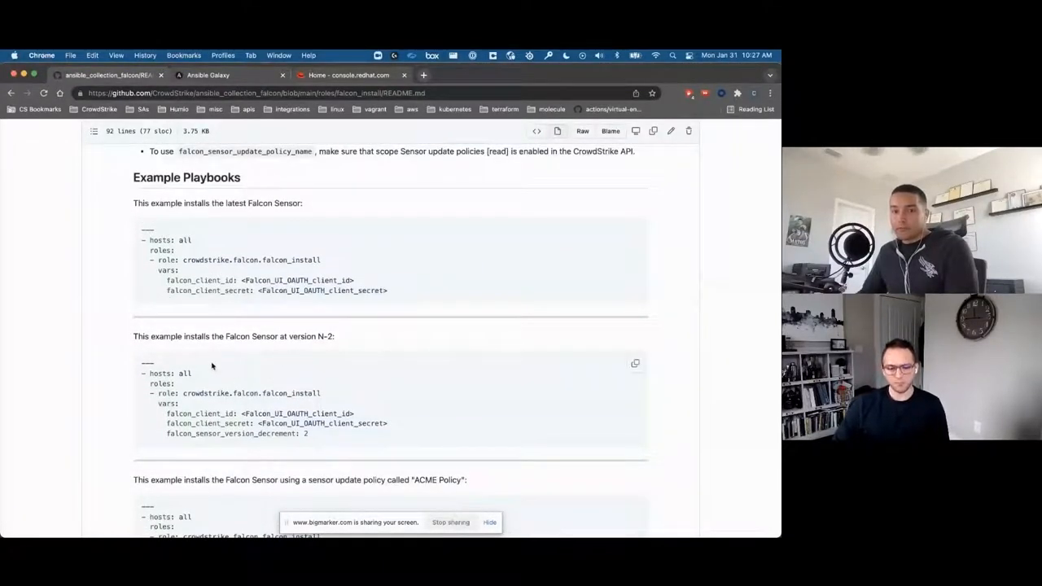
mouse_move(290, 401)
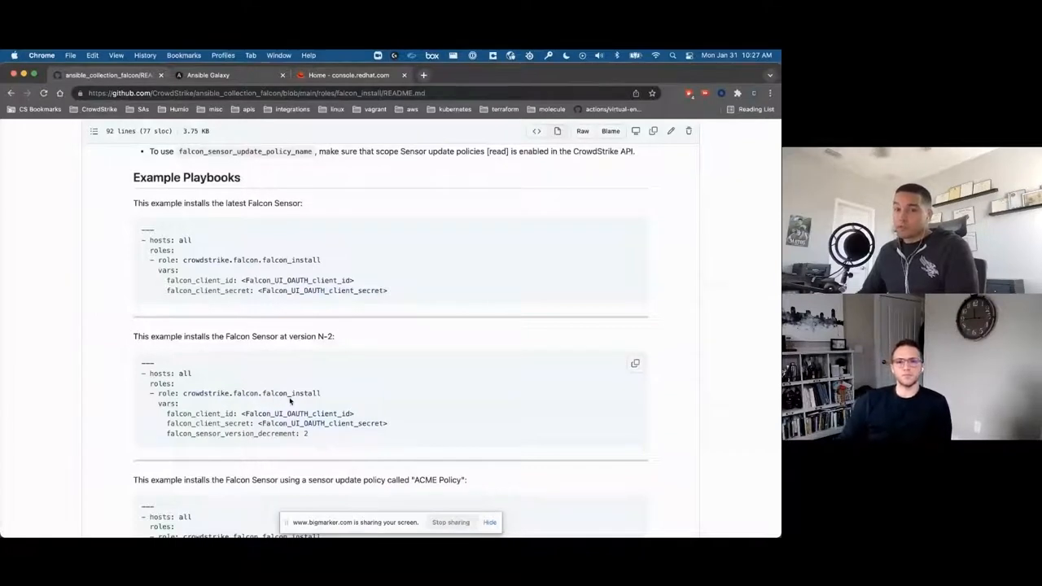
mouse_move(309, 384)
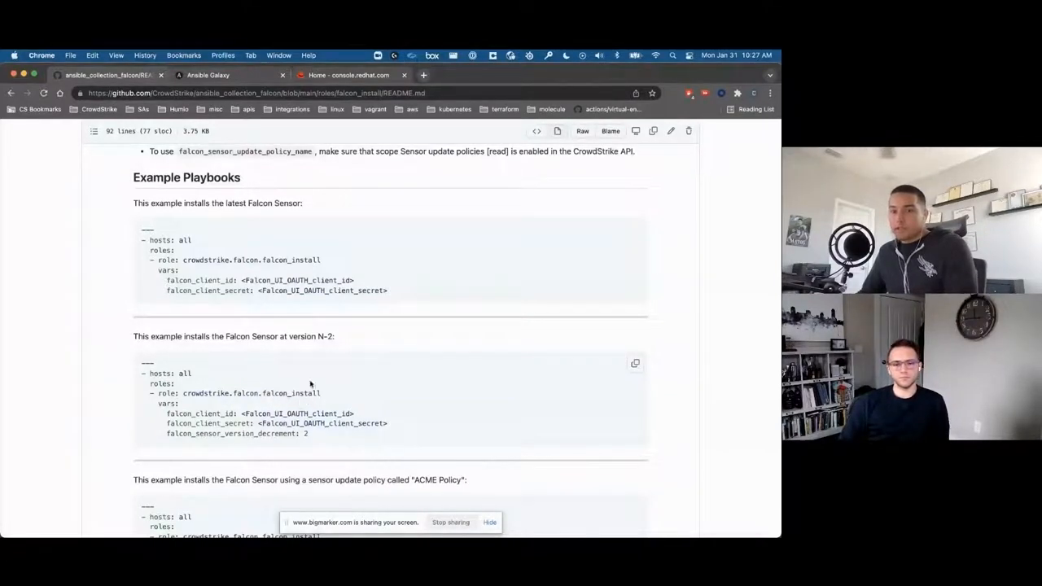
mouse_move(349, 337)
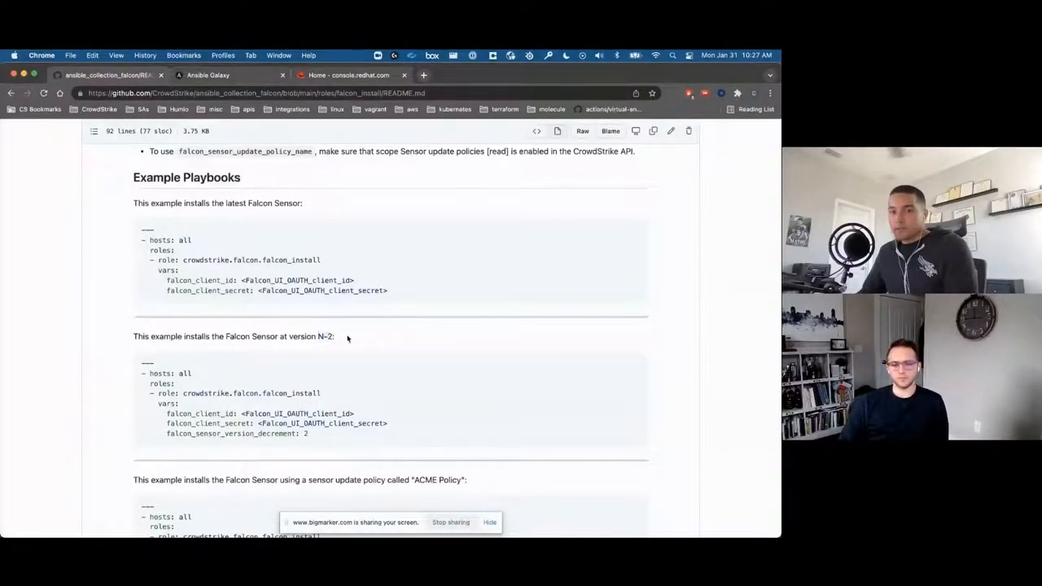
mouse_move(359, 393)
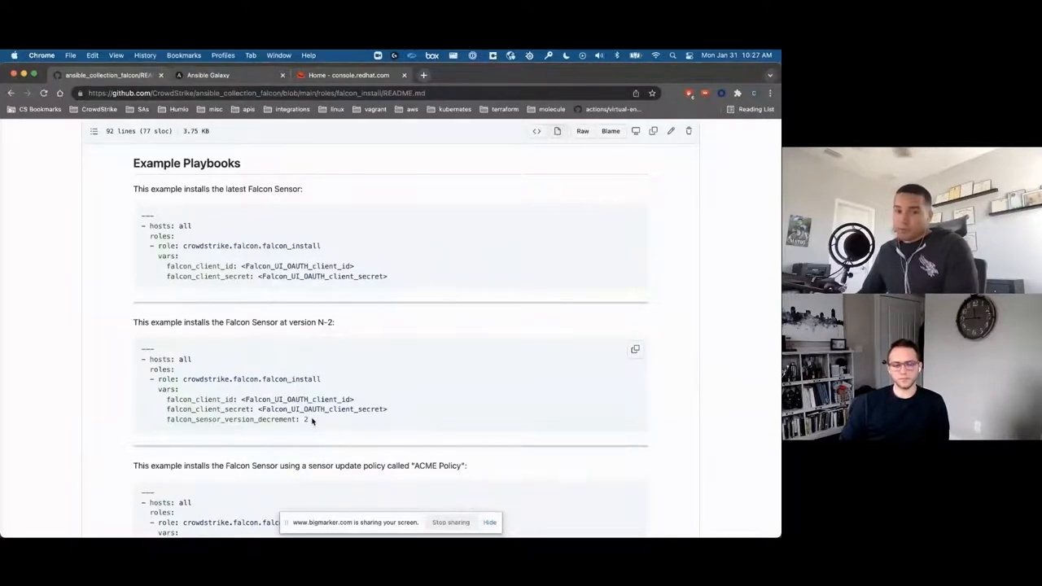
mouse_move(321, 419)
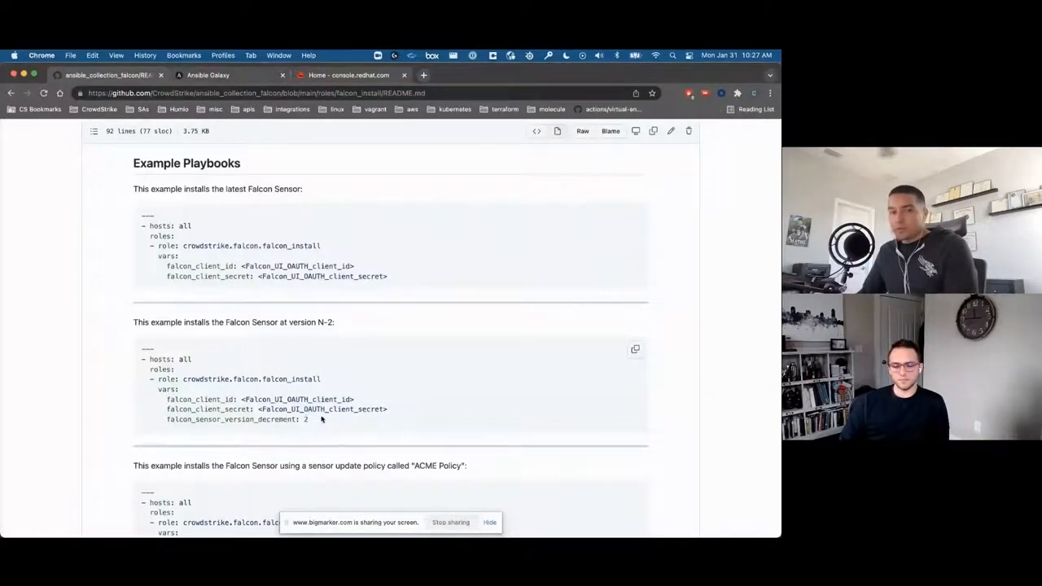
scroll(down, 3)
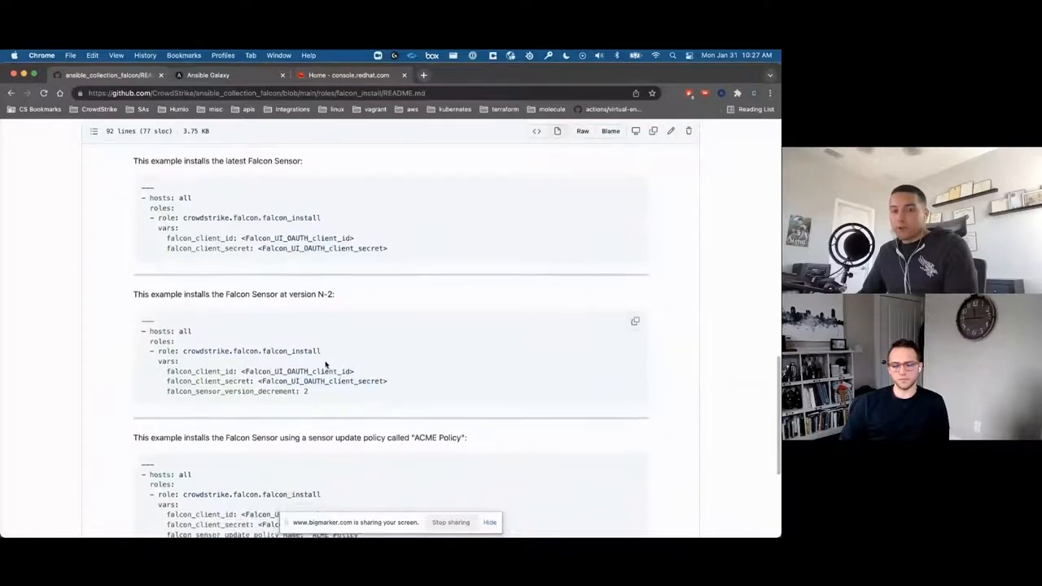
scroll(down, 3)
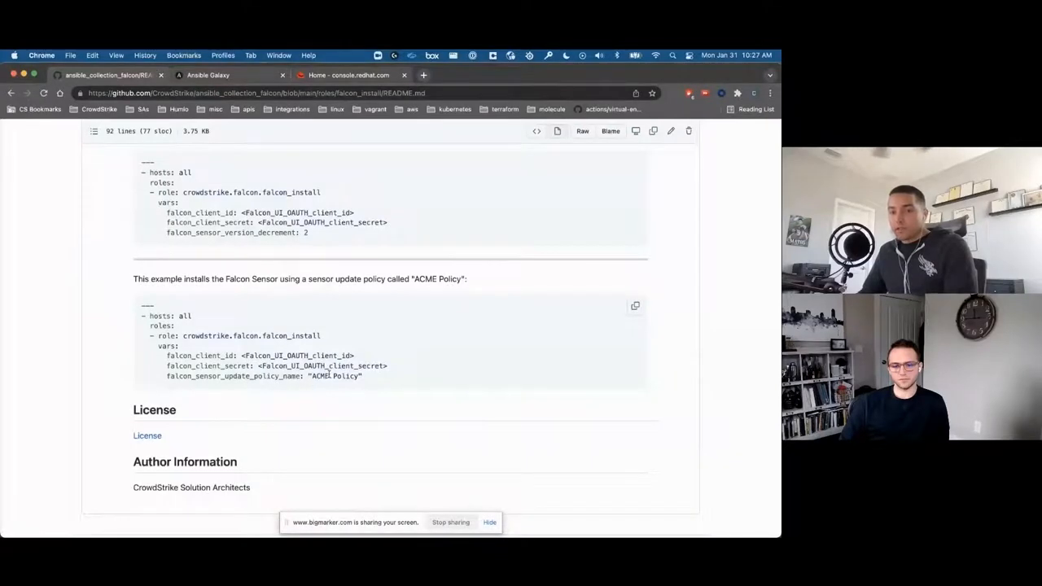
double_click(228, 231)
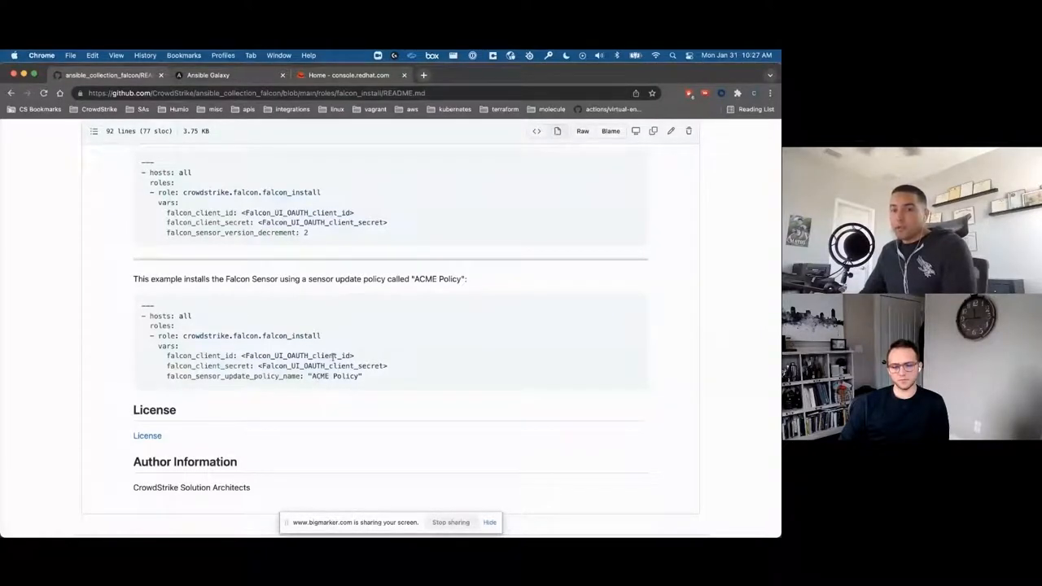
scroll(up, 3)
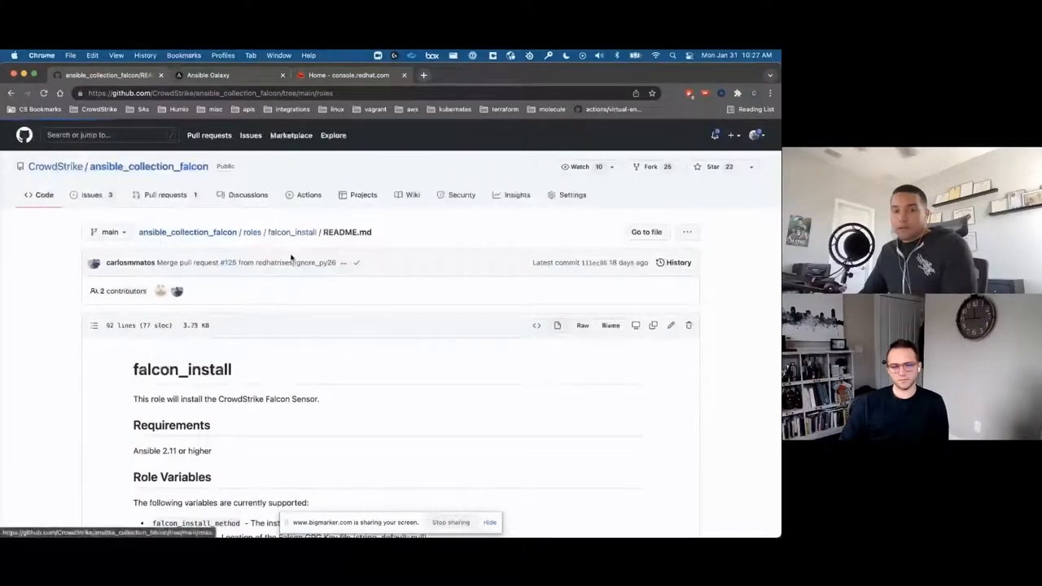
- Go to the roles folder and read into the falcon_configure role's README
click(250, 232)
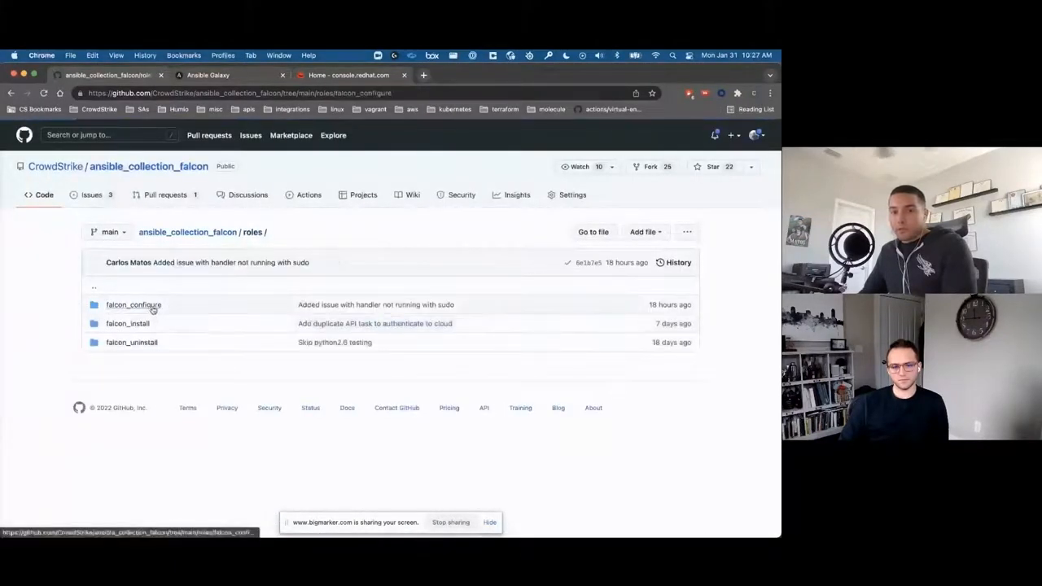
click(133, 304)
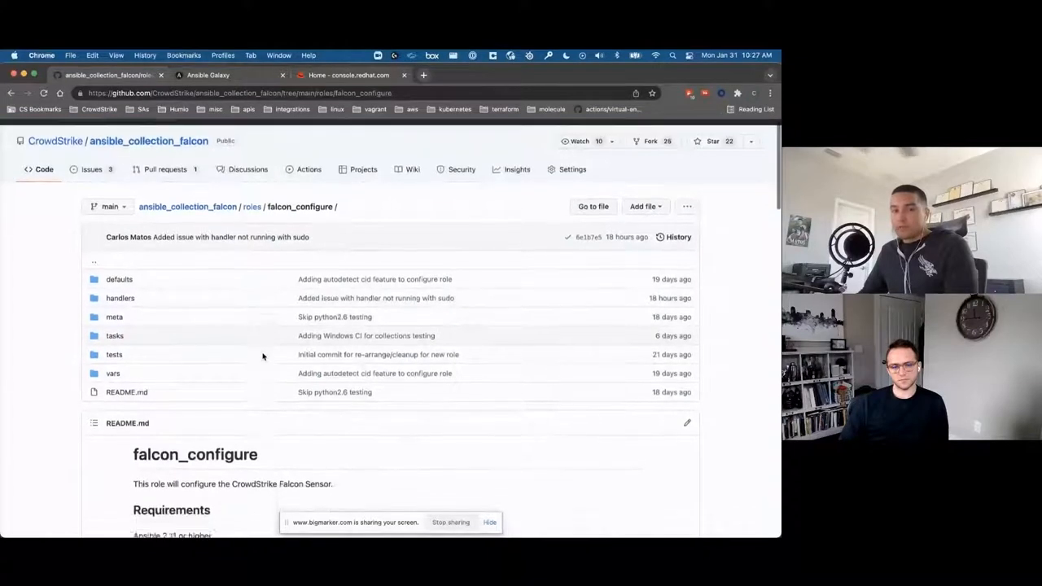
scroll(down, 3)
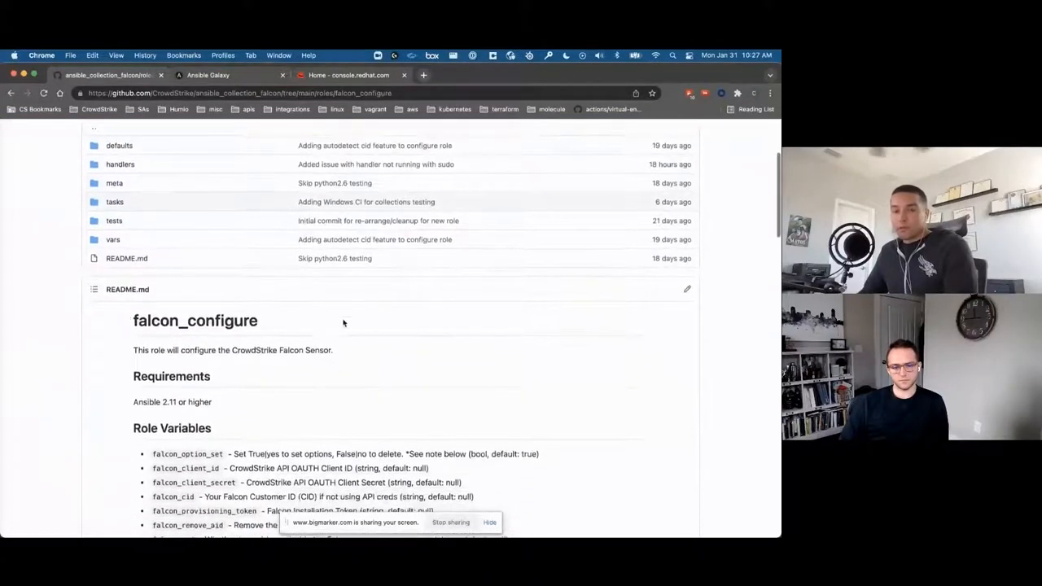
scroll(down, 3)
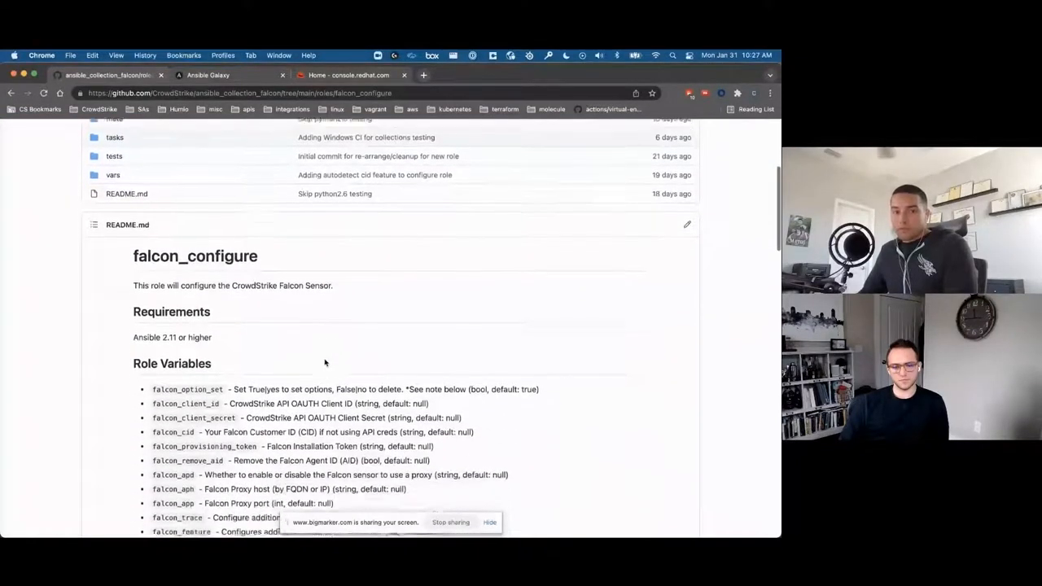
scroll(down, 3)
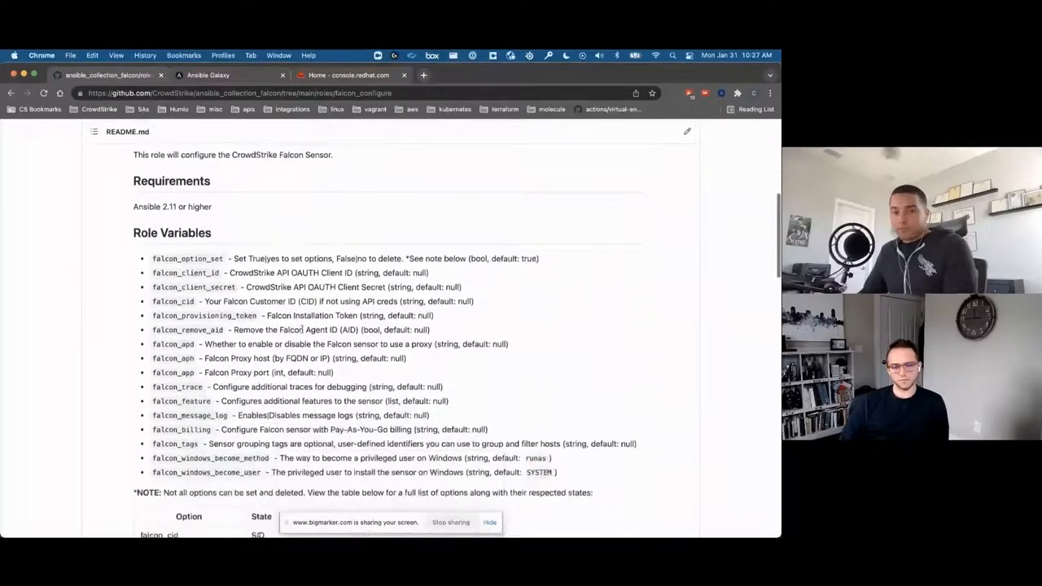
scroll(down, 3)
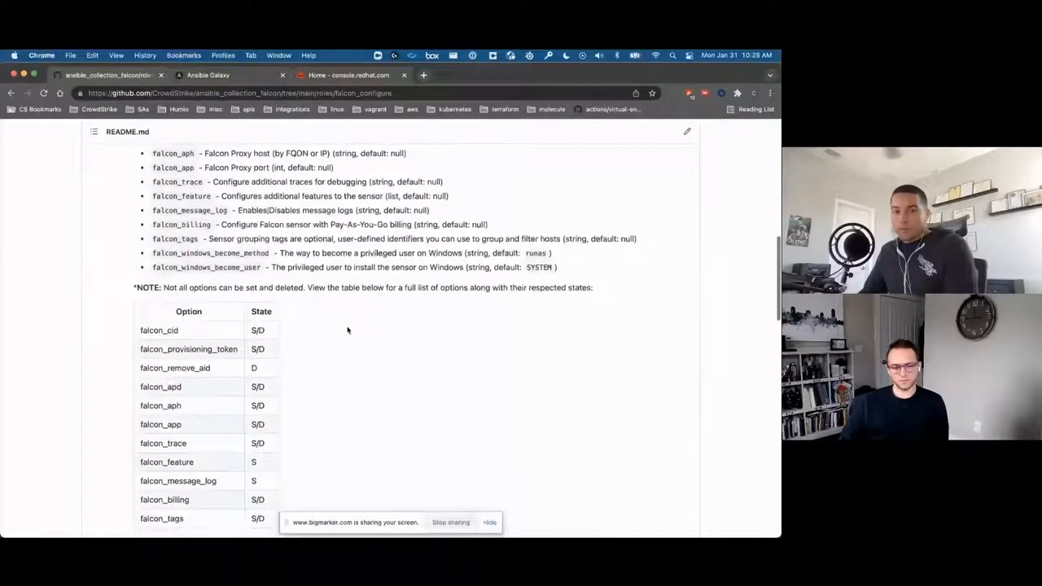
scroll(down, 3)
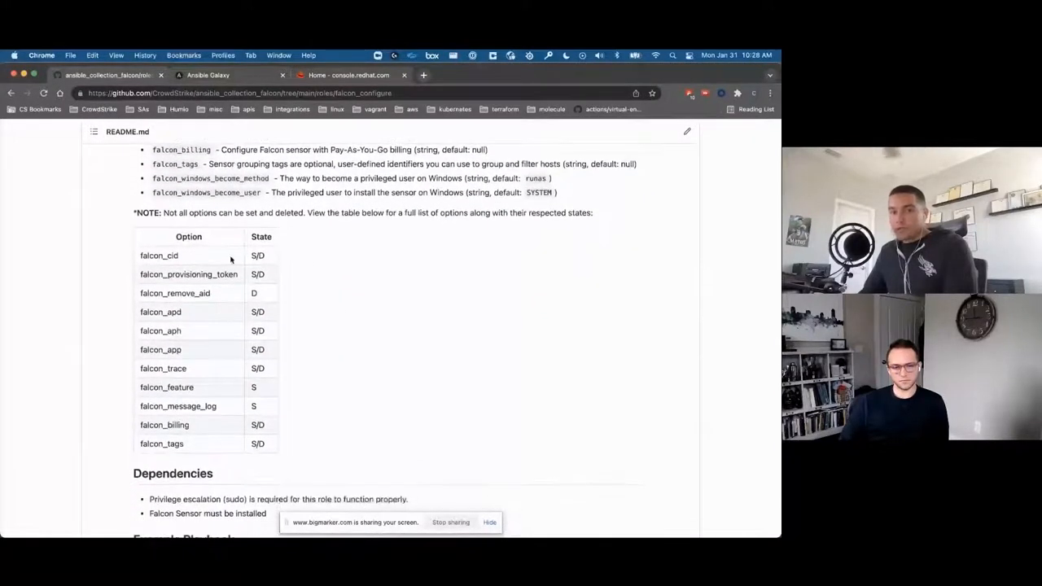
mouse_move(306, 333)
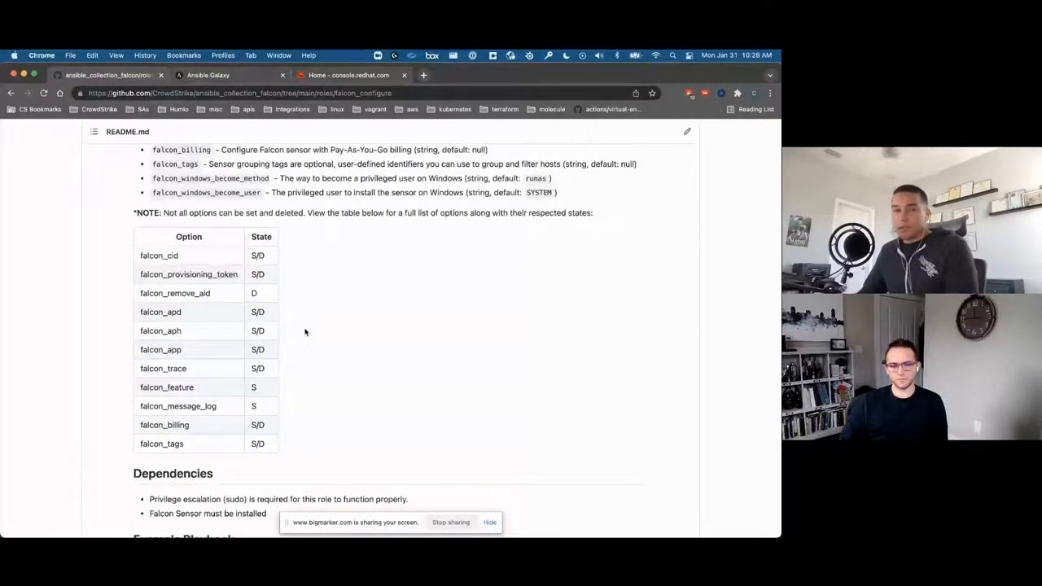
mouse_move(358, 371)
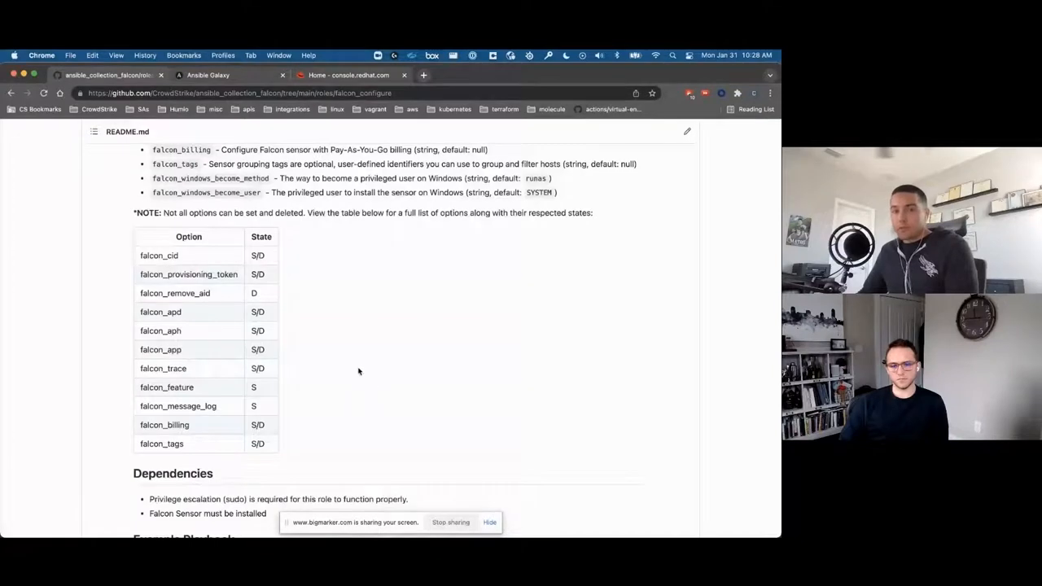
scroll(down, 3)
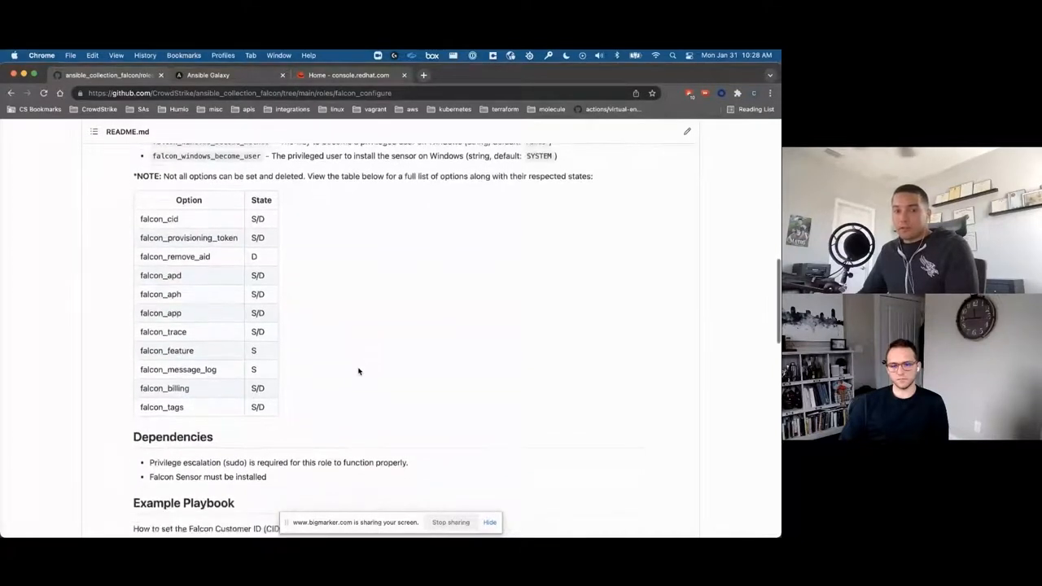
scroll(down, 3)
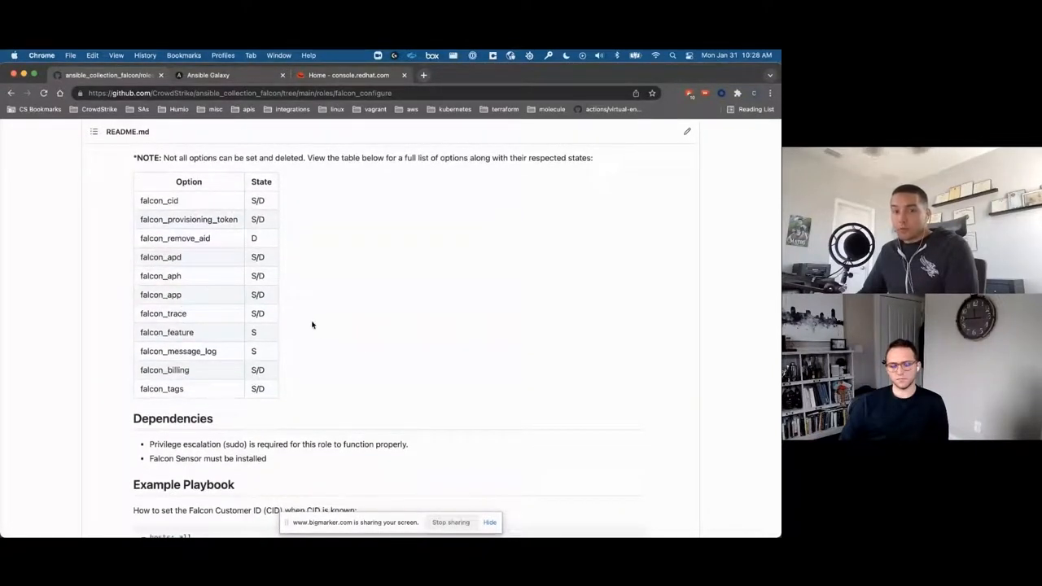
- Review the falcon_configure README through its Example Playbook section
scroll(down, 3)
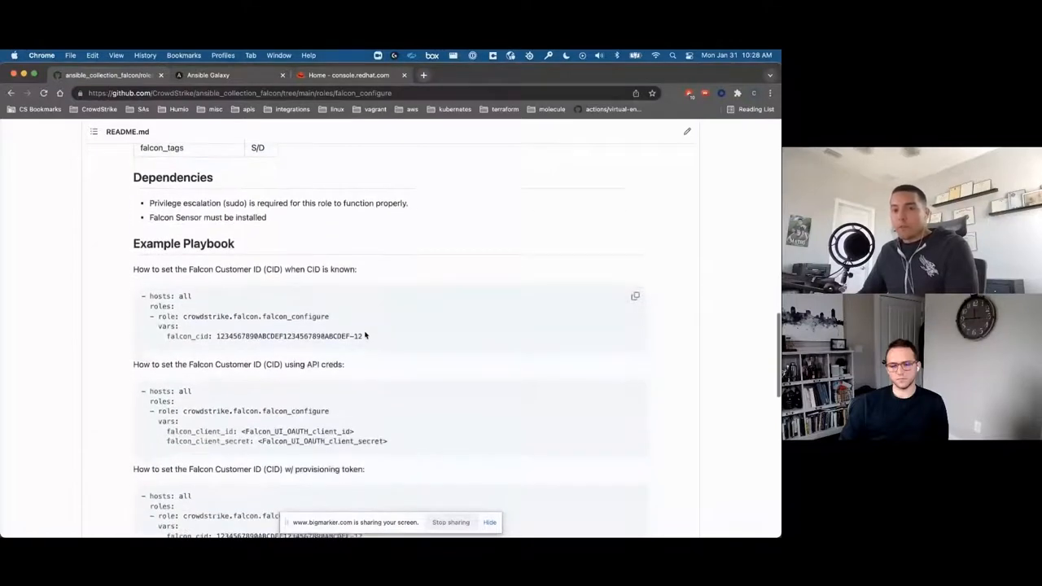
scroll(down, 3)
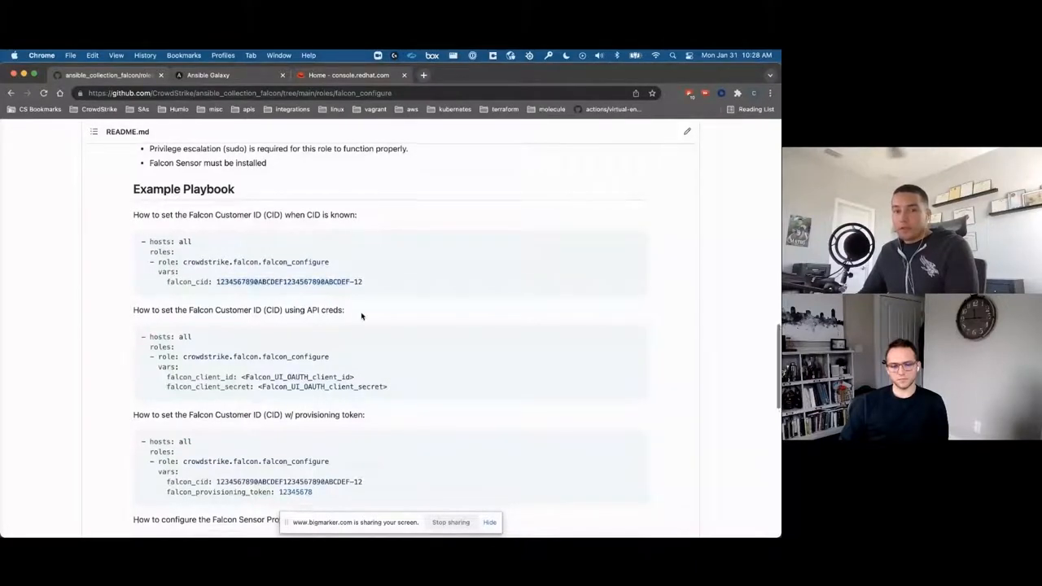
scroll(down, 3)
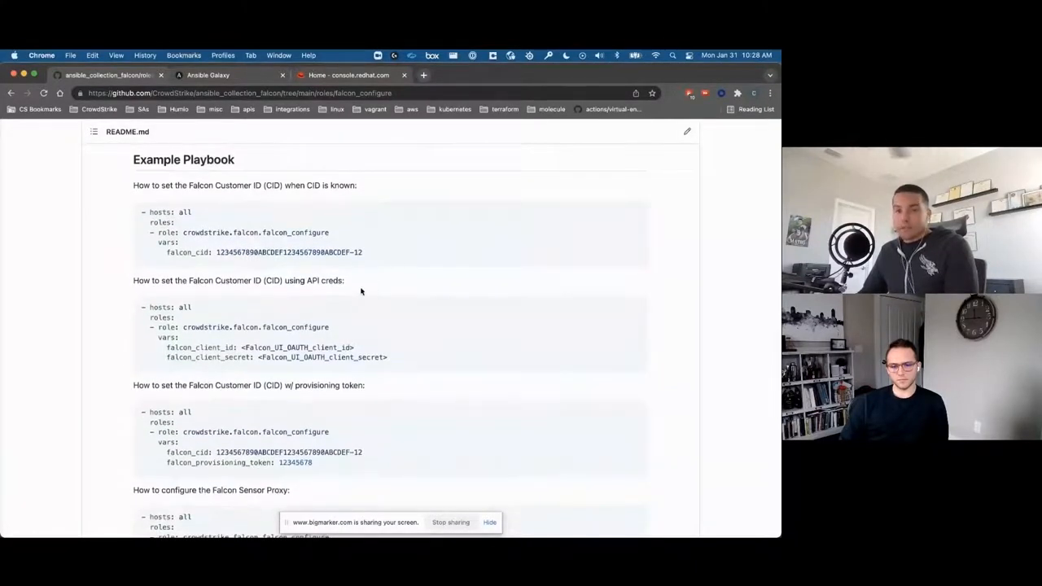
scroll(down, 3)
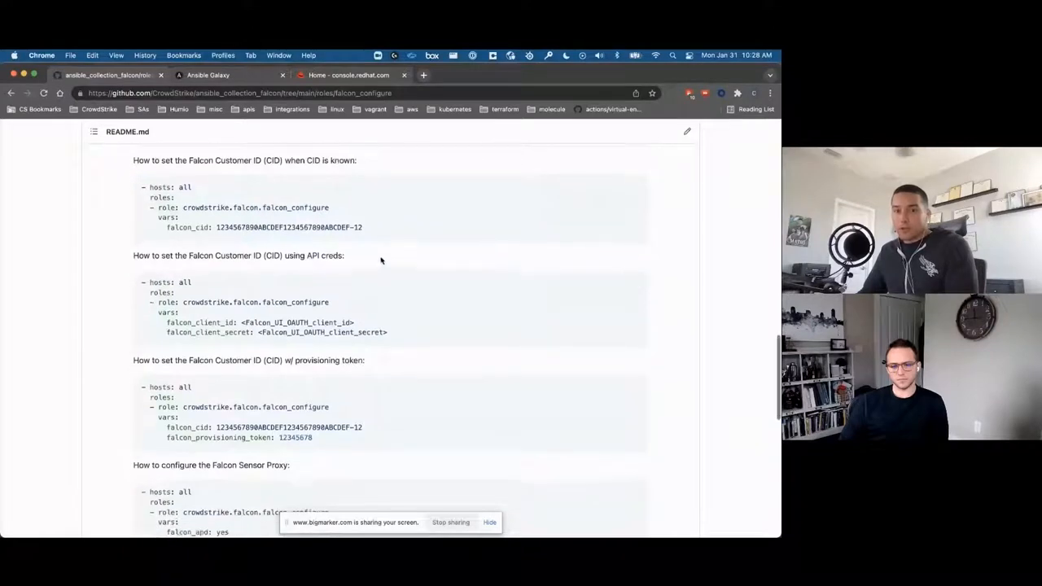
mouse_move(280, 312)
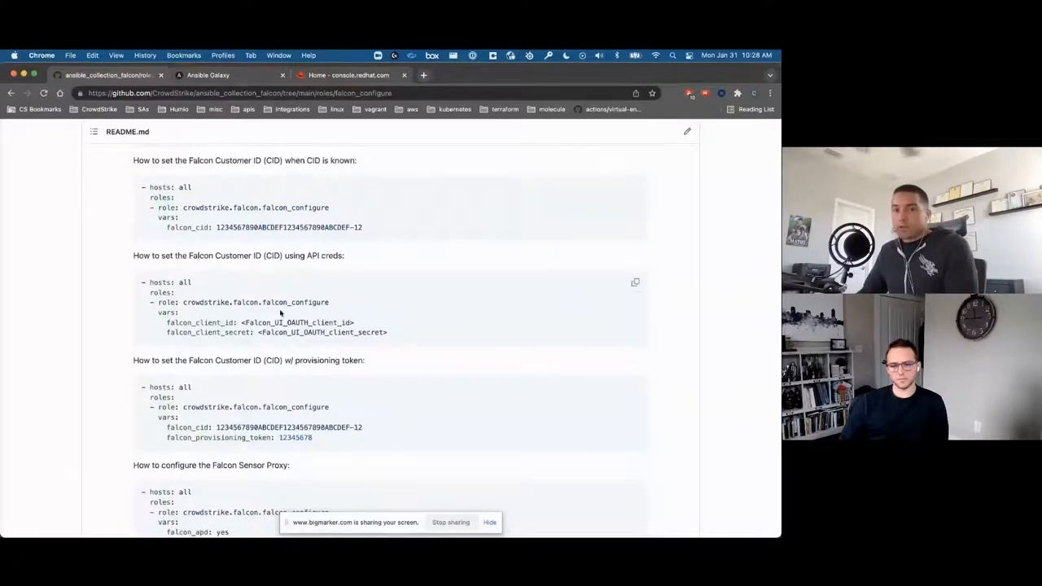
scroll(down, 3)
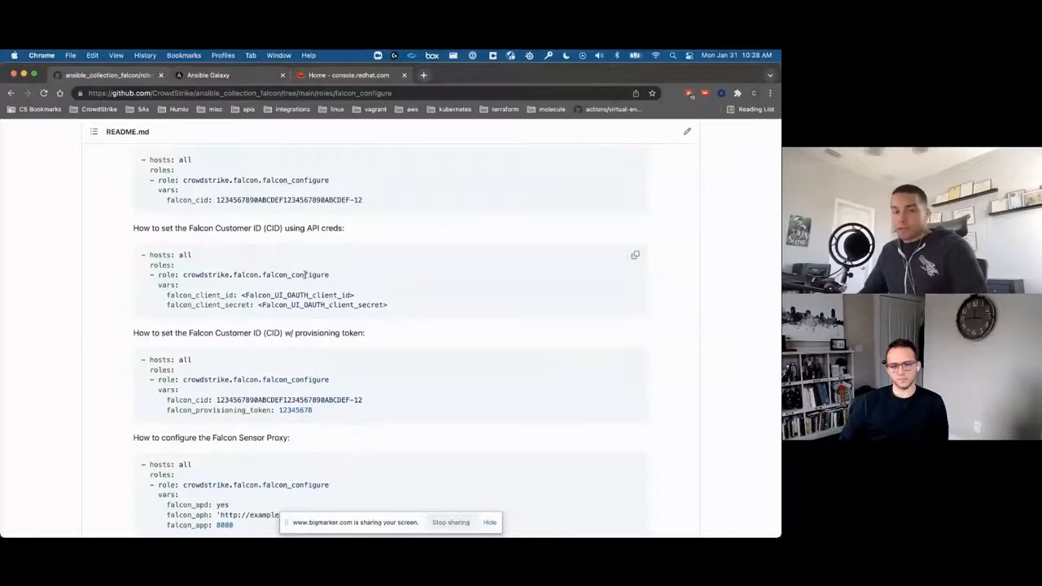
scroll(down, 3)
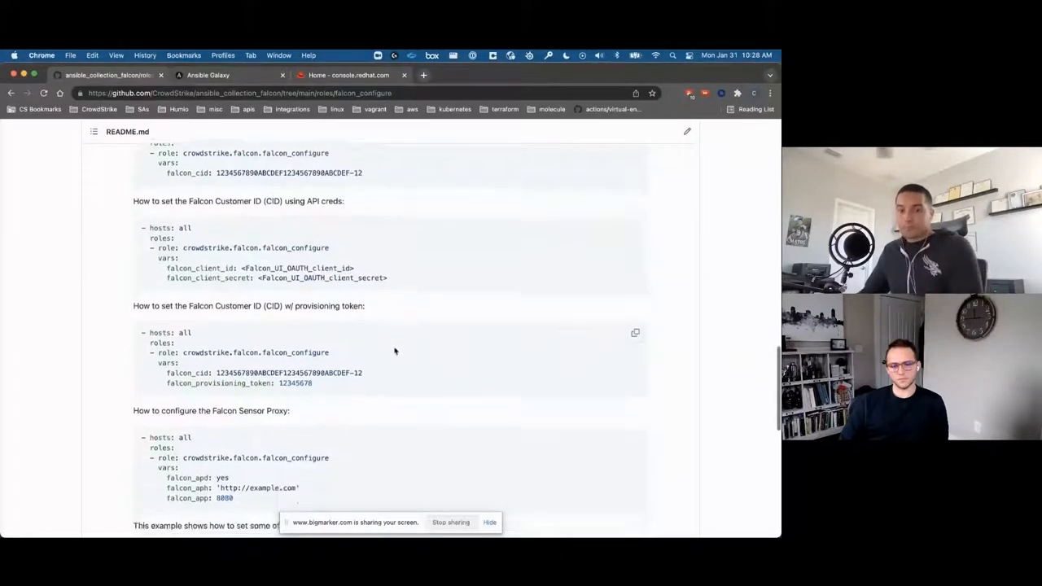
scroll(down, 3)
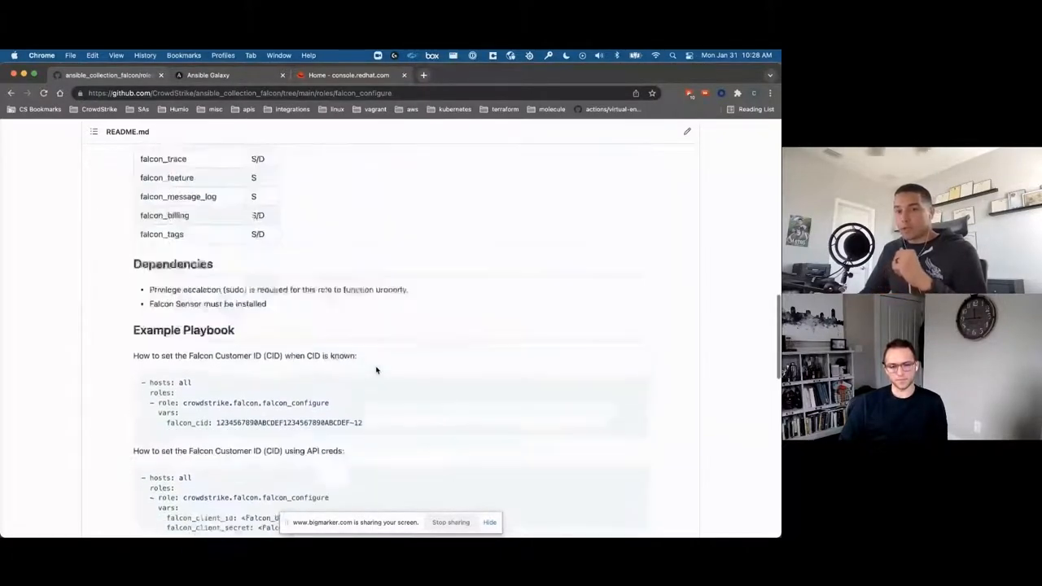
scroll(up, 3)
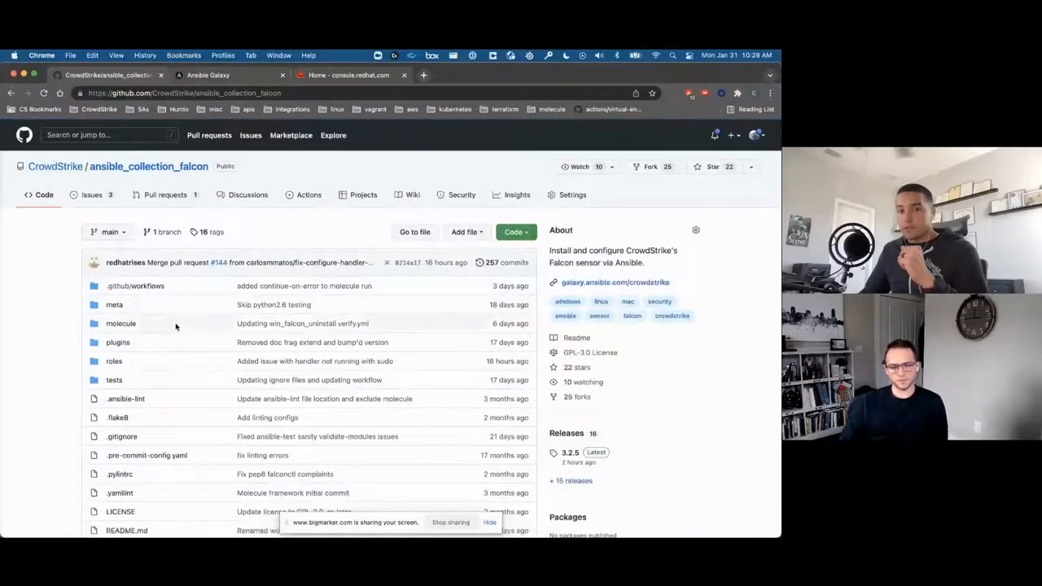
mouse_move(117, 342)
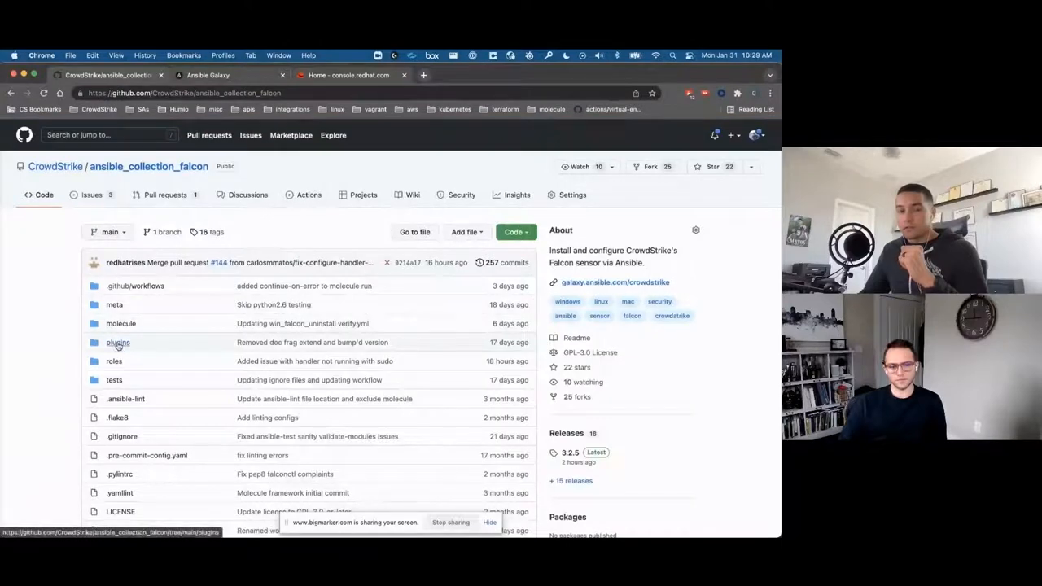
- View the plugins folder of ansible_collection_falcon with its modules and README
click(117, 342)
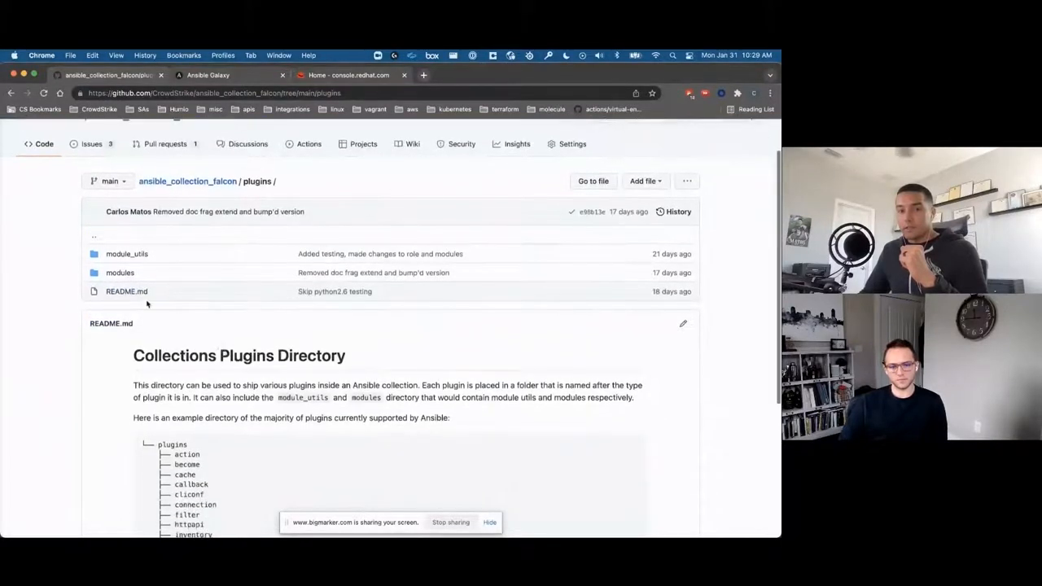
click(121, 272)
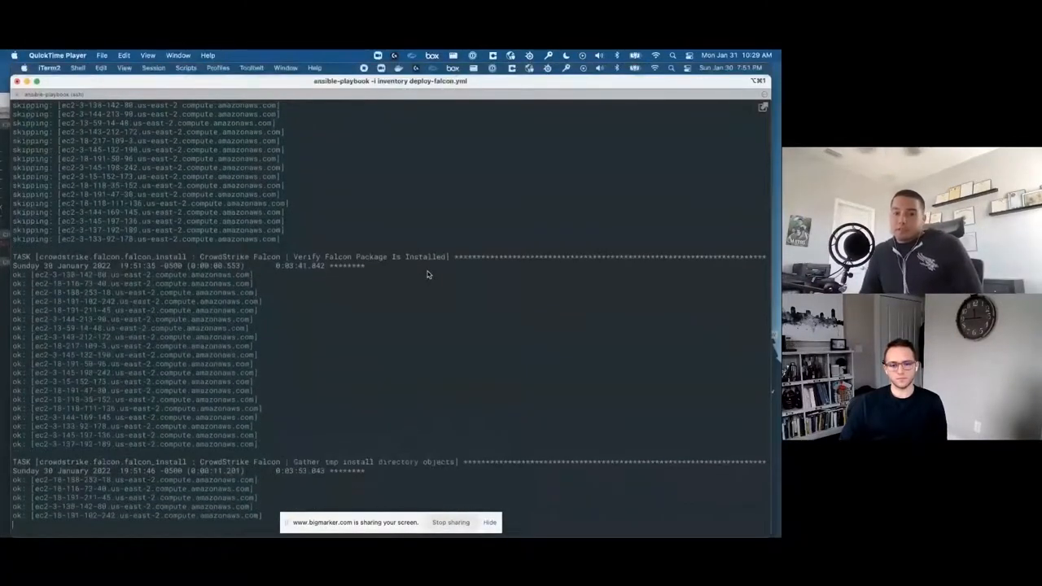
- Advance the FalconDeploy recording to the 'Verify Falcon Package Is Installed' task output
scroll(down, 3)
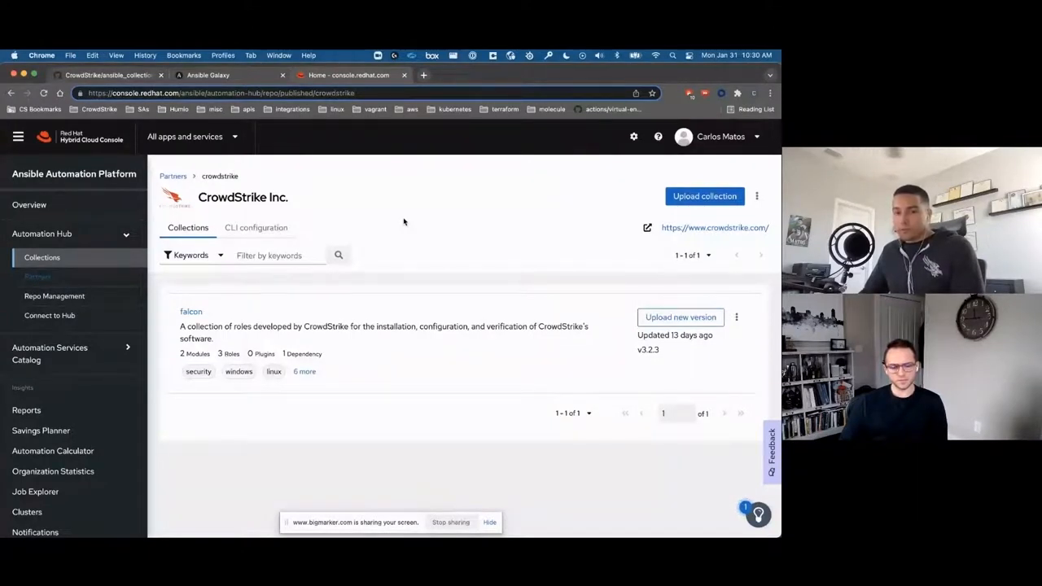
mouse_move(456, 299)
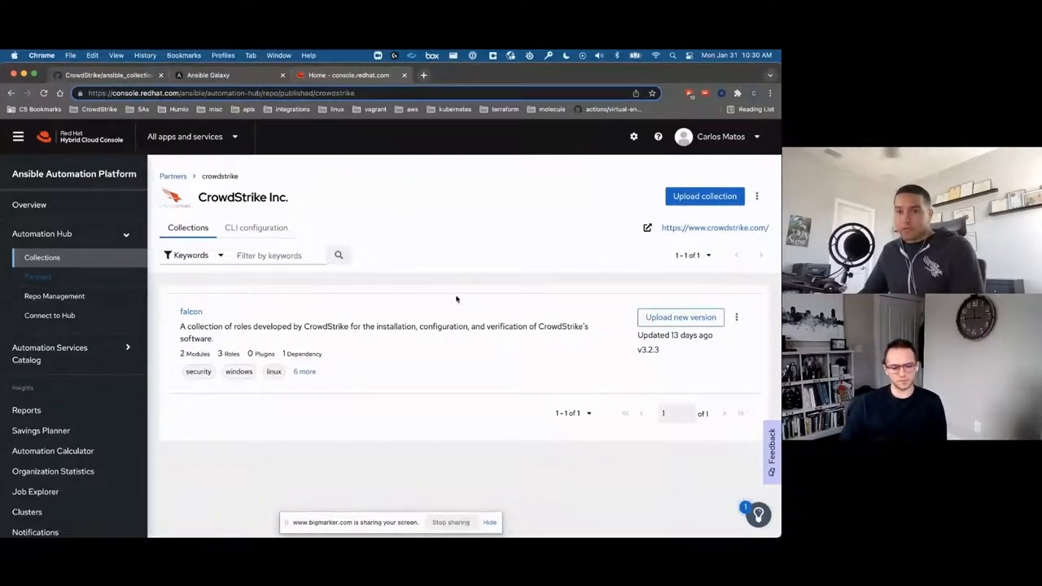
mouse_move(397, 339)
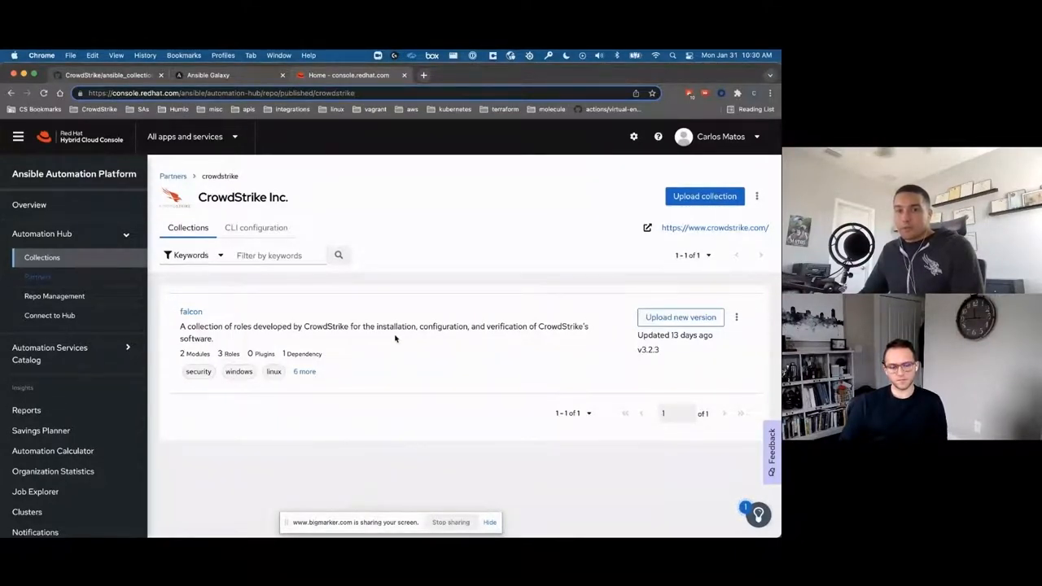
mouse_move(443, 342)
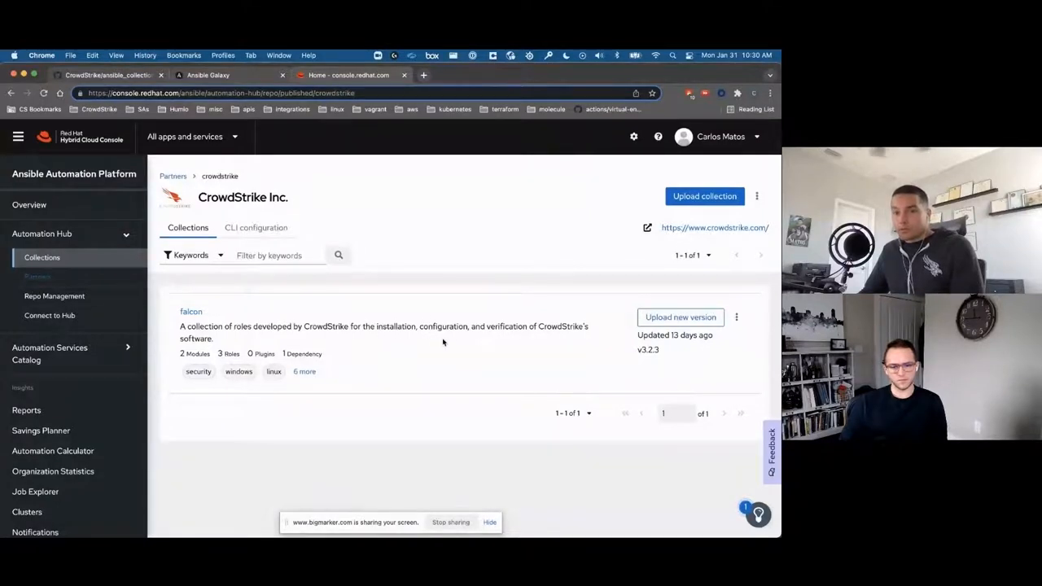
mouse_move(498, 342)
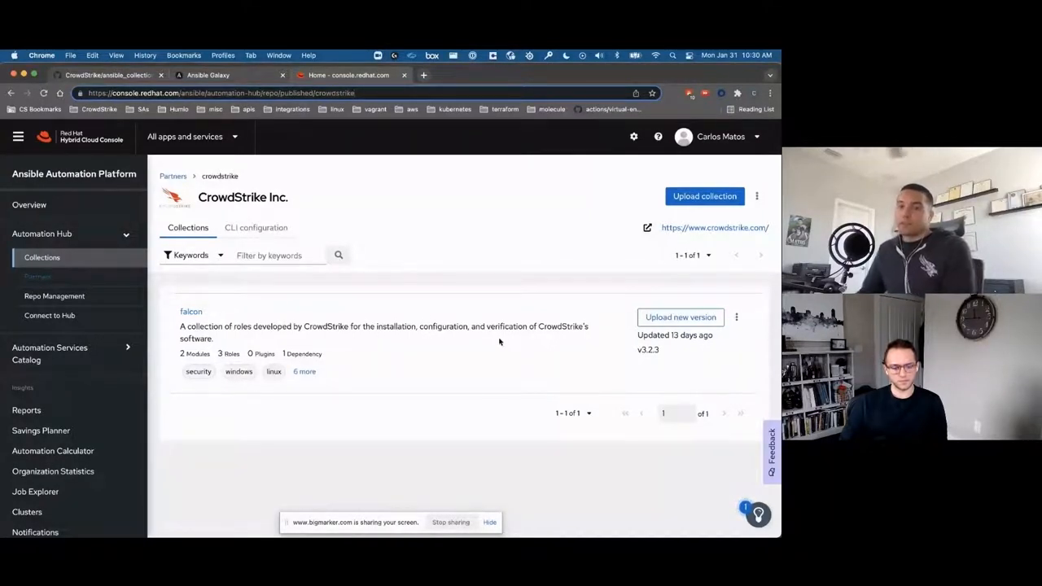
mouse_move(602, 342)
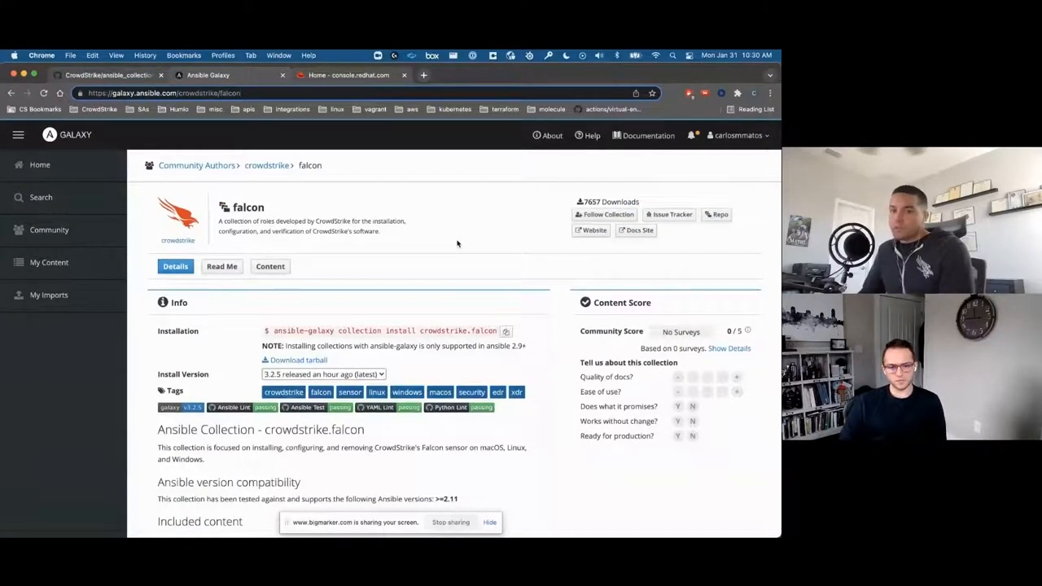
mouse_move(443, 267)
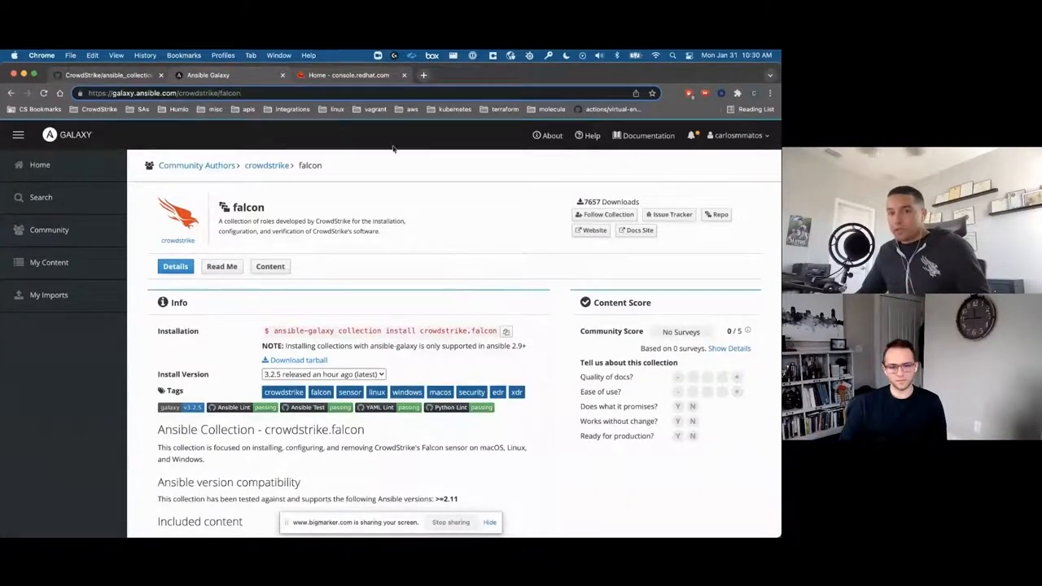
click(348, 75)
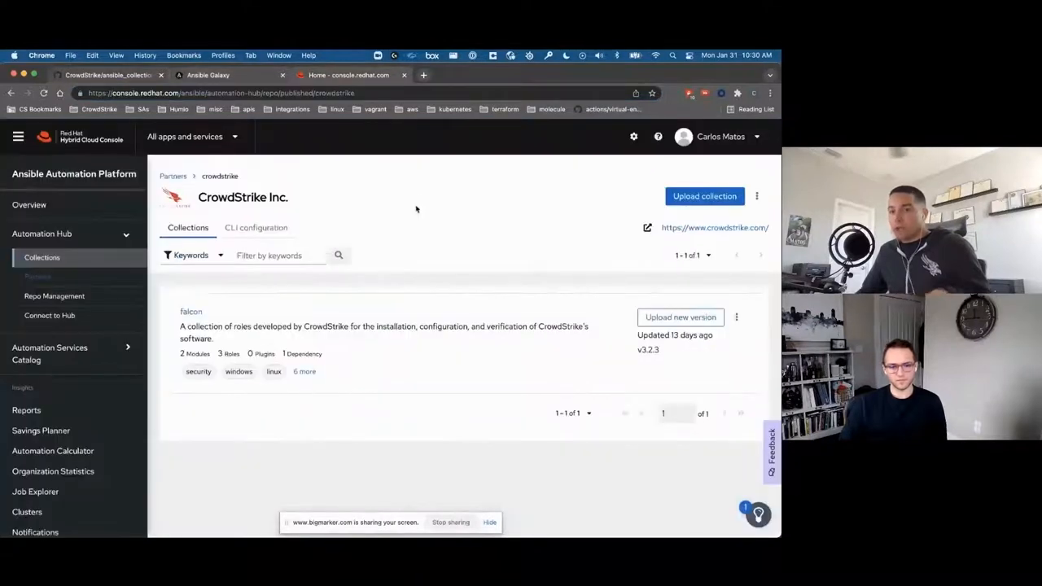
mouse_move(469, 318)
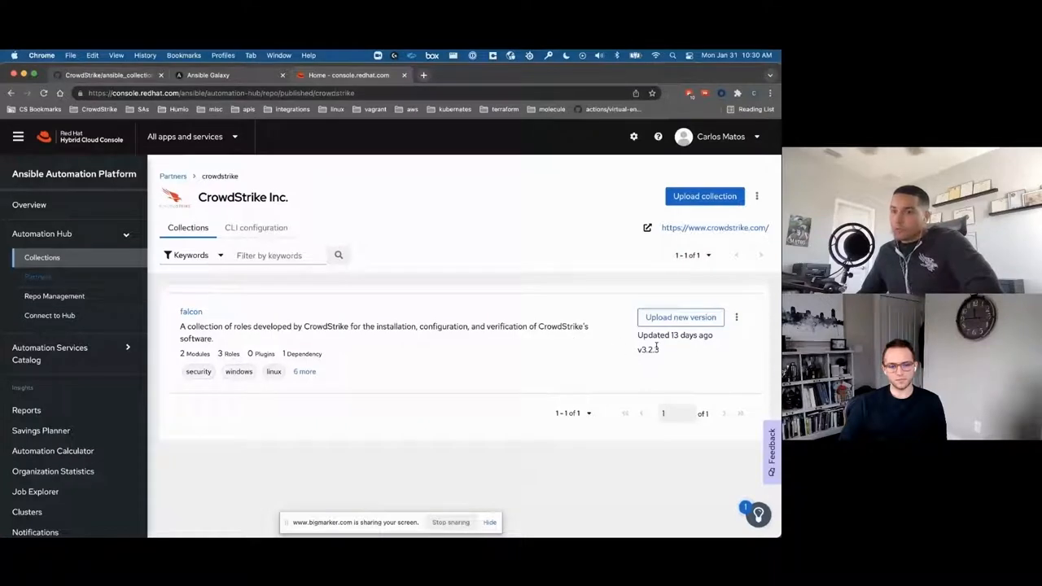
double_click(648, 349)
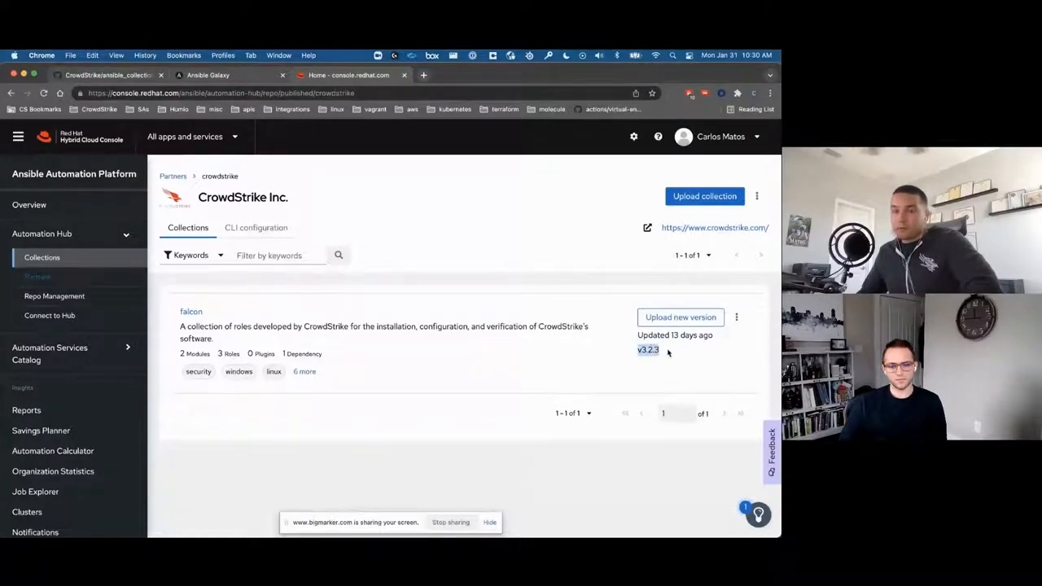
mouse_move(480, 323)
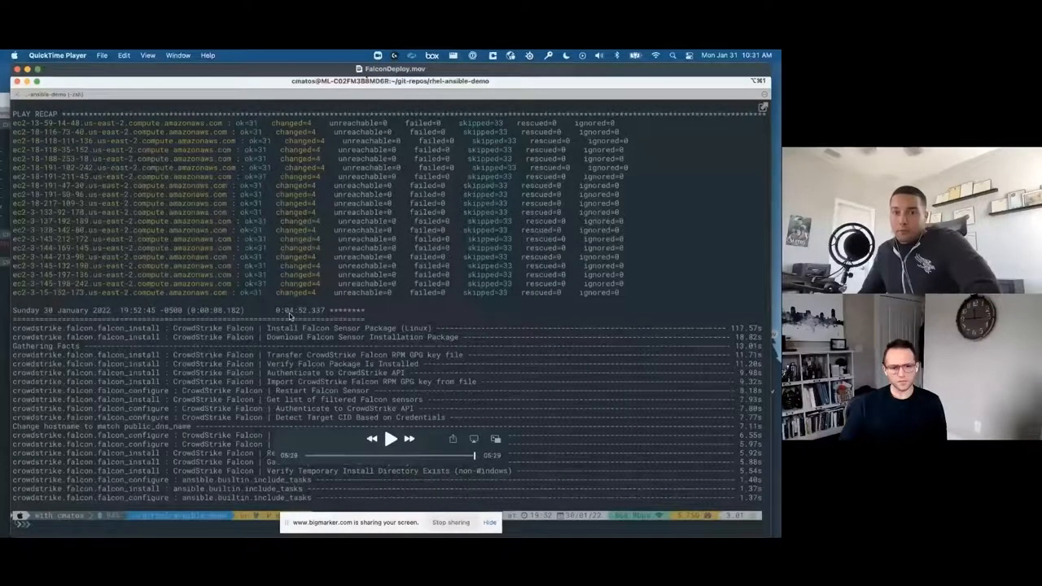
mouse_move(573, 359)
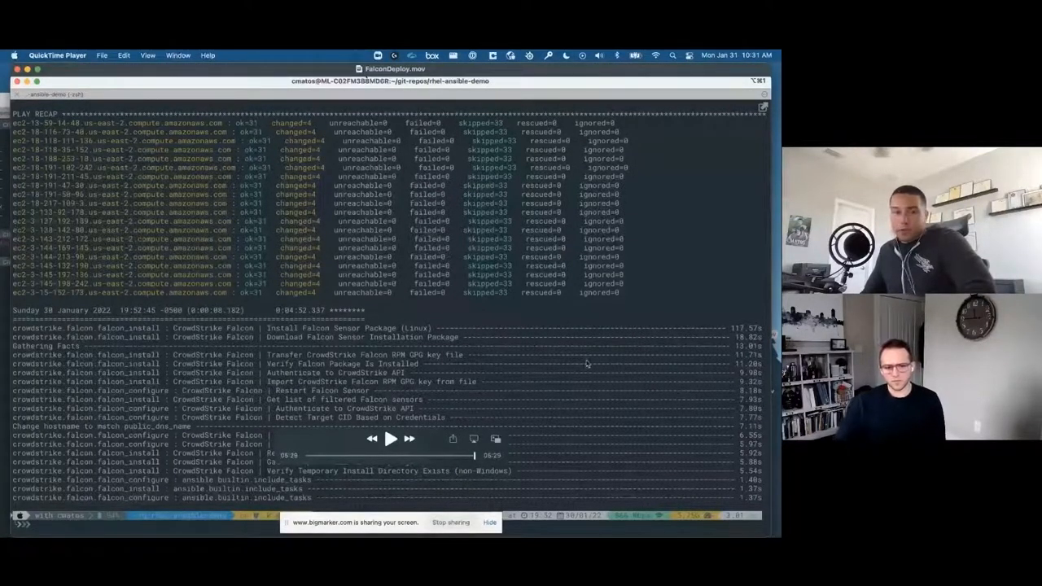
mouse_move(690, 335)
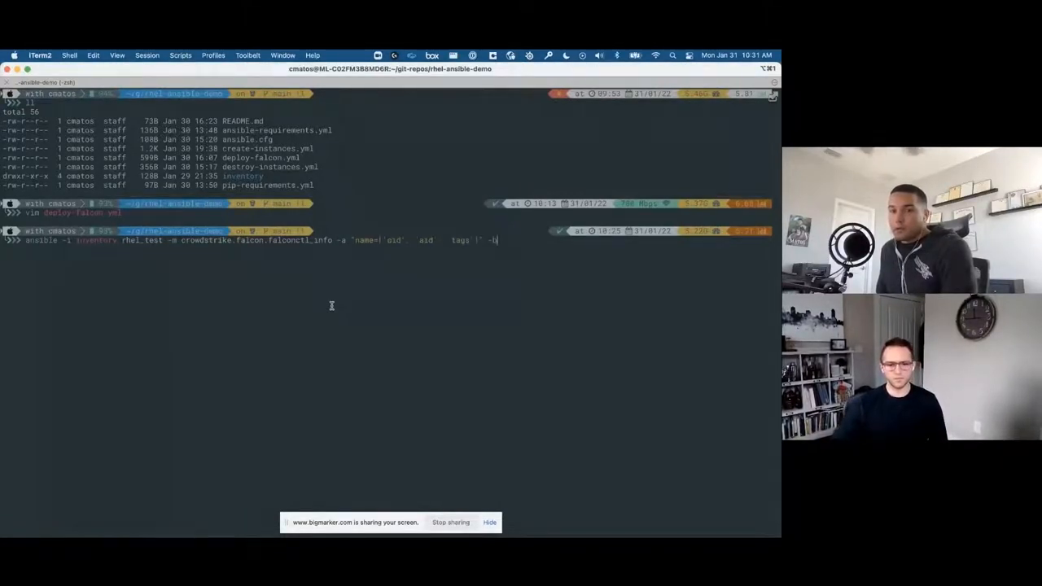
- Run the ad-hoc crowdstrike.falcon.falconctl_info query with only -b against the test hosts
key(backspace)
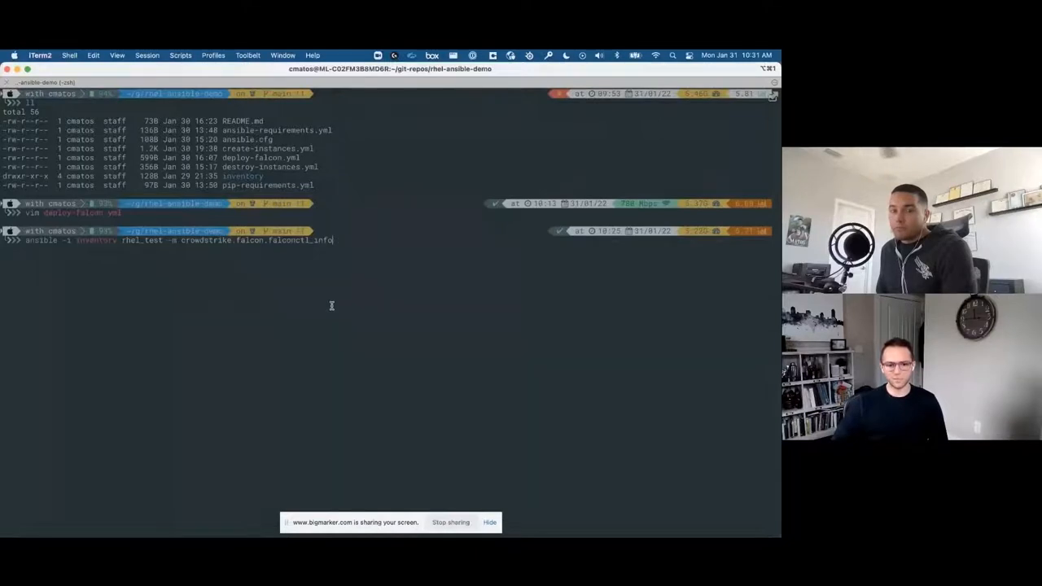
text(-b)
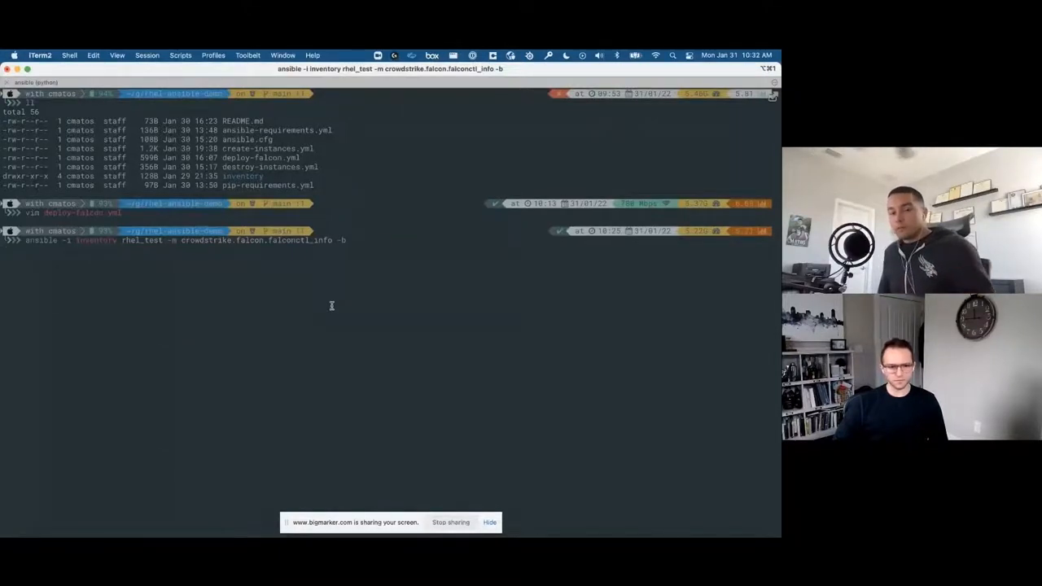
key(Return)
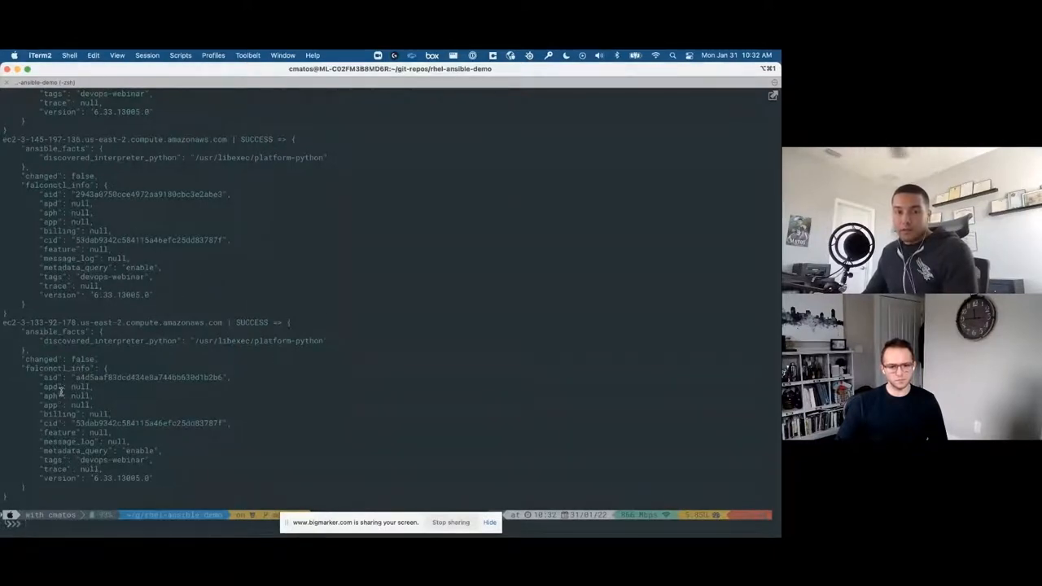
mouse_move(347, 319)
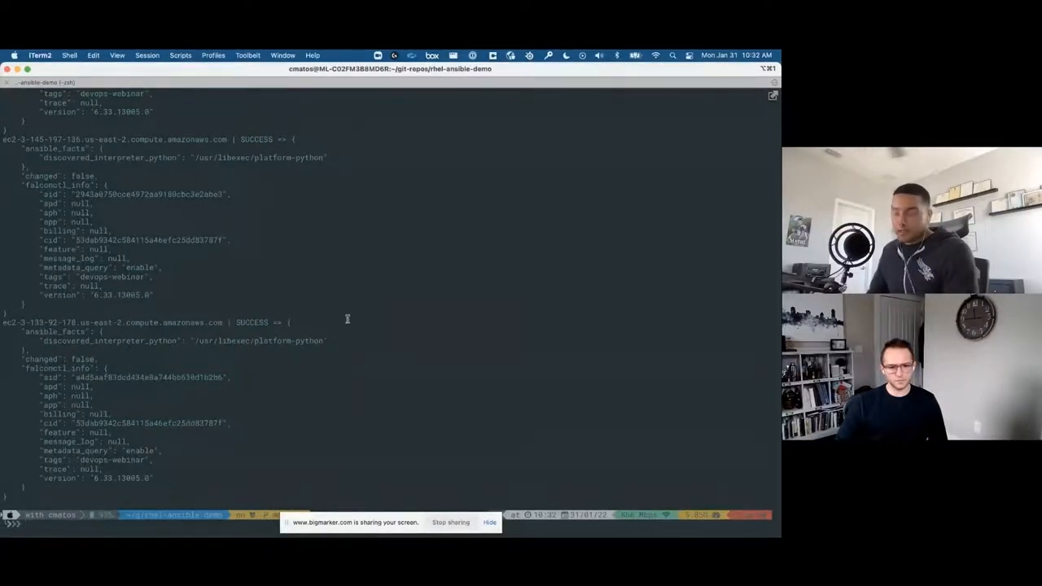
text(vim deploy-falcon.yml)
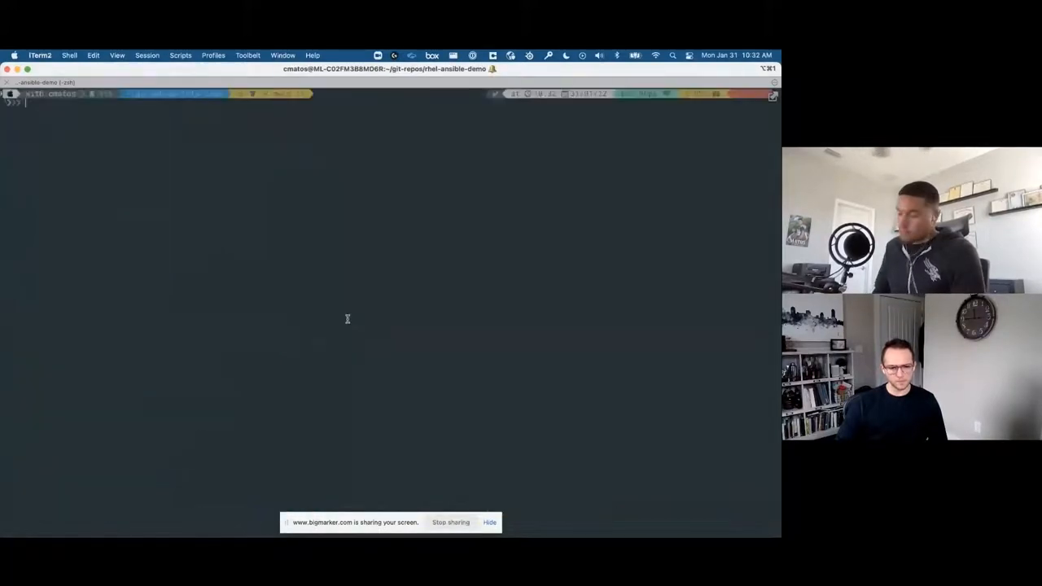
- Run falconctl_info on rhel_test with -a 'name=aid.tags' to list each host's aid and tags
text(ansible -i inventory rhel_test -m crowdstrike.falcon.falconctl_info -b)
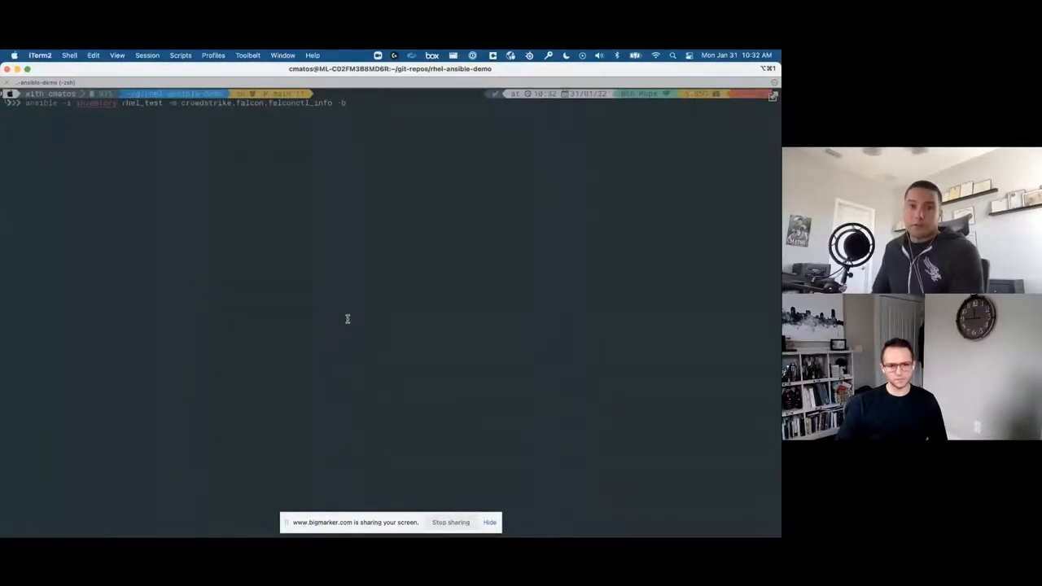
text(-a 'name=aid.tags')
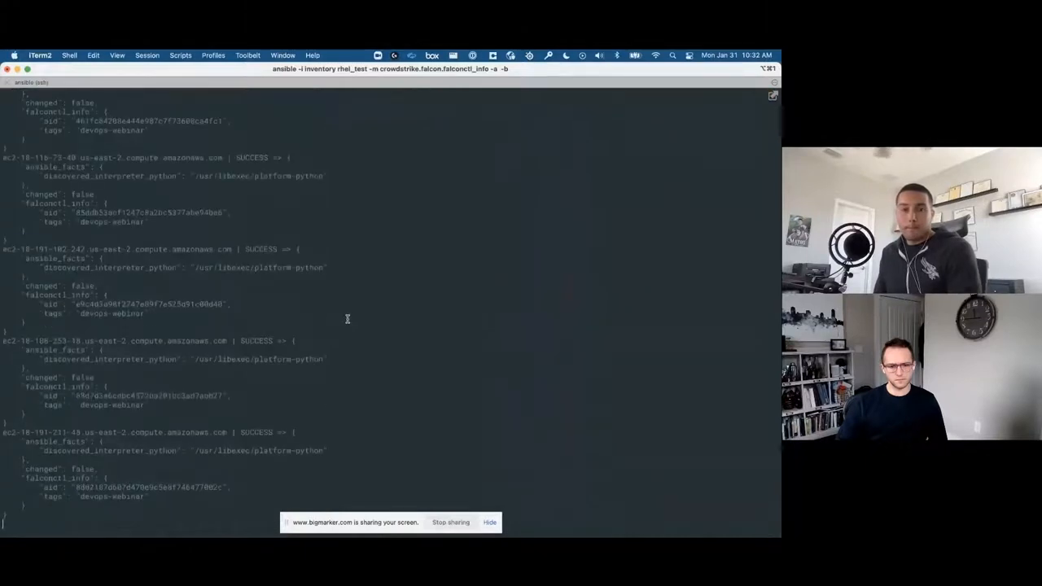
scroll(down, 3)
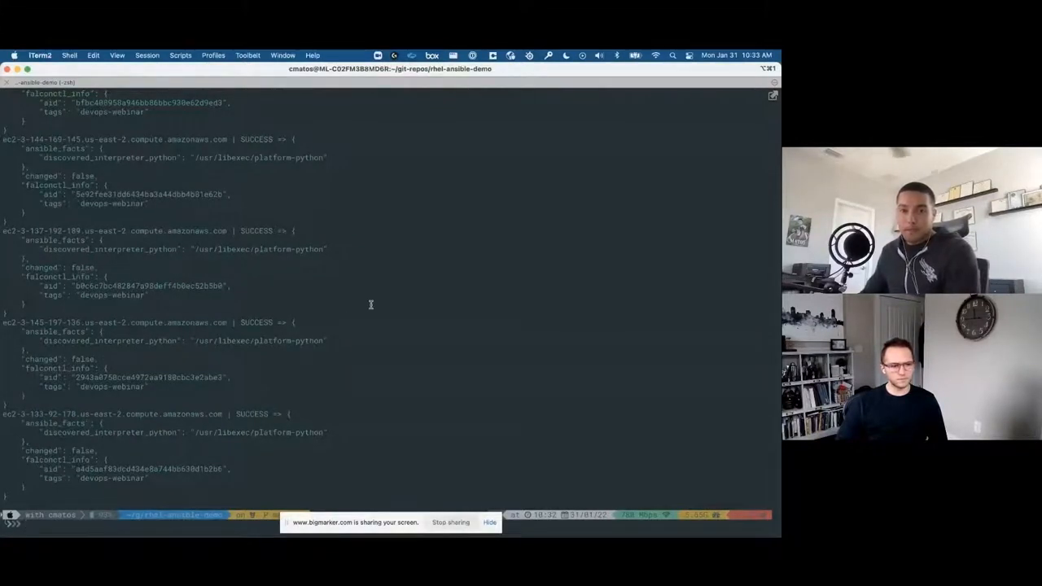
mouse_move(622, 114)
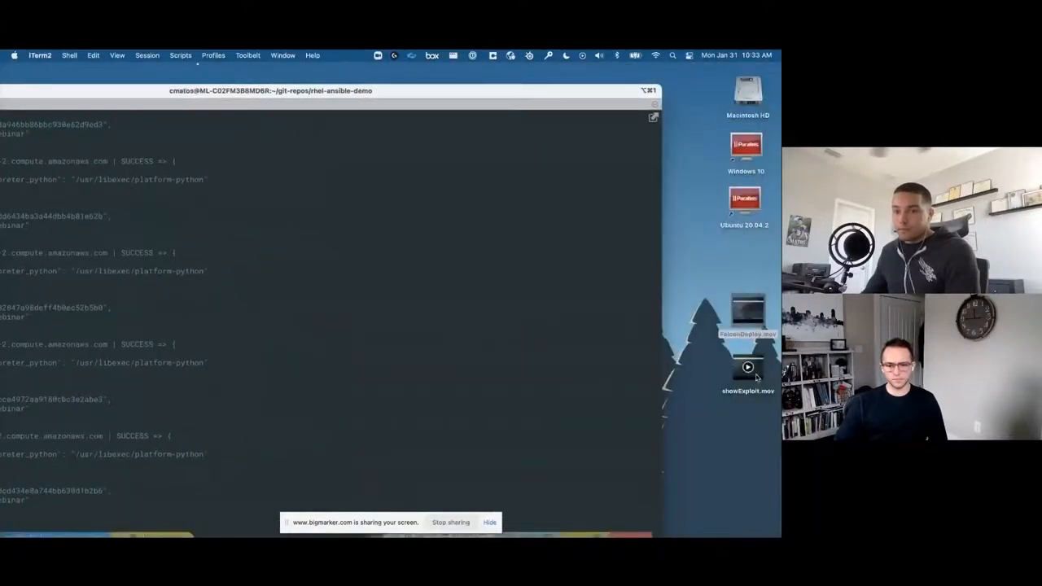
double_click(746, 368)
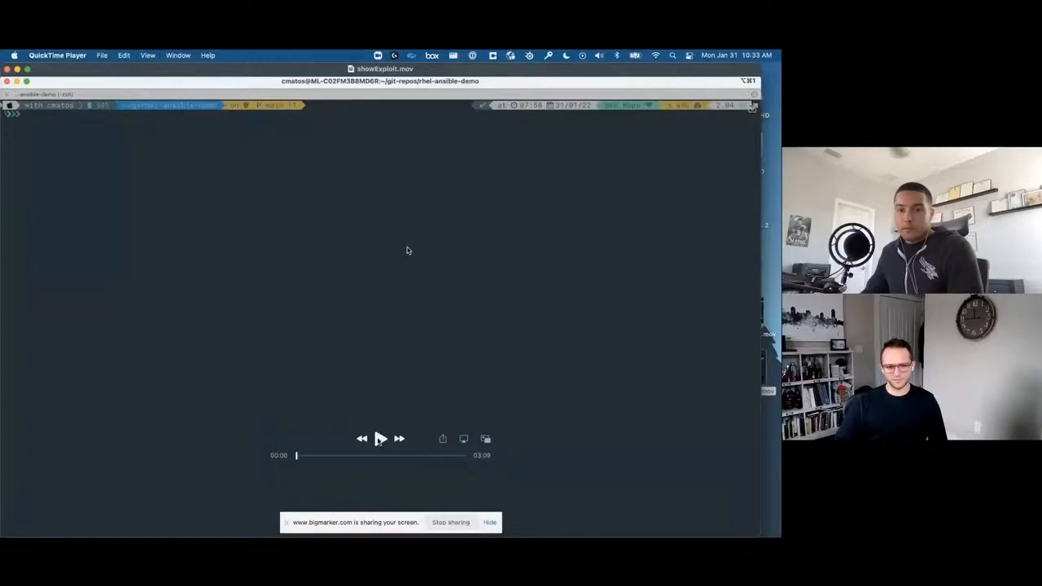
- Play showExploit.mov showing the Ansible ping and the ssh login as ec2-user to an EC2 host
click(381, 439)
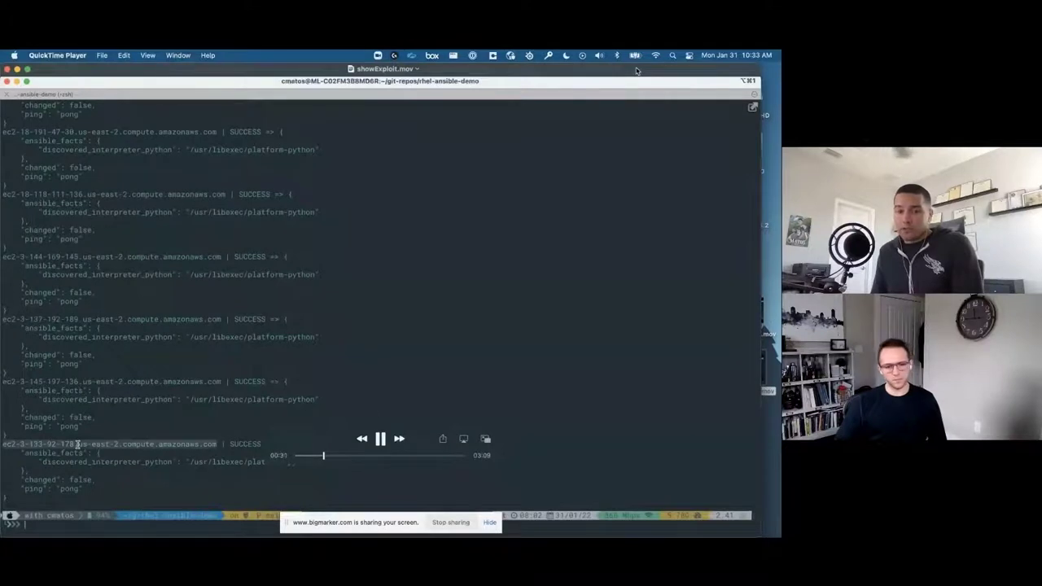
click(398, 415)
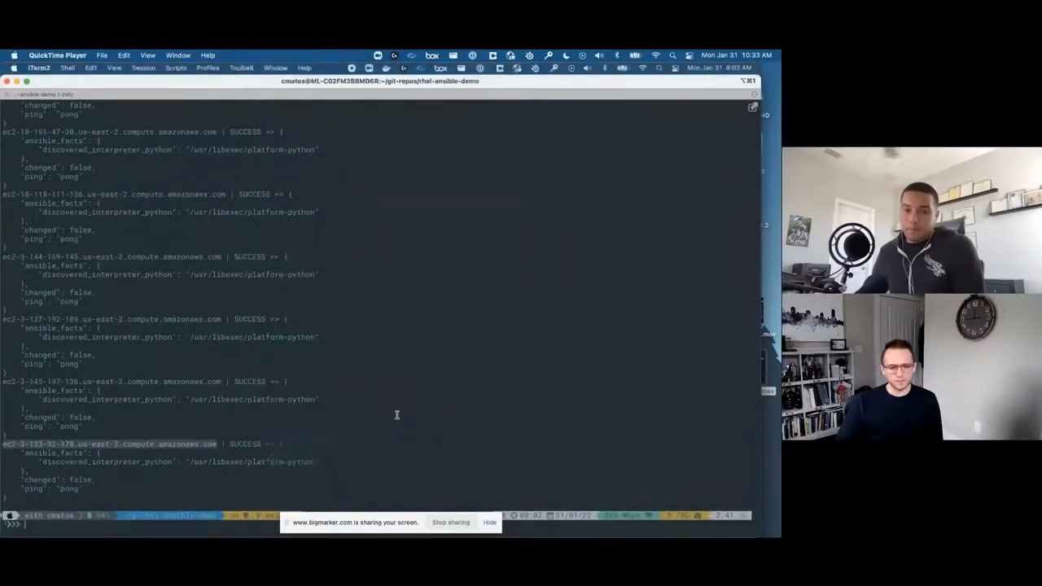
text(ssh -i ~/.ssh/cmatos-us2.cer ec2-user@ec2-18-219-3-113.us)
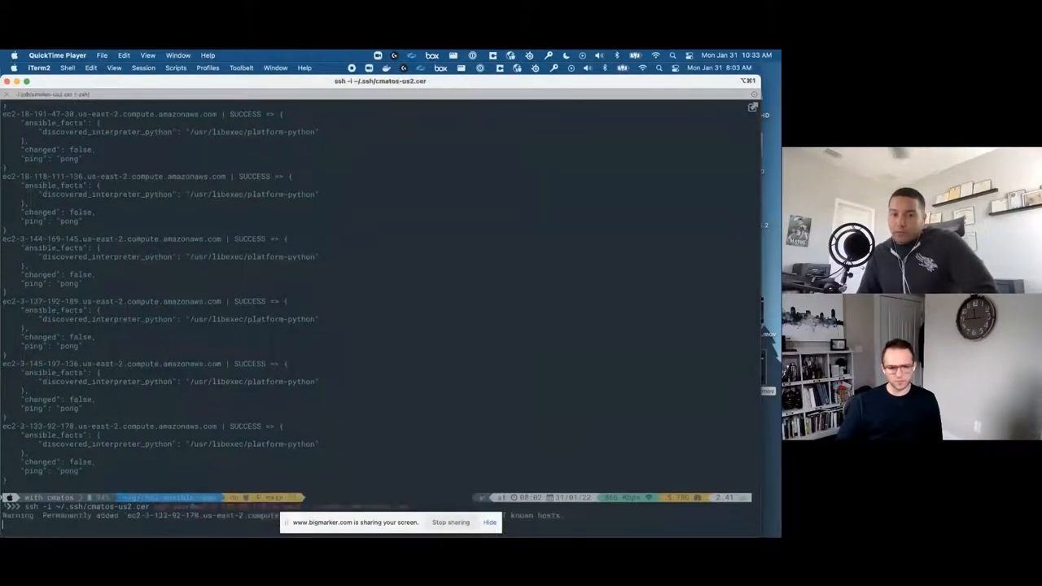
- Finish the dnf podman install and start a sudo podman pull of the detection container
key(Return)
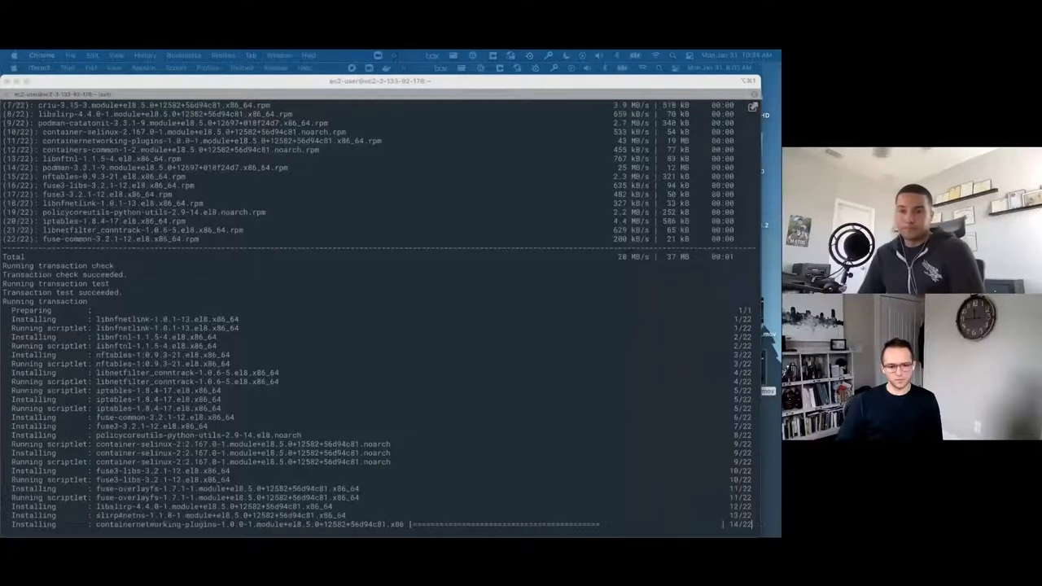
scroll(down, 3)
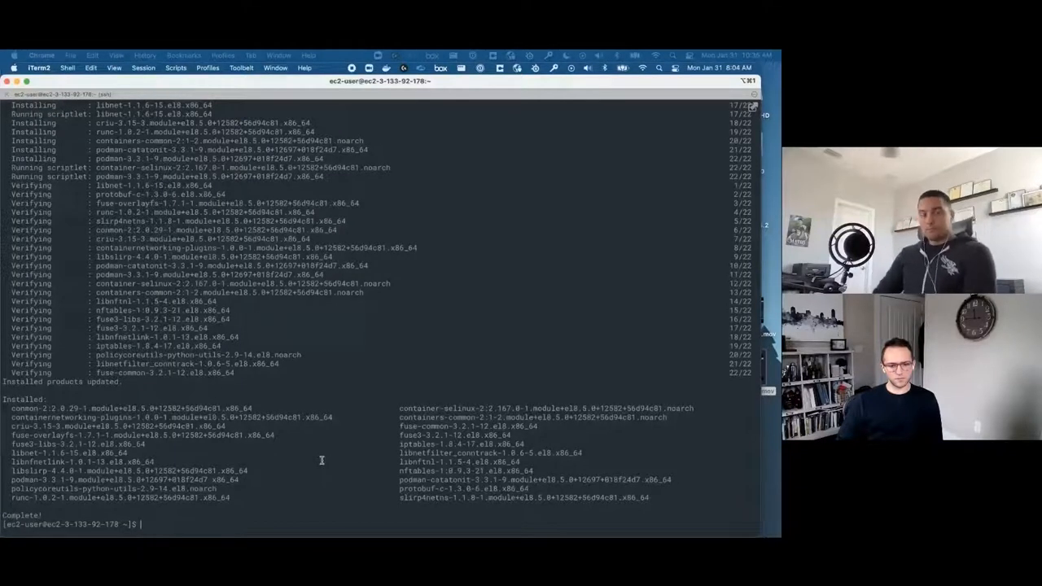
text(sudo podman pull quay.io/crowdstrike/detection-container)
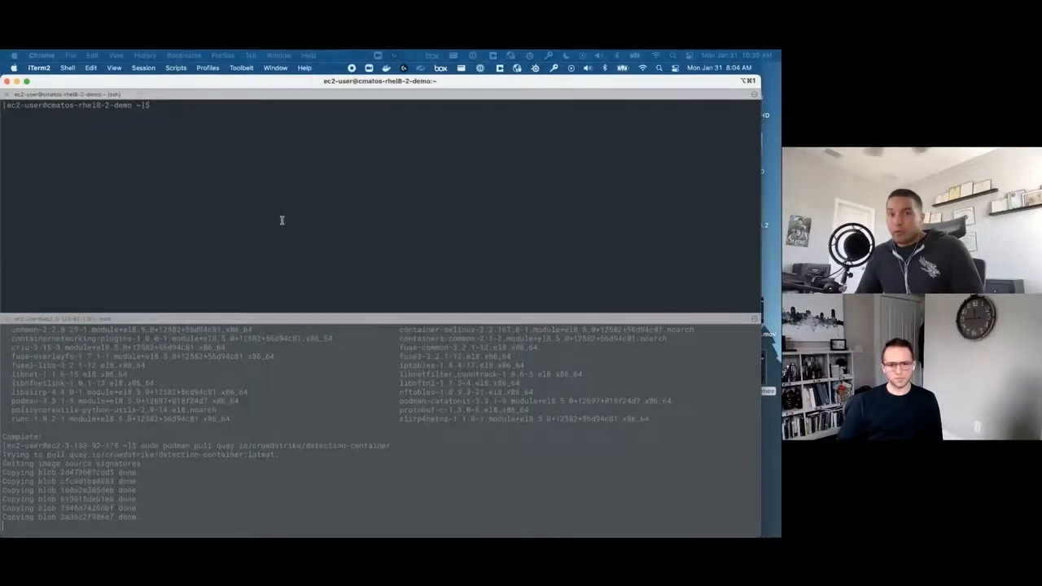
- Run the quay.io/crowdstrike/detection-container with sudo podman on both hosts to show the attack menu
text(cat Execution_via_Command-Line_Interface.sh)
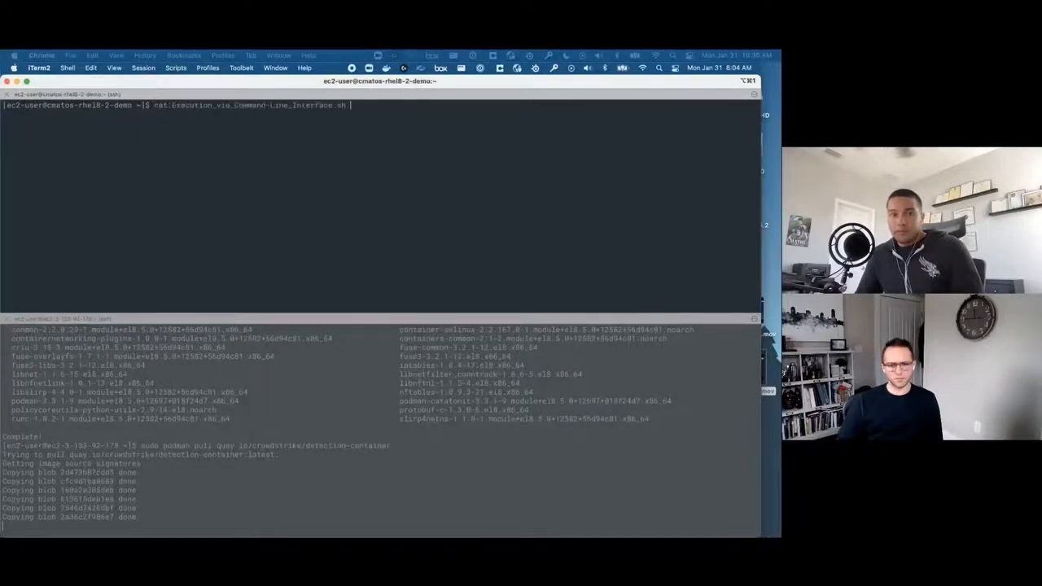
text(sudo podman run --rm -it quay.io/crowdstrike/detection-container)
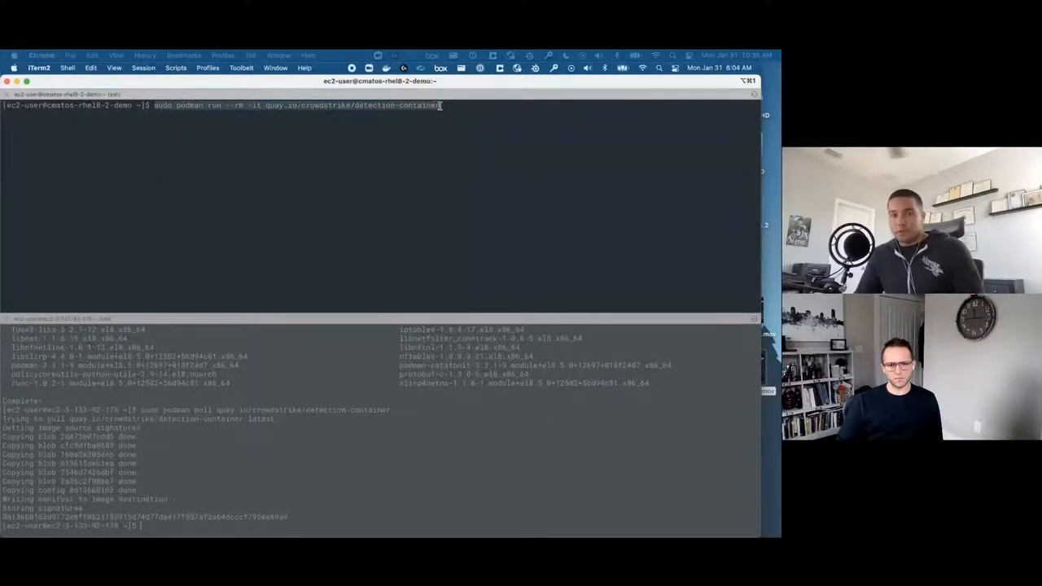
mouse_move(410, 158)
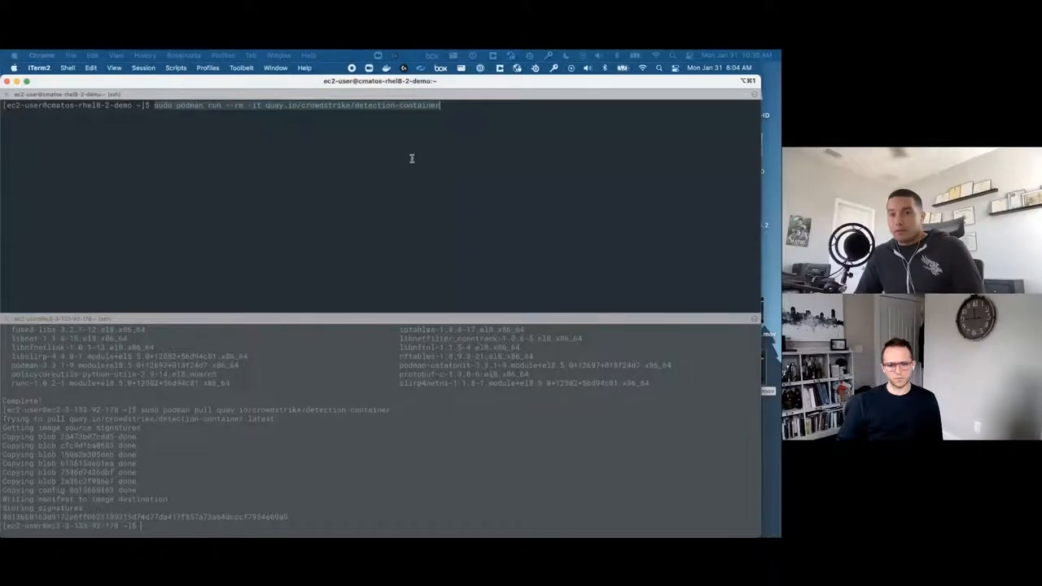
mouse_move(487, 150)
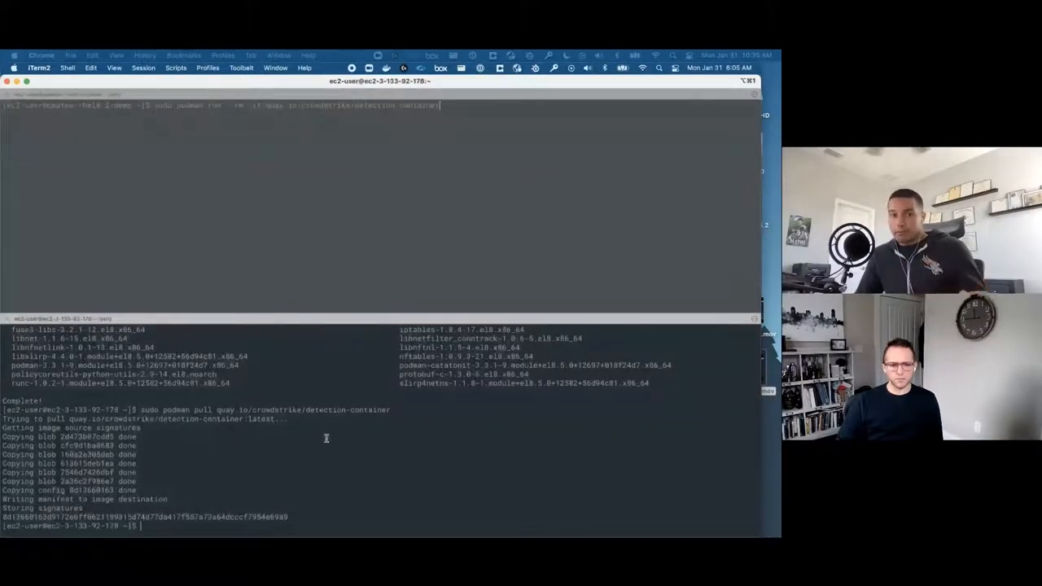
text(sudo podman run --rm -it quay.io/crowdstrike/detection-container)
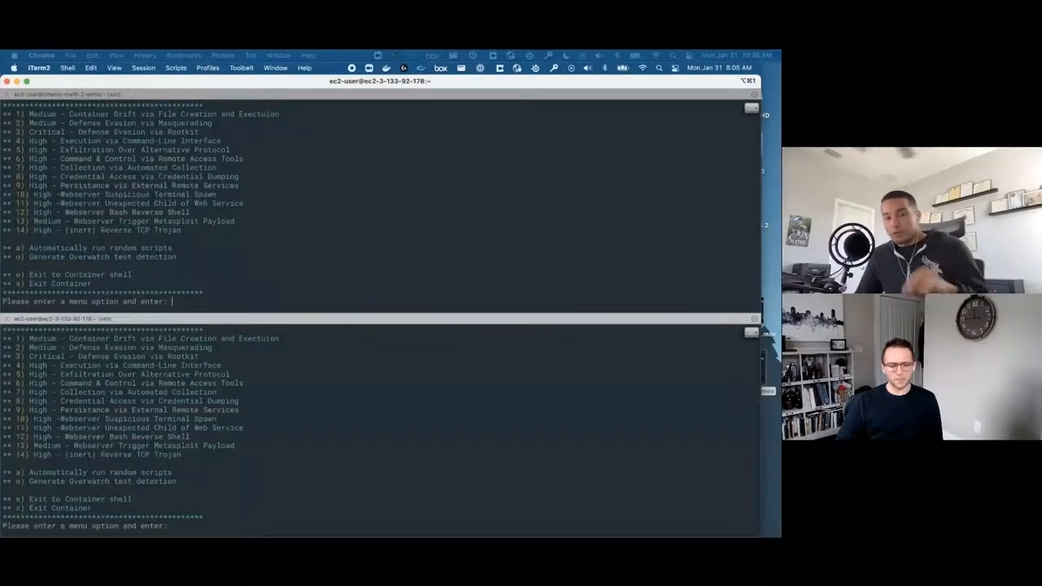
- Leave the attack menu with 'e' for the container shell and list the attack scripts with ll
text(e)
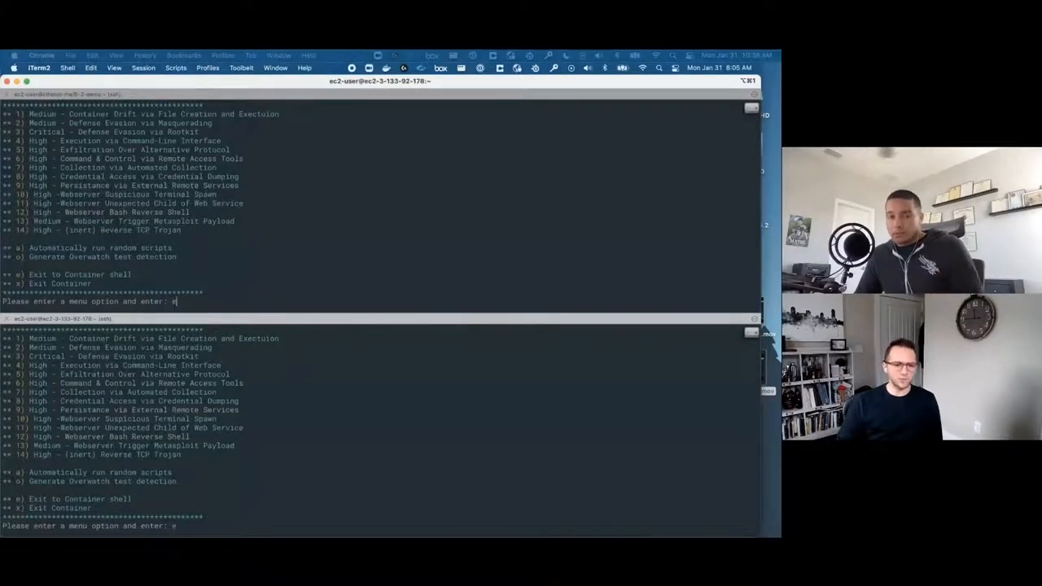
key(Return)
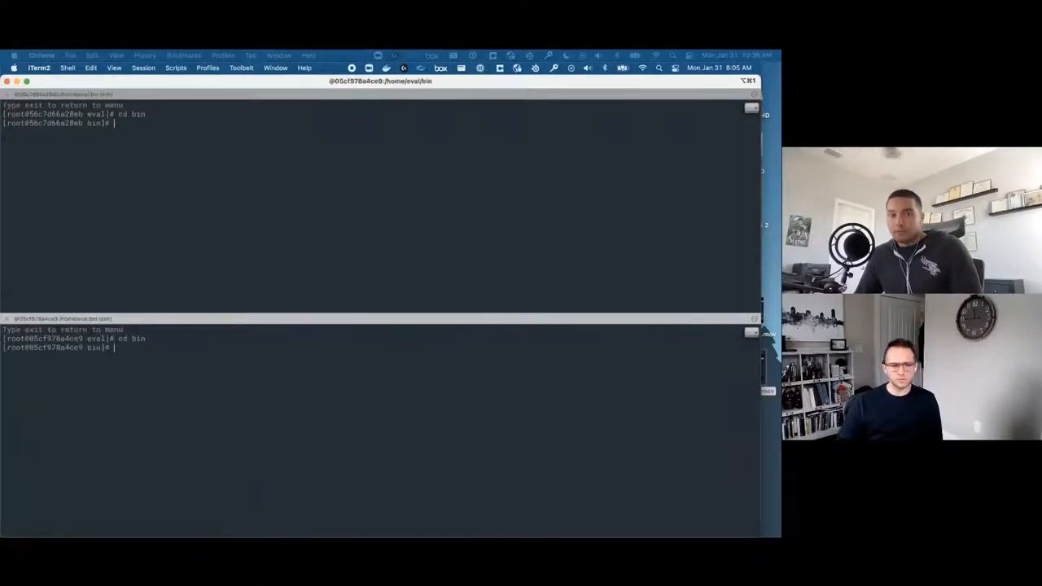
text(ll)
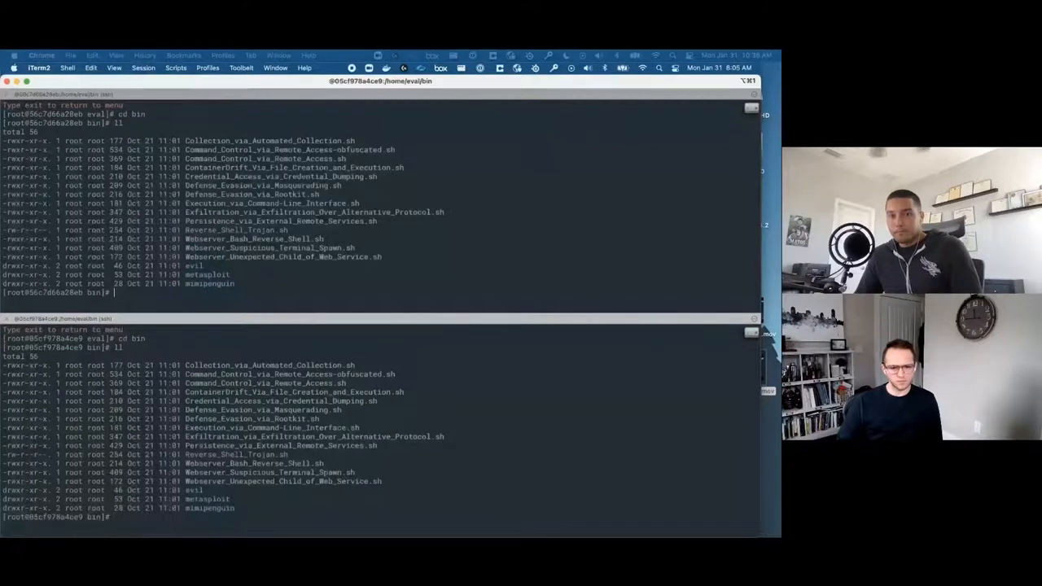
- Run ./Command_Control_via_Remote_Access.sh on both hosts
text(./Command_Control_via_Remote_Access)
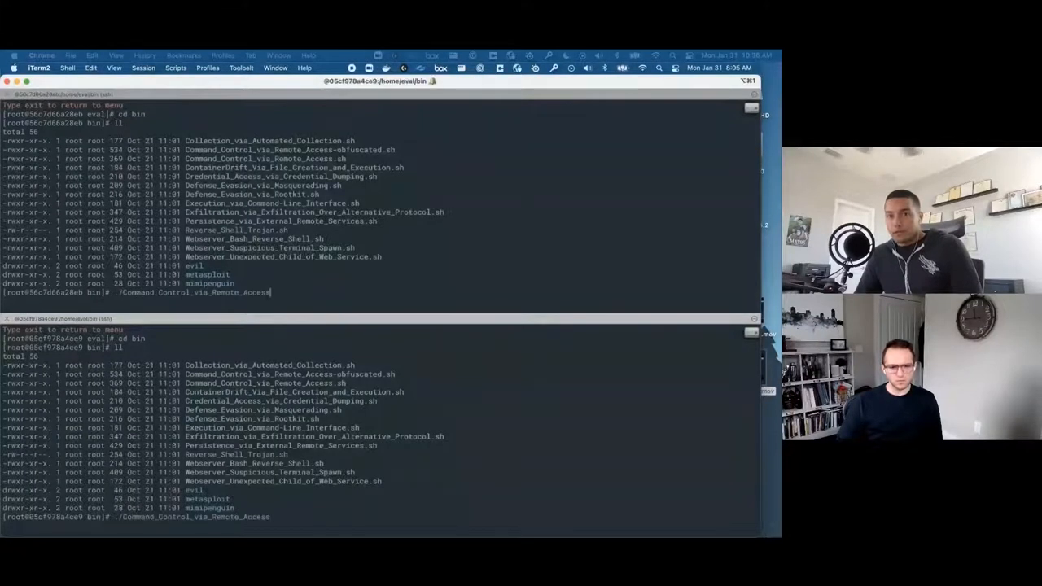
text(.sh)
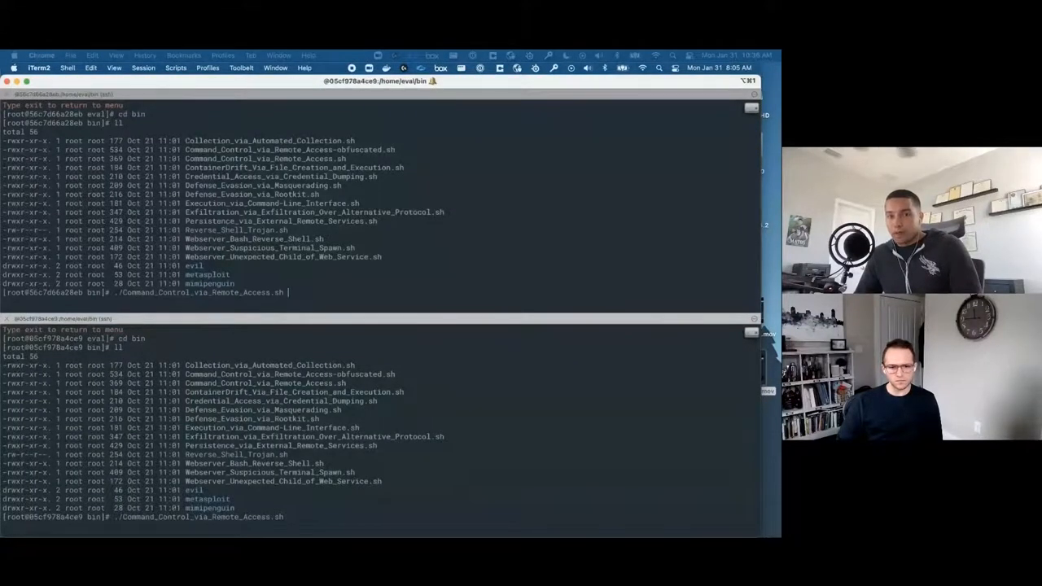
key(Return)
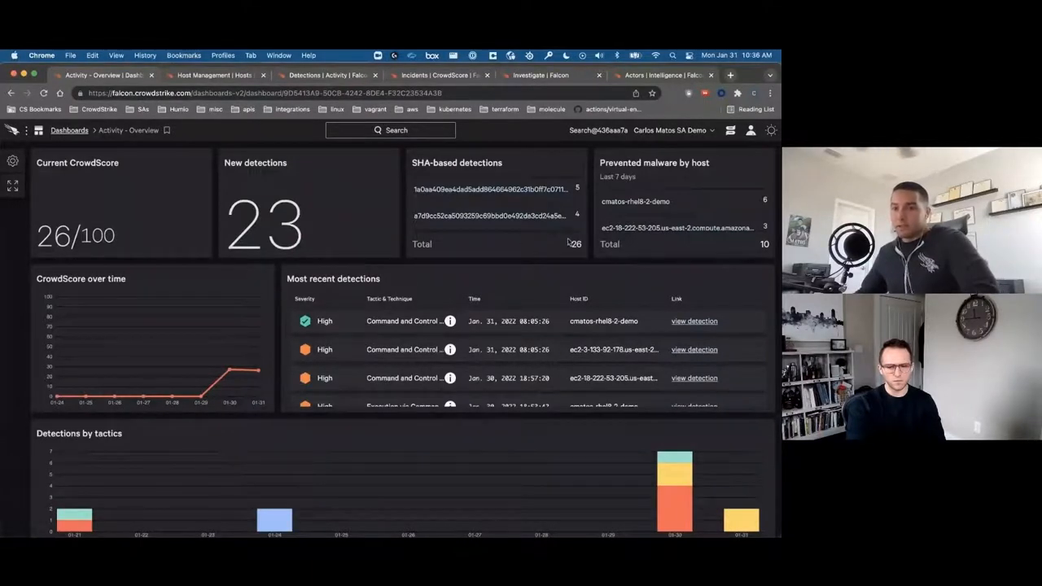
mouse_move(336, 296)
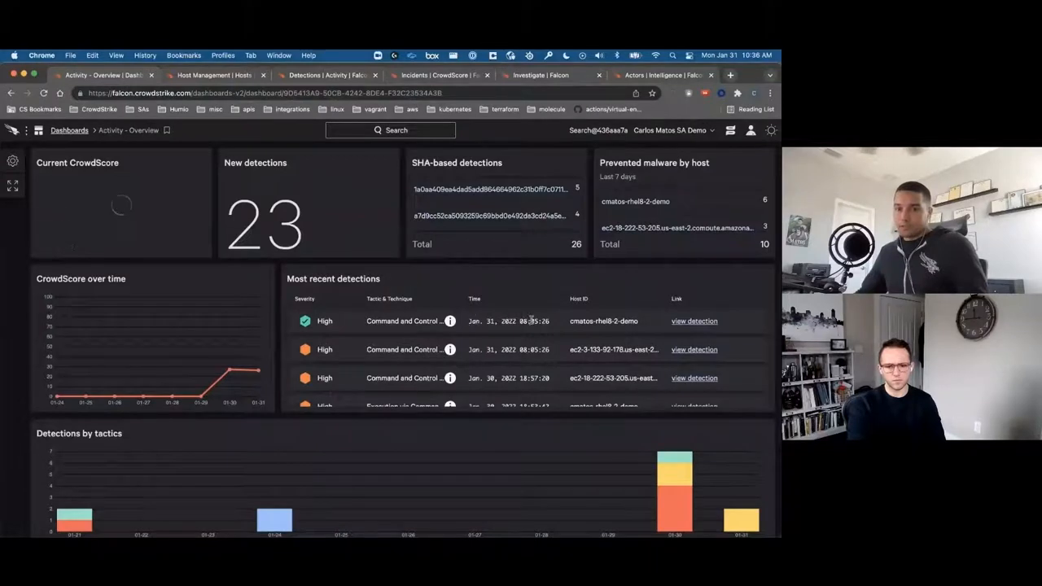
mouse_move(304, 321)
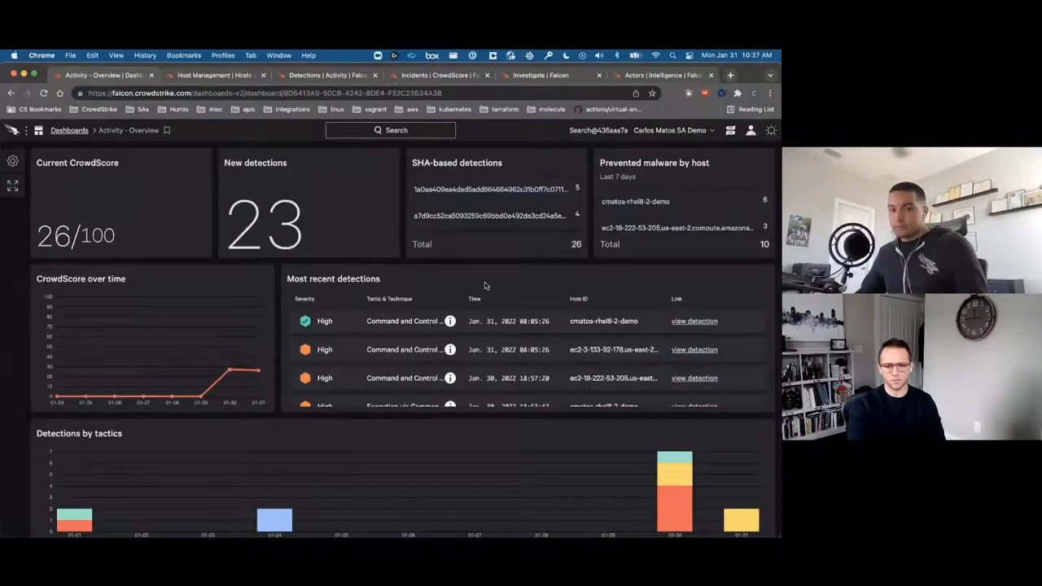
mouse_move(659, 199)
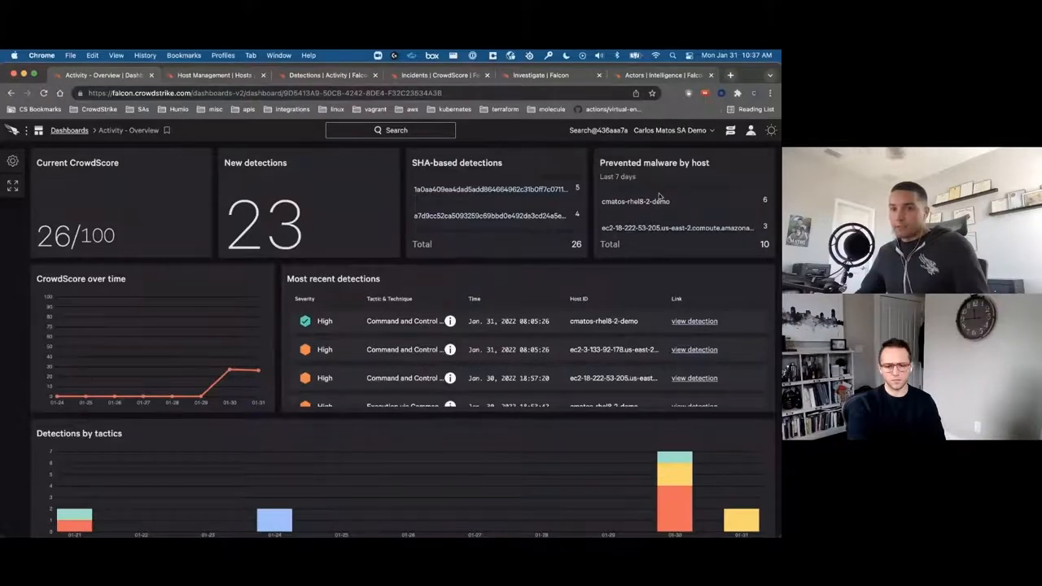
mouse_move(687, 209)
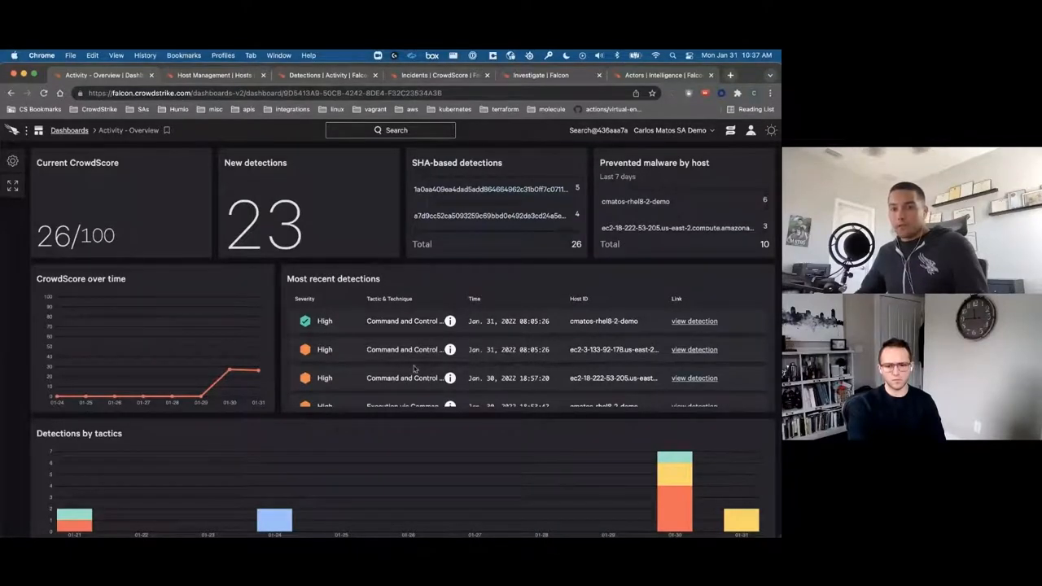
mouse_move(368, 336)
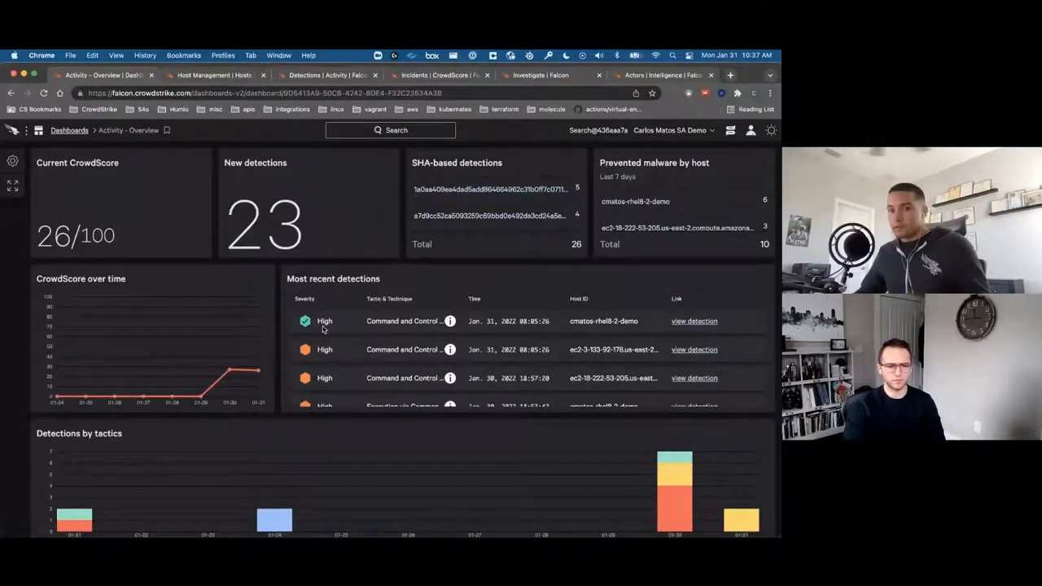
mouse_move(375, 332)
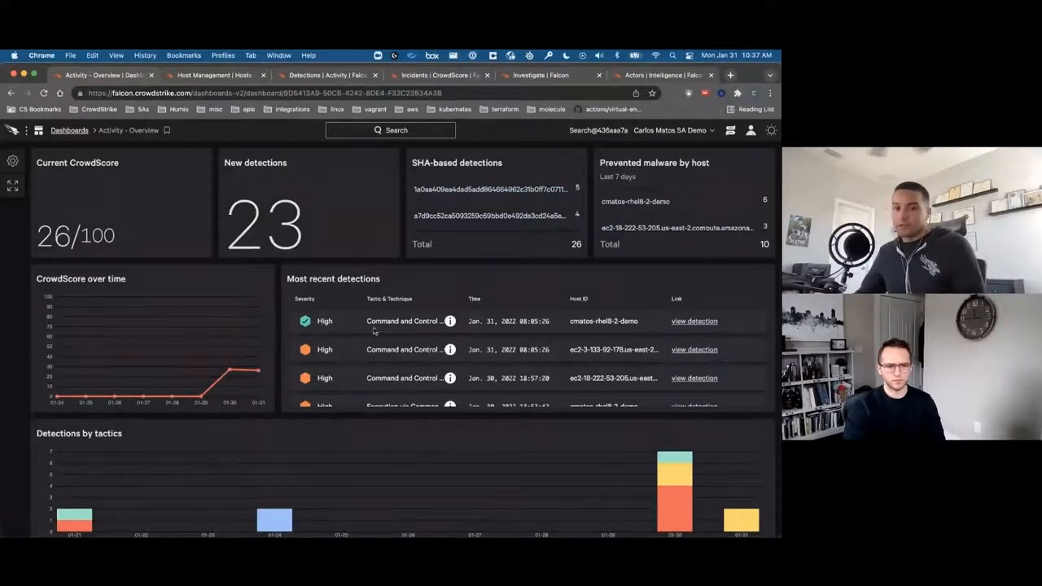
- Review the Activity Overview dashboard and switch to the Host Management list of RHEL 8.4 hosts
scroll(down, 3)
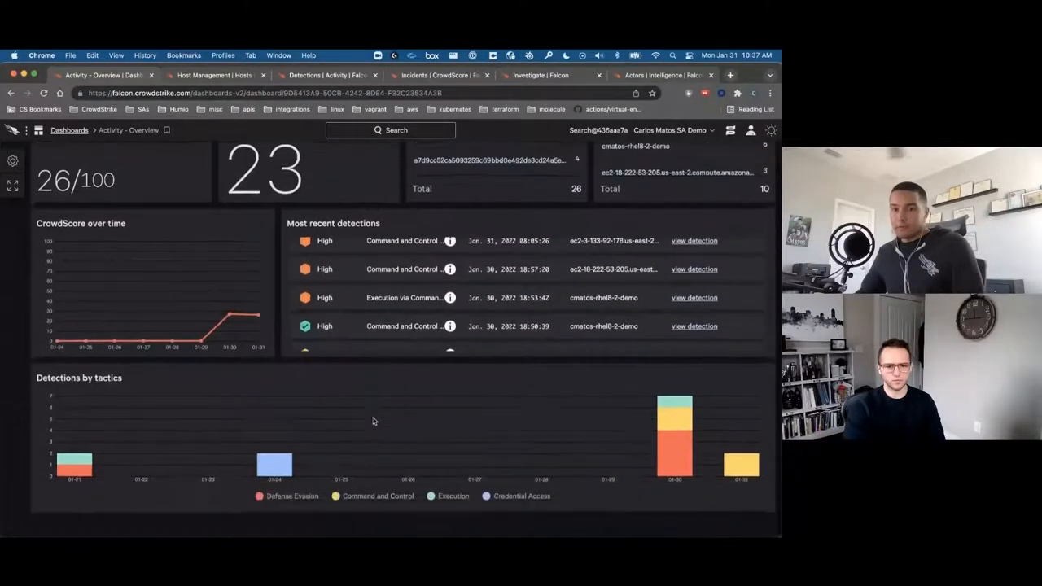
scroll(up, 3)
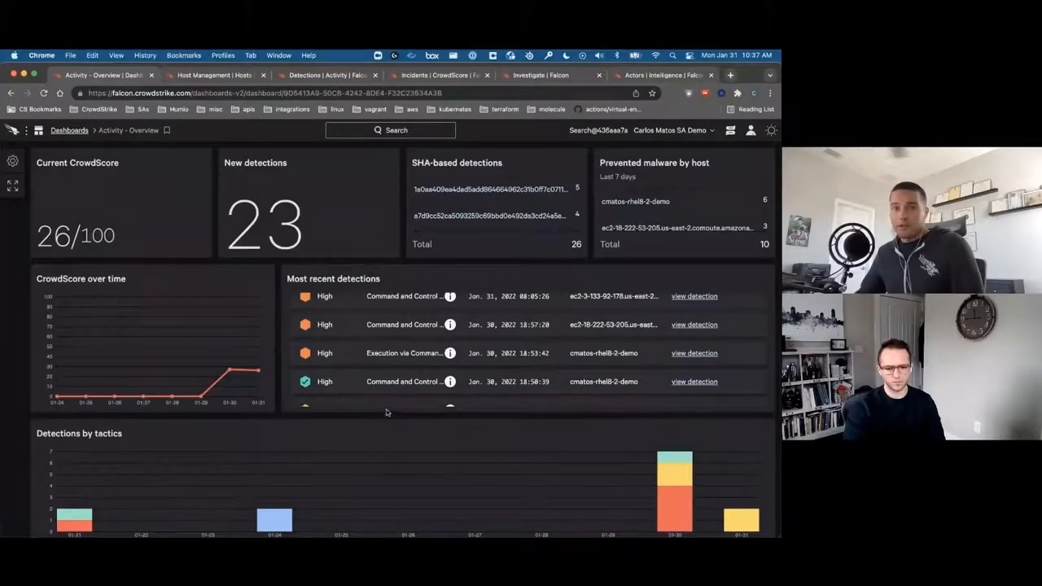
mouse_move(514, 145)
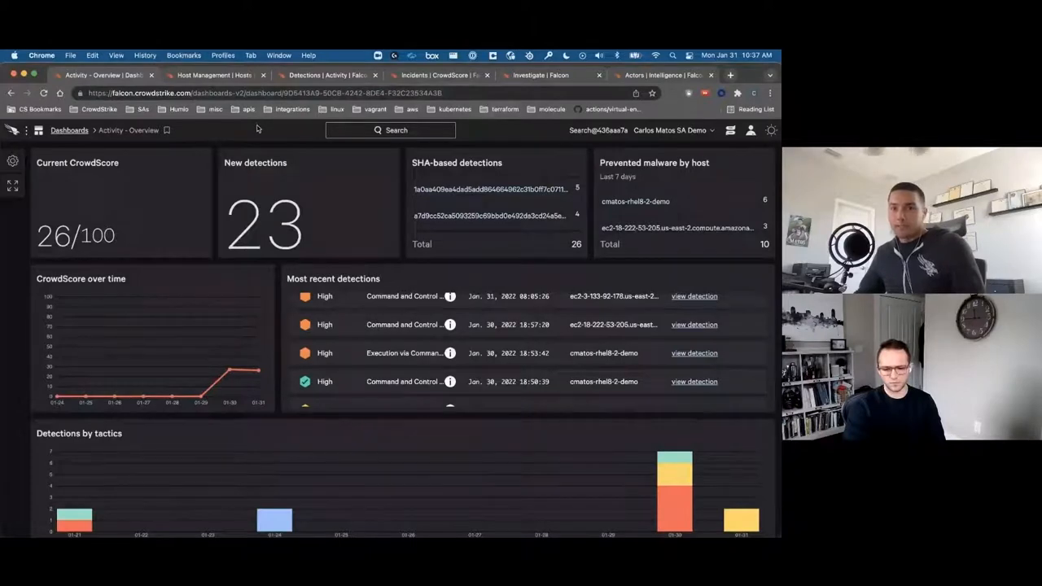
click(215, 75)
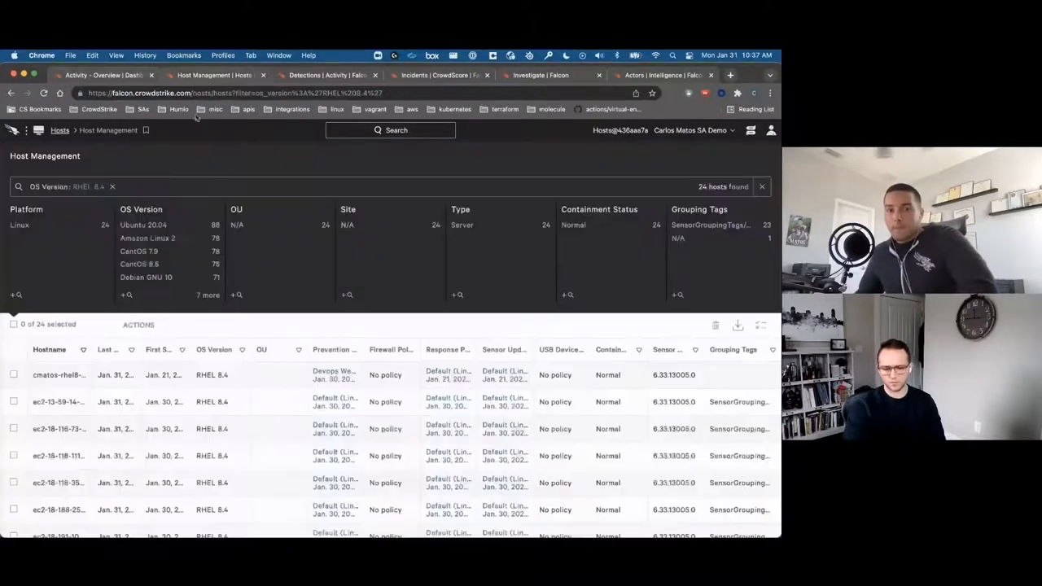
- Scroll the 24 RHEL 8.4 hosts to view their devops-webinar grouping tags, then go to Detections
scroll(down, 3)
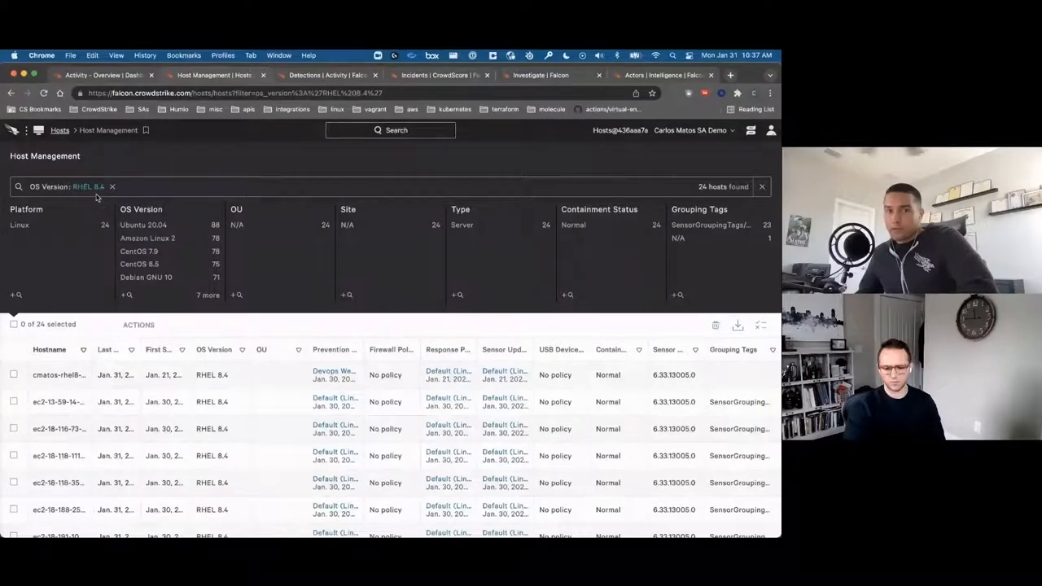
scroll(down, 3)
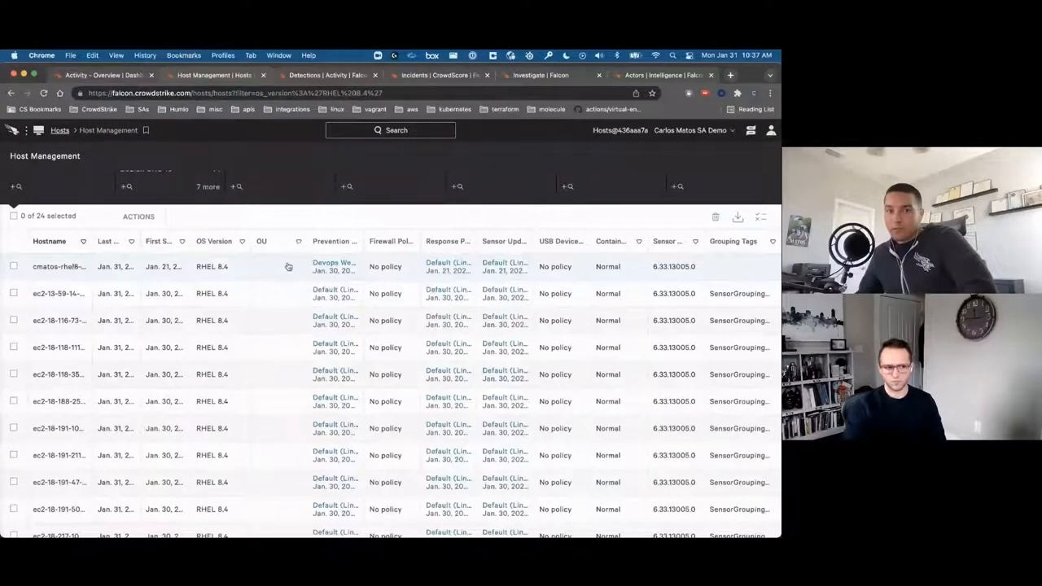
mouse_move(333, 262)
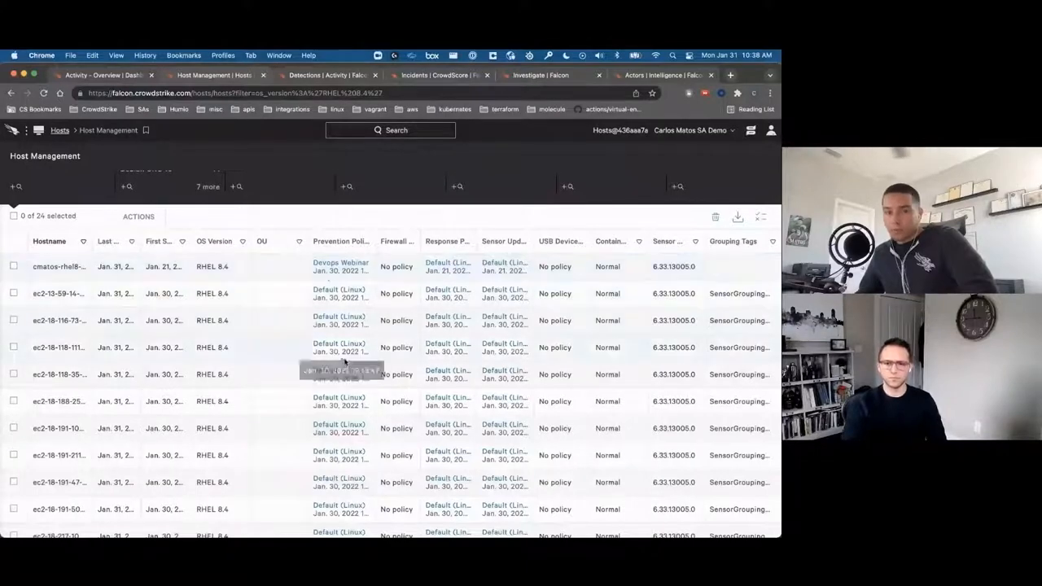
scroll(down, 3)
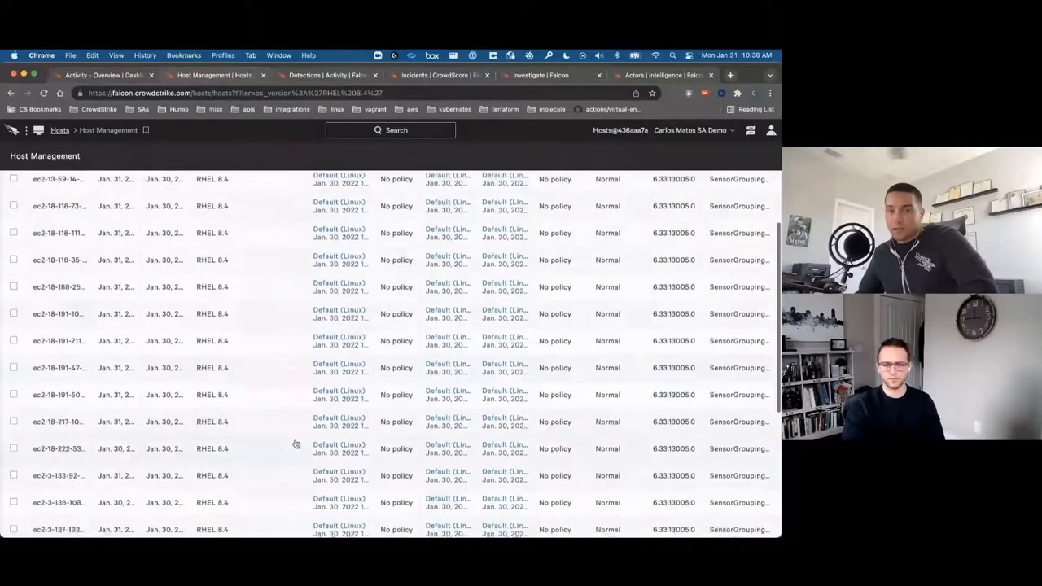
scroll(up, 3)
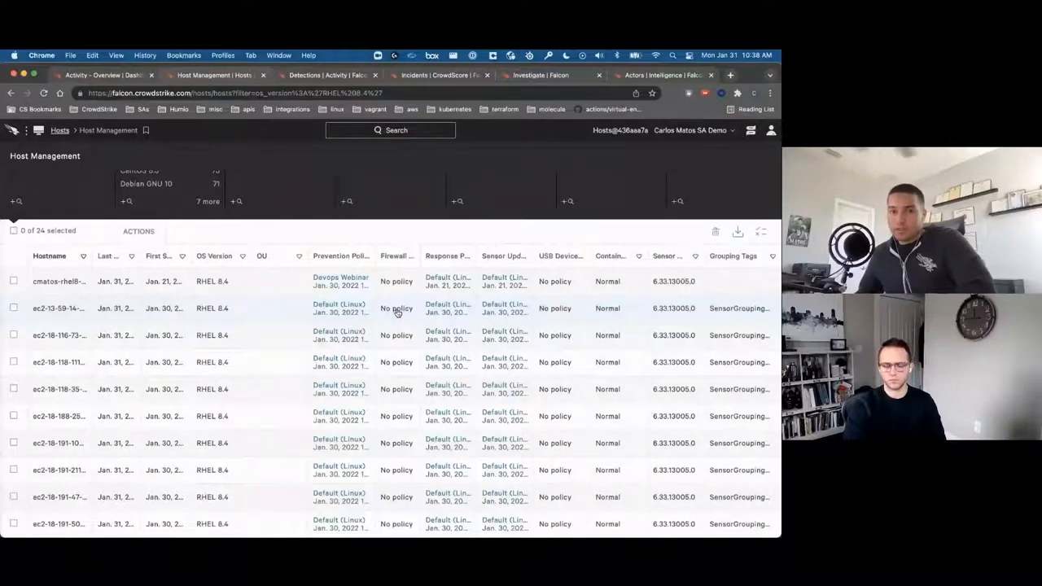
mouse_move(739, 308)
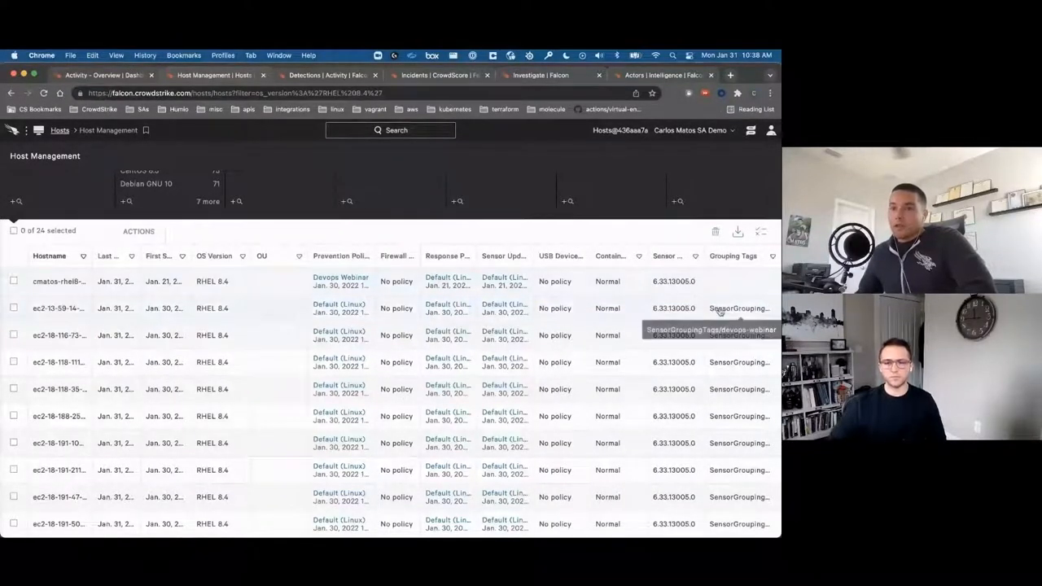
mouse_move(730, 313)
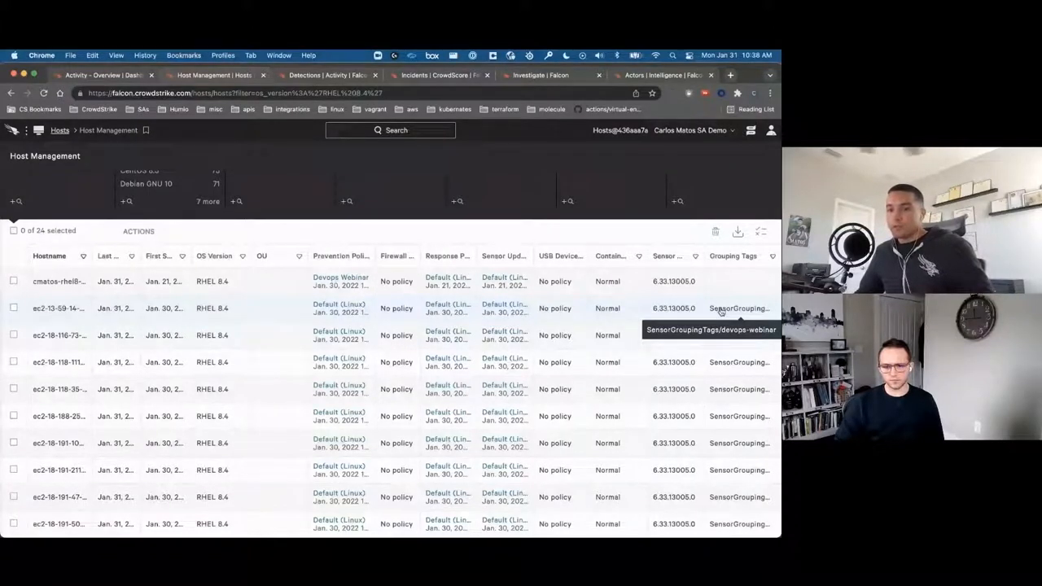
mouse_move(730, 355)
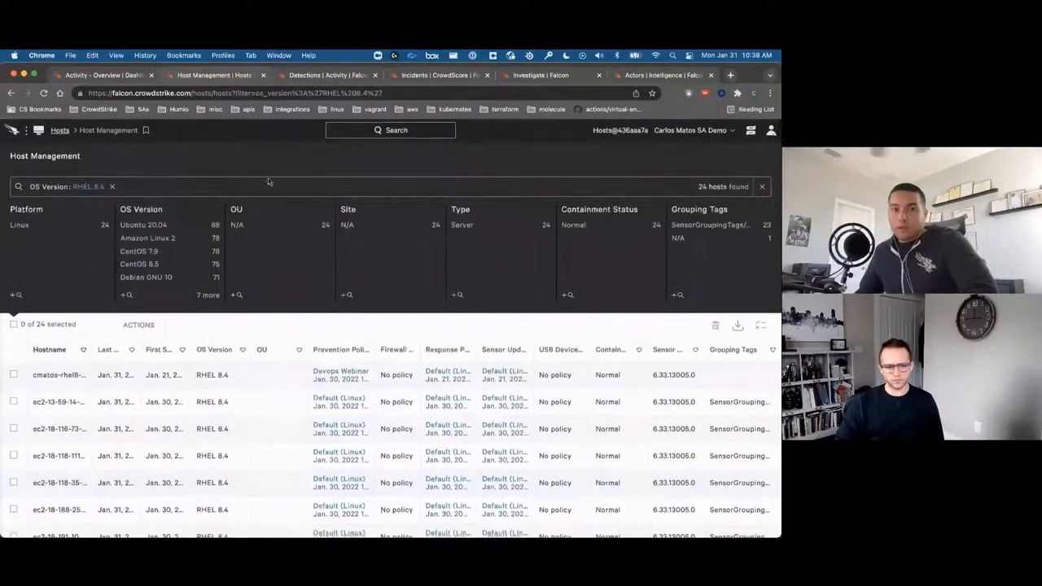
click(326, 75)
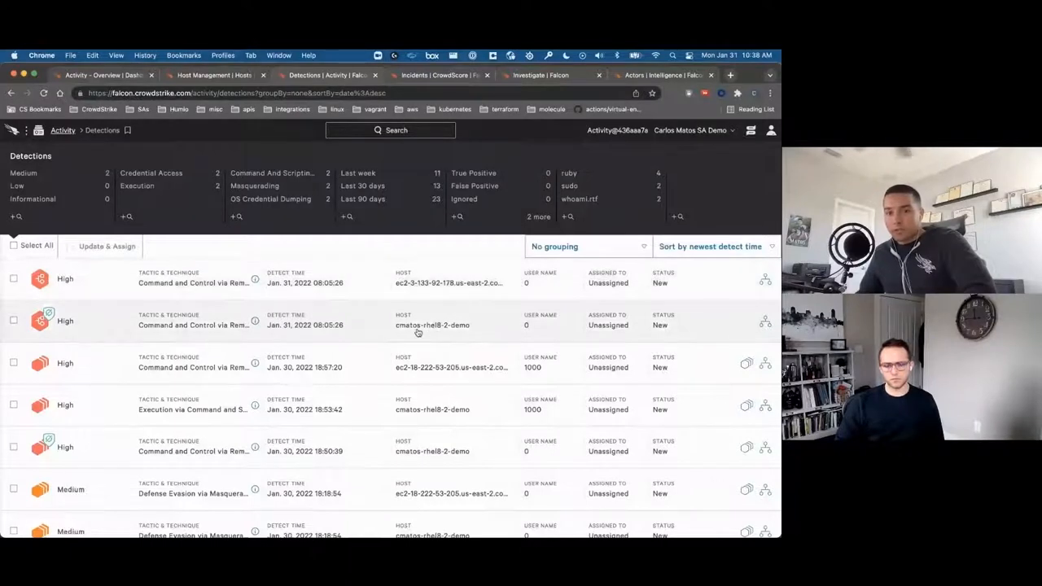
mouse_move(40, 319)
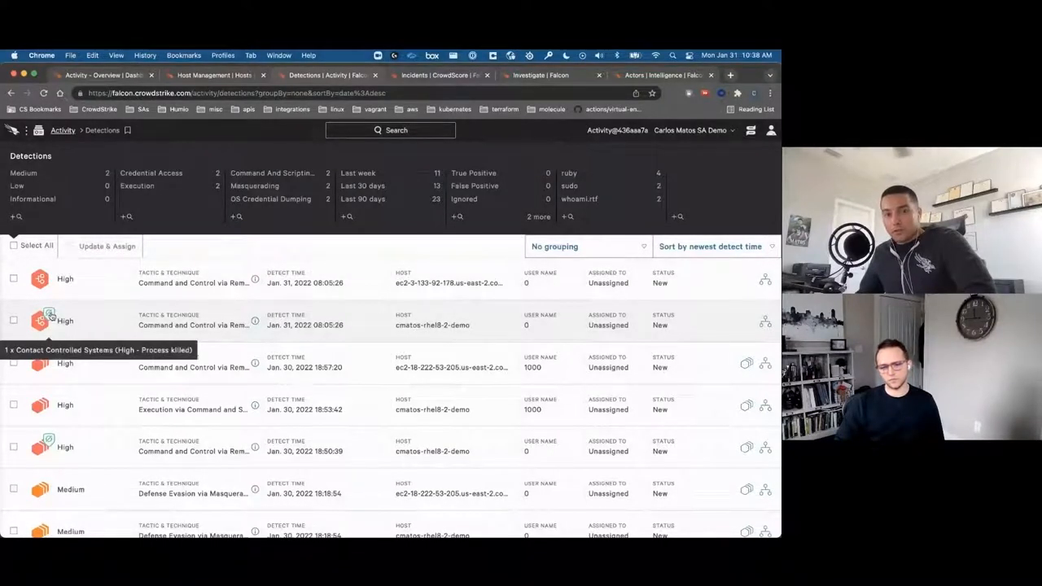
mouse_move(41, 280)
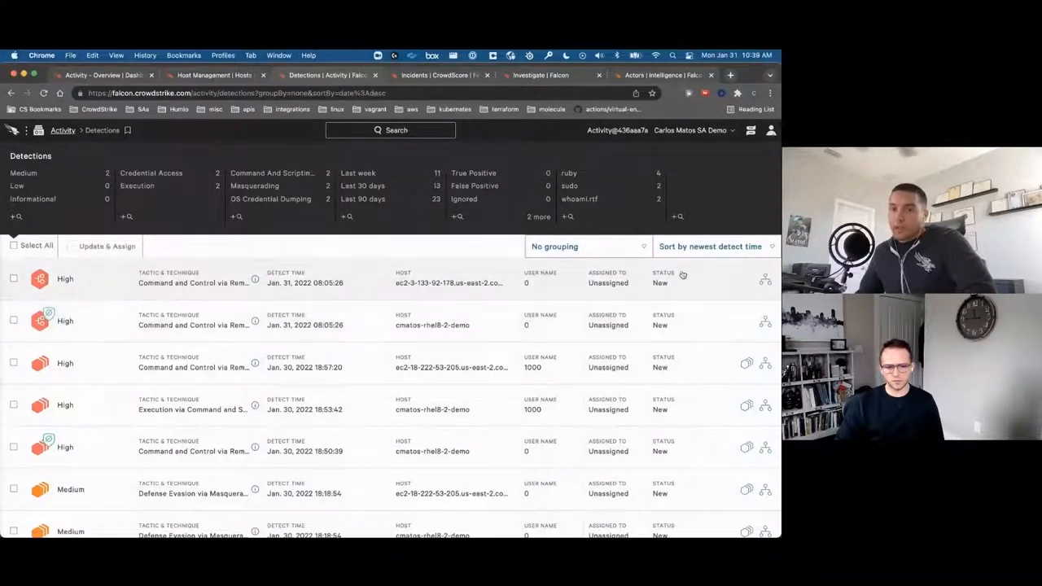
- Open the newest high-severity detection's details from the detections list
click(195, 278)
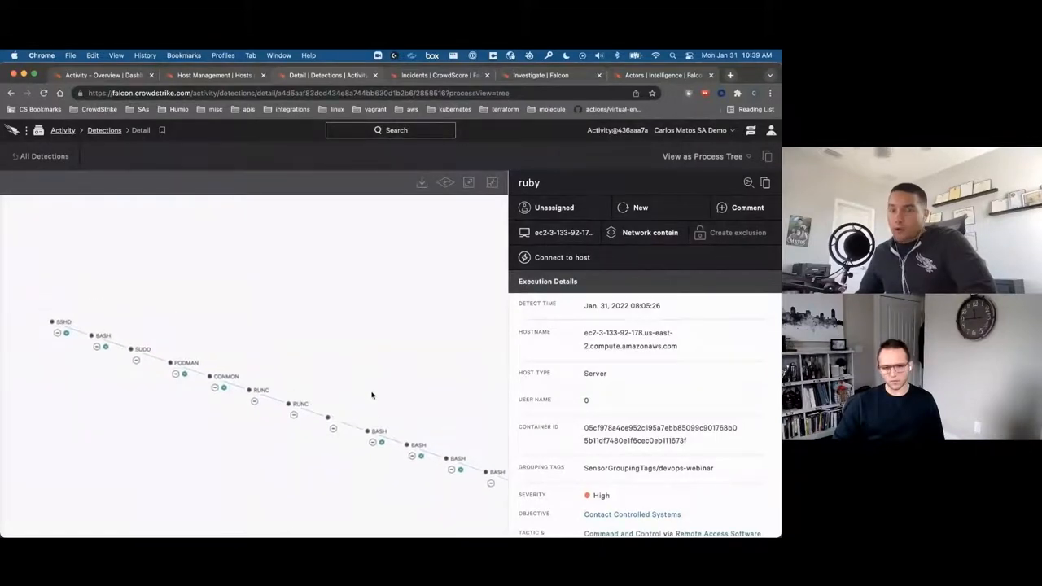
mouse_move(296, 372)
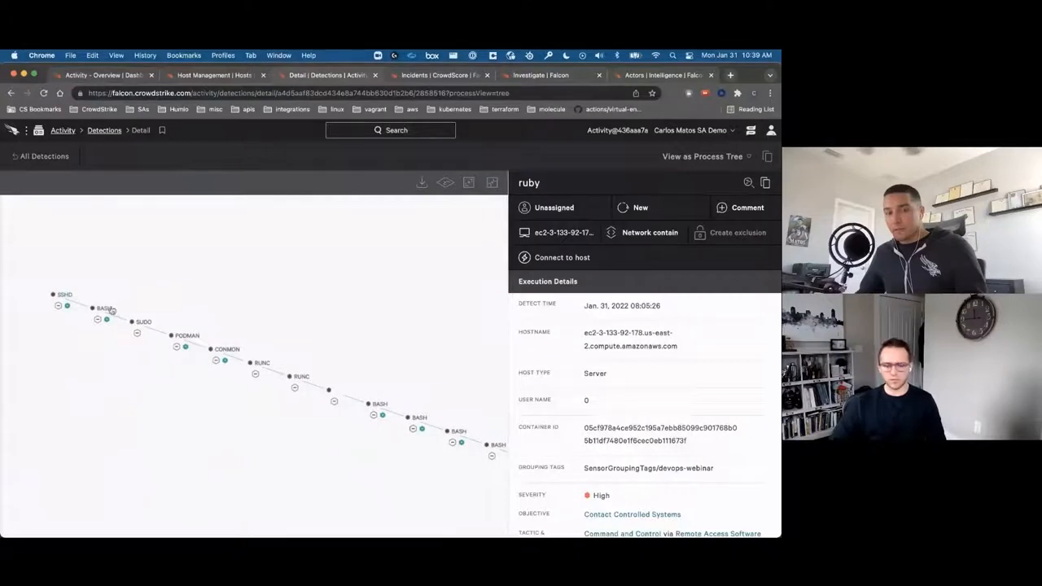
mouse_move(143, 320)
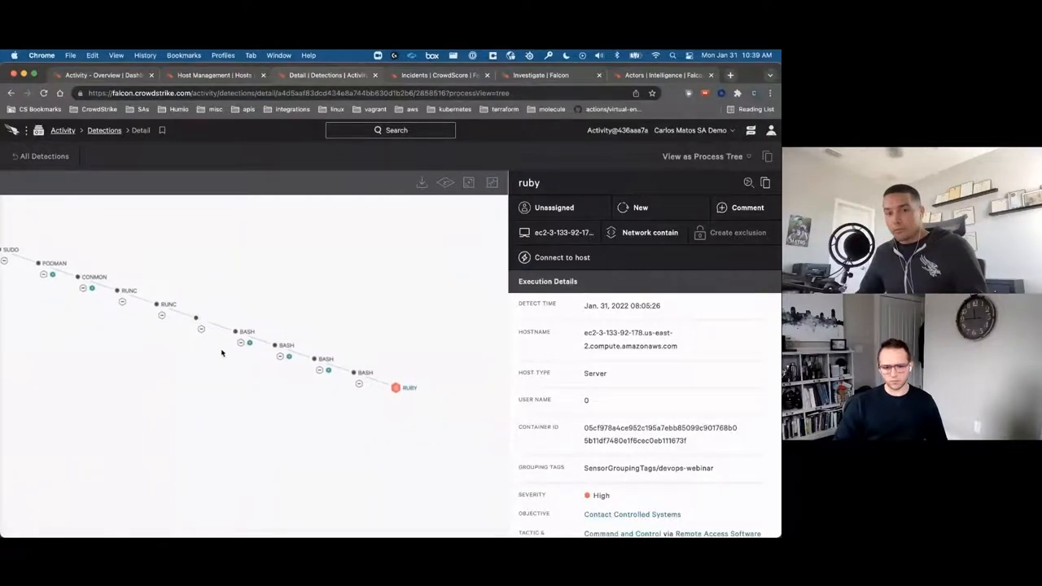
mouse_move(372, 378)
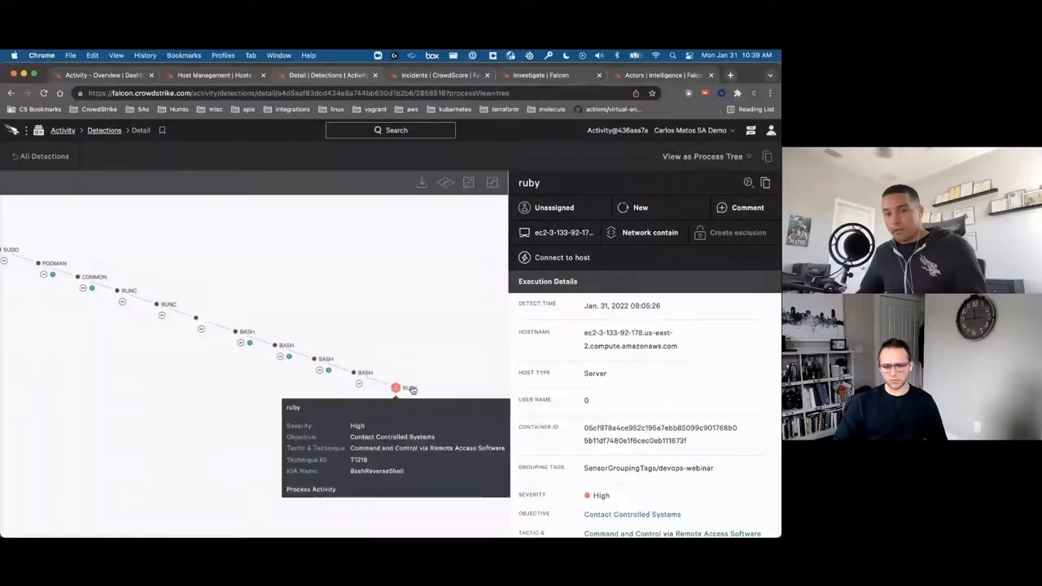
- Expand the full ruby command line and read through the BashReverseShell execution details
scroll(down, 3)
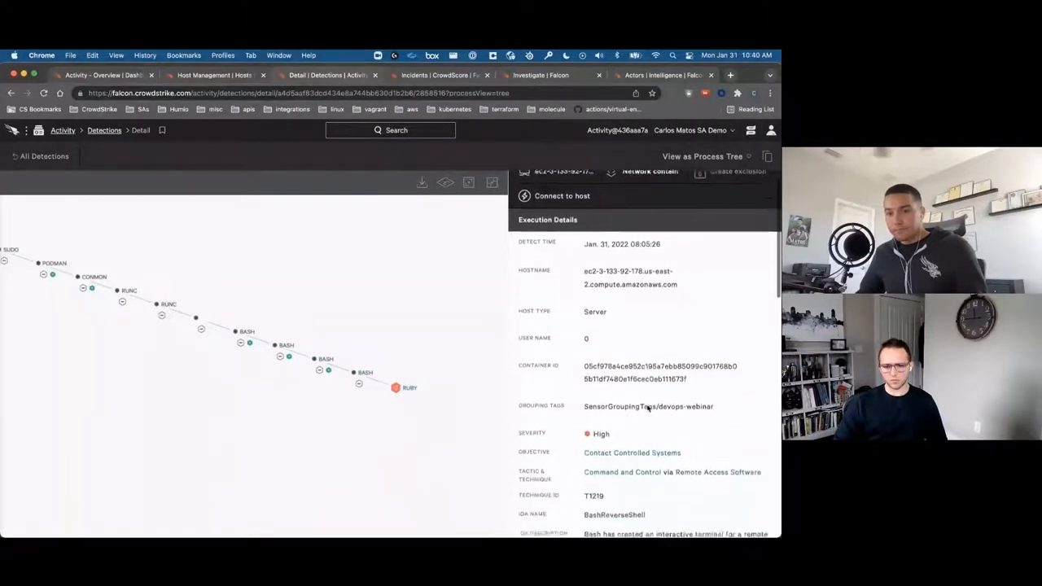
scroll(down, 3)
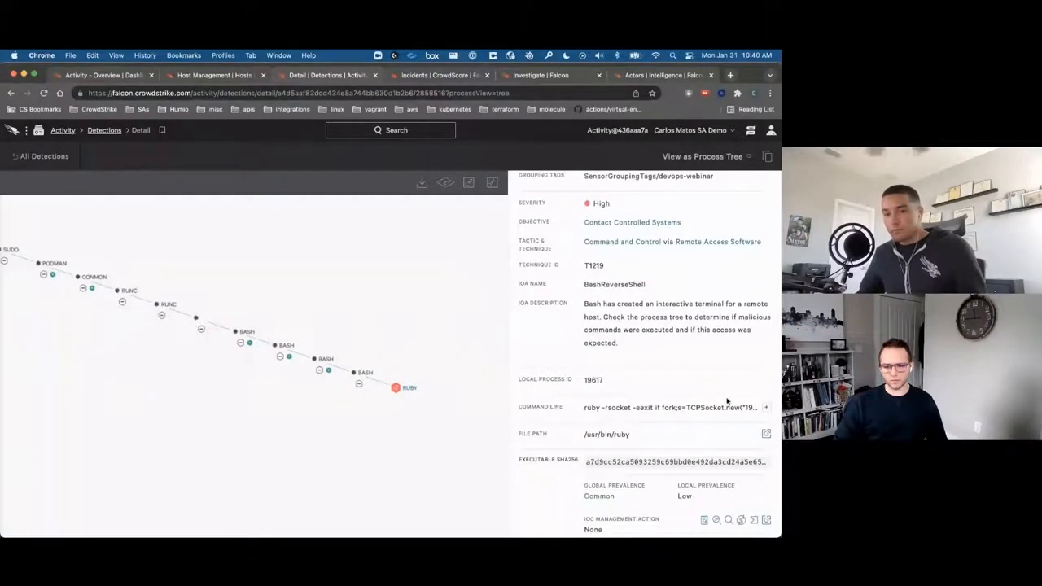
click(765, 407)
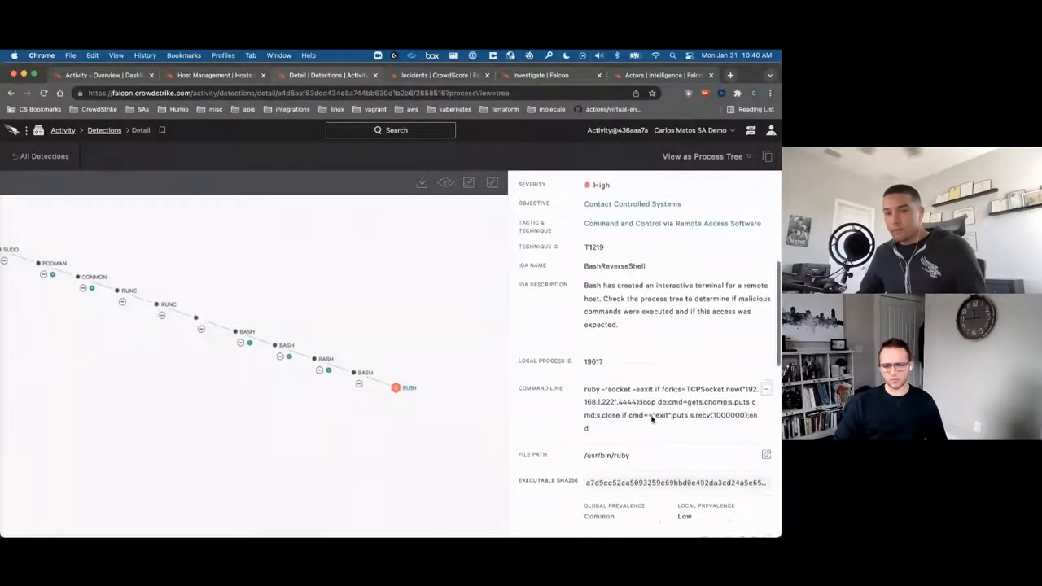
scroll(up, 3)
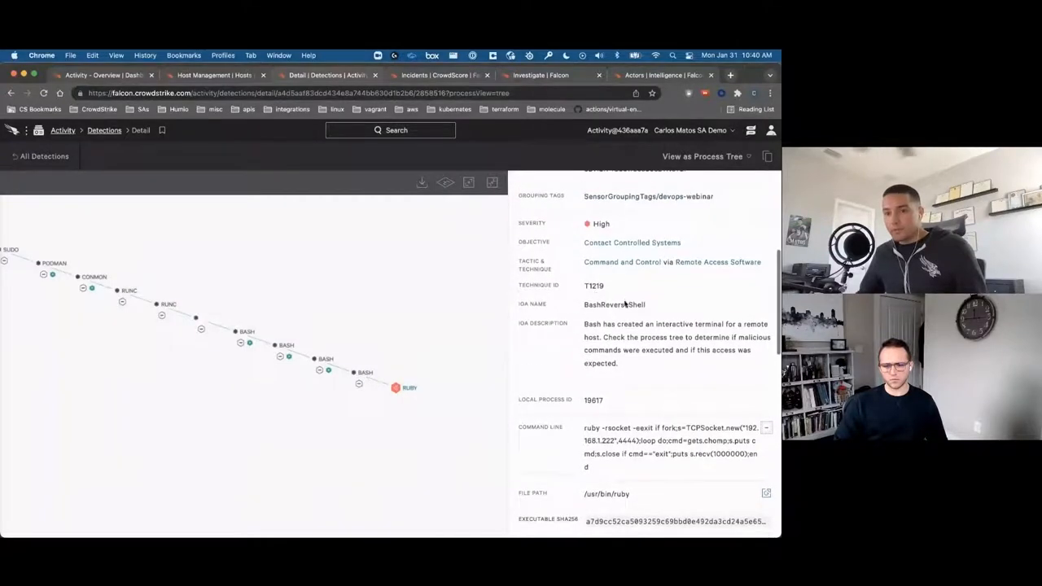
scroll(up, 3)
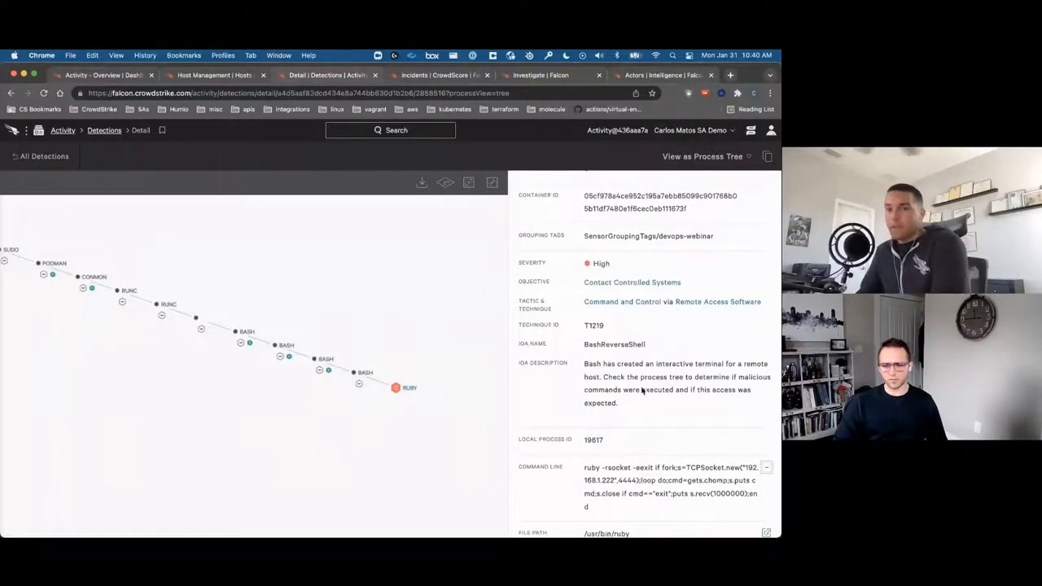
scroll(up, 3)
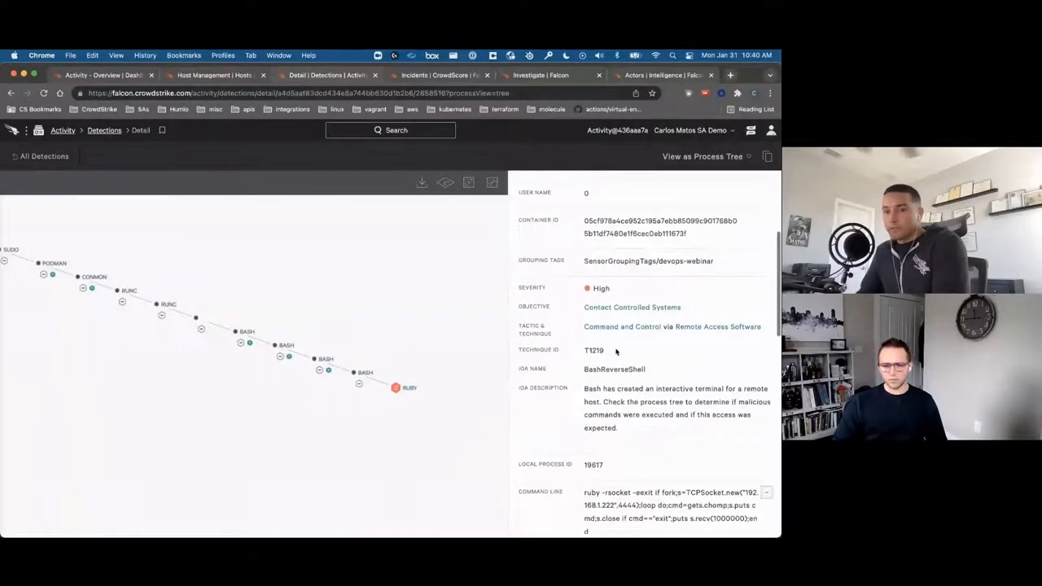
mouse_move(660, 378)
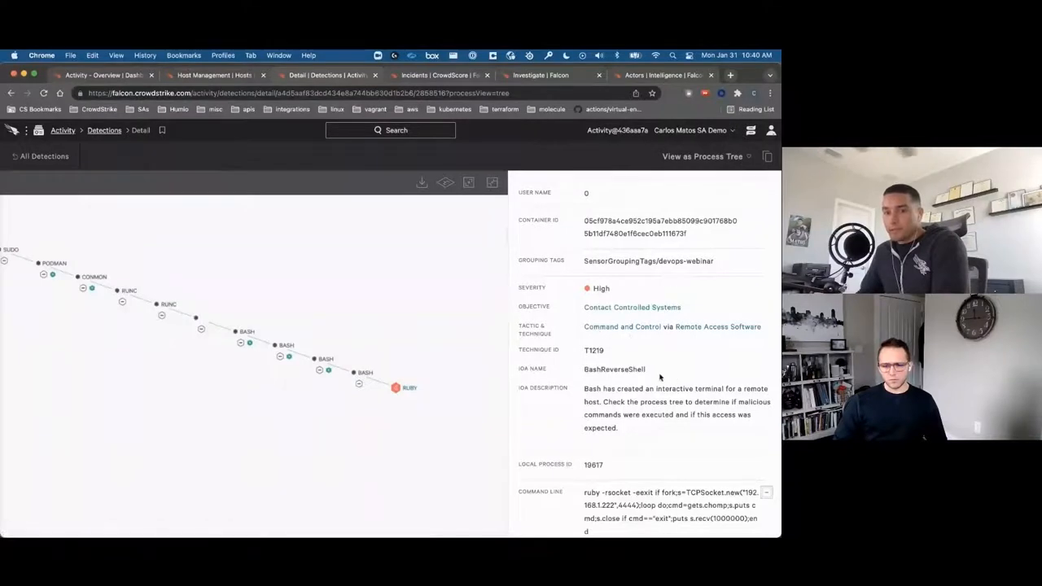
scroll(down, 3)
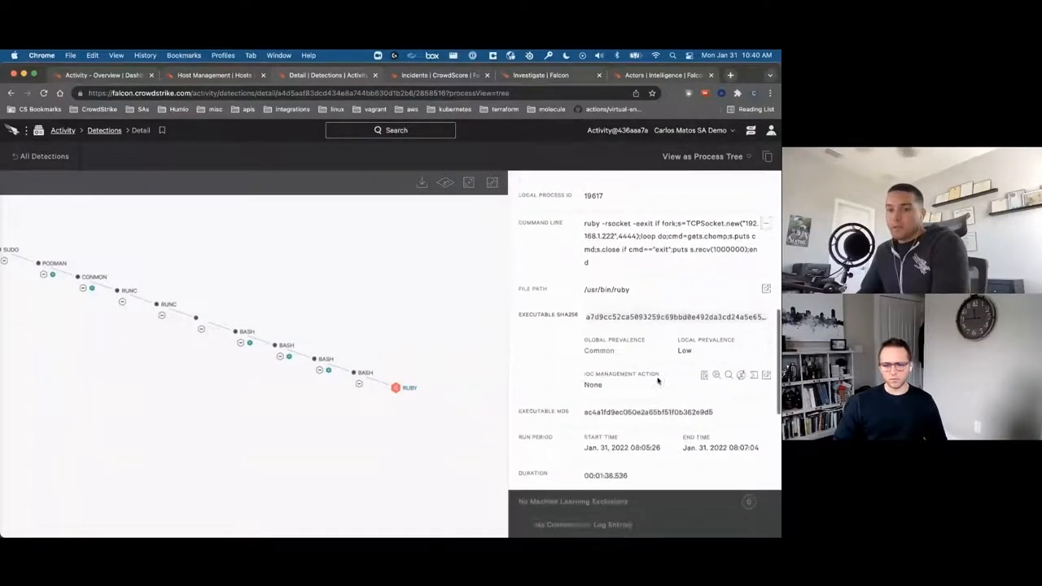
- Expand Host Details and Vulnerabilities on Host showing 58 critical/high vulnerabilities and 39 remediations
scroll(down, 3)
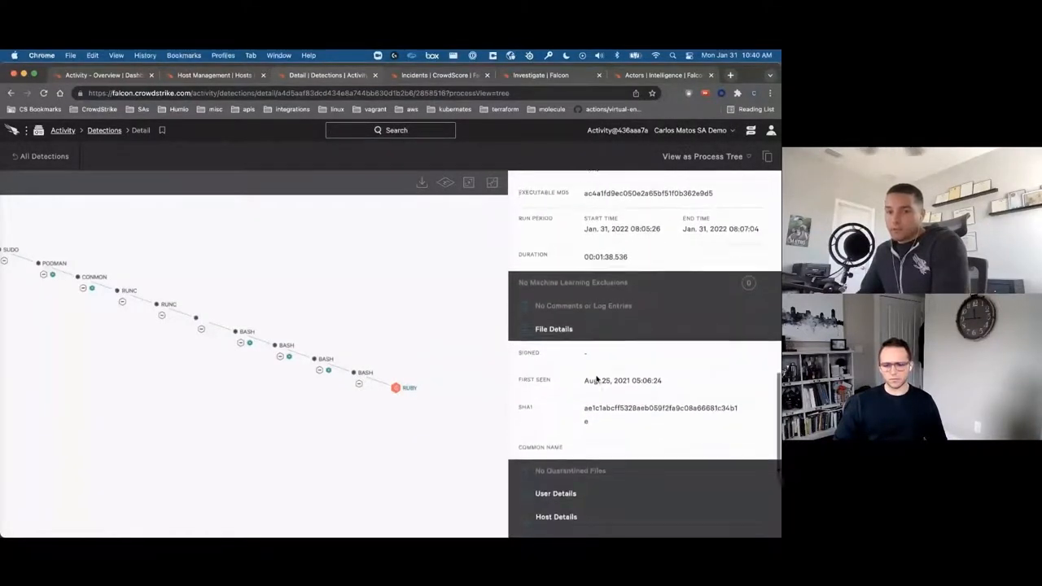
scroll(down, 3)
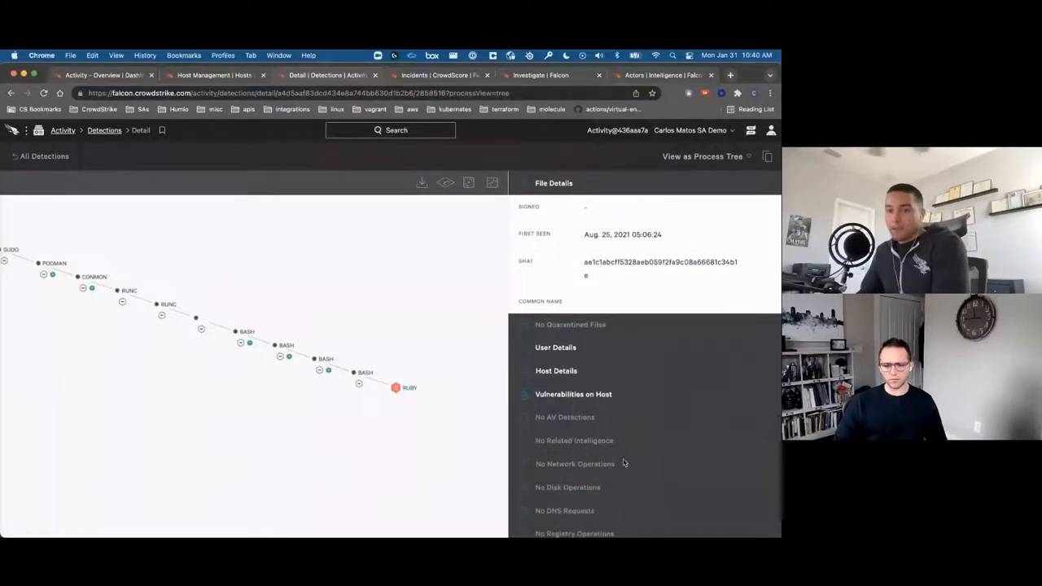
click(557, 371)
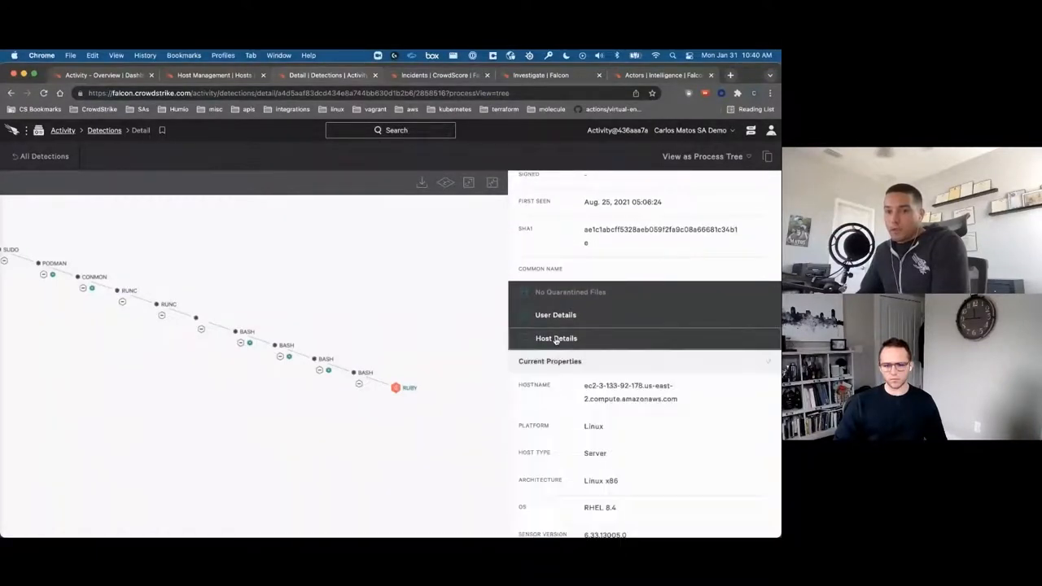
scroll(down, 3)
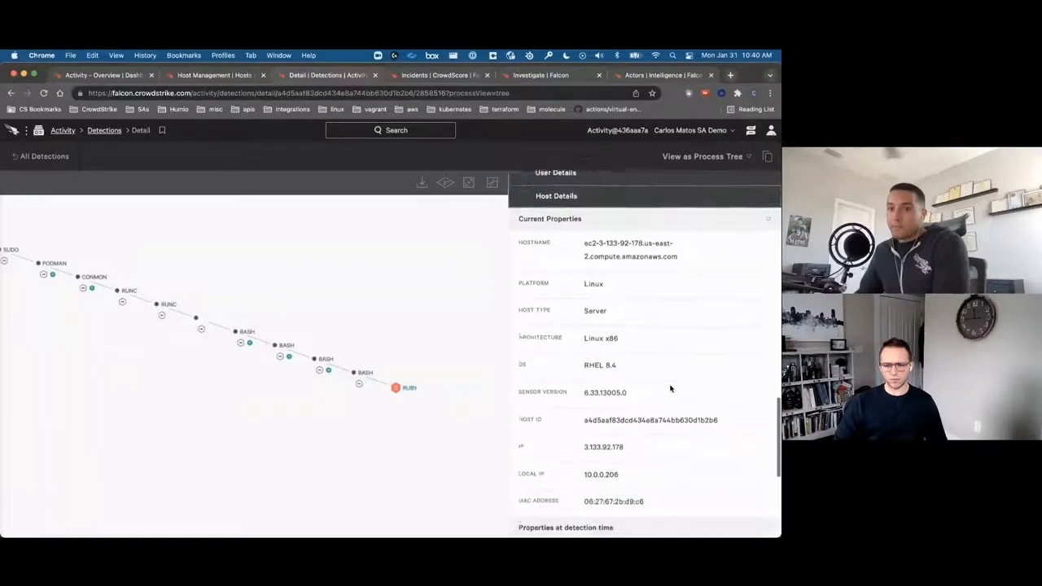
scroll(down, 3)
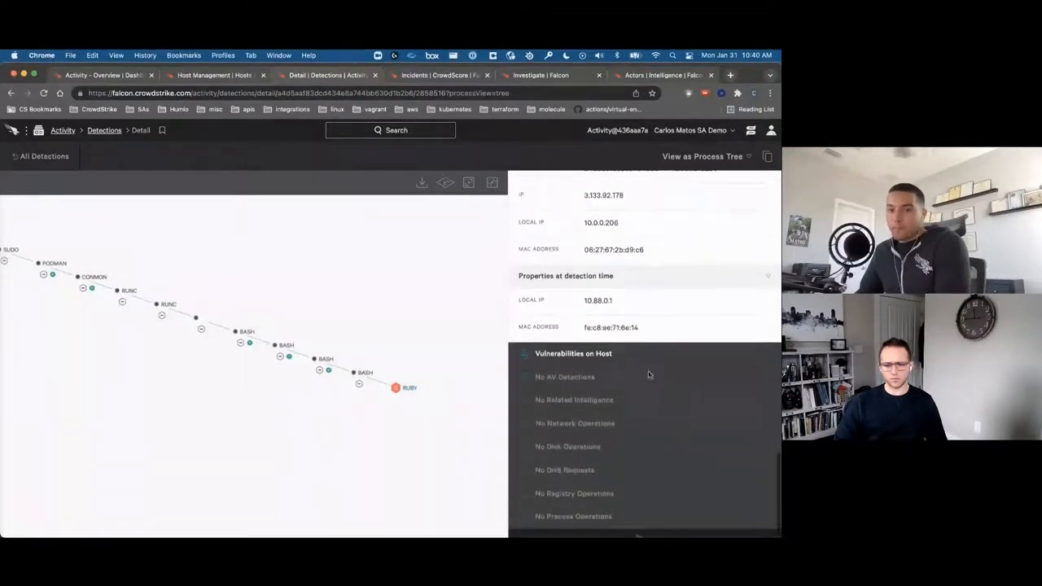
click(573, 353)
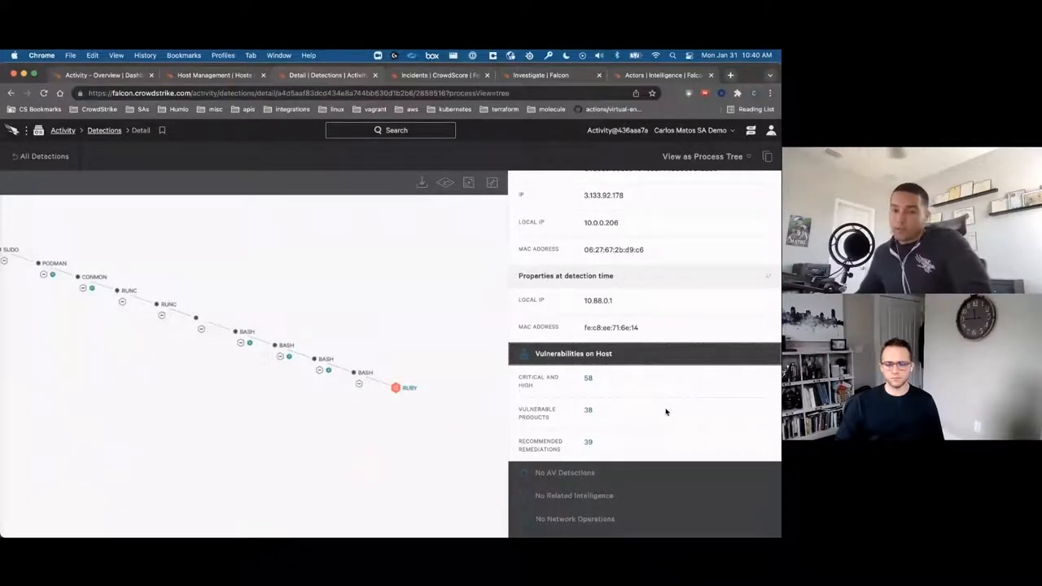
mouse_move(660, 405)
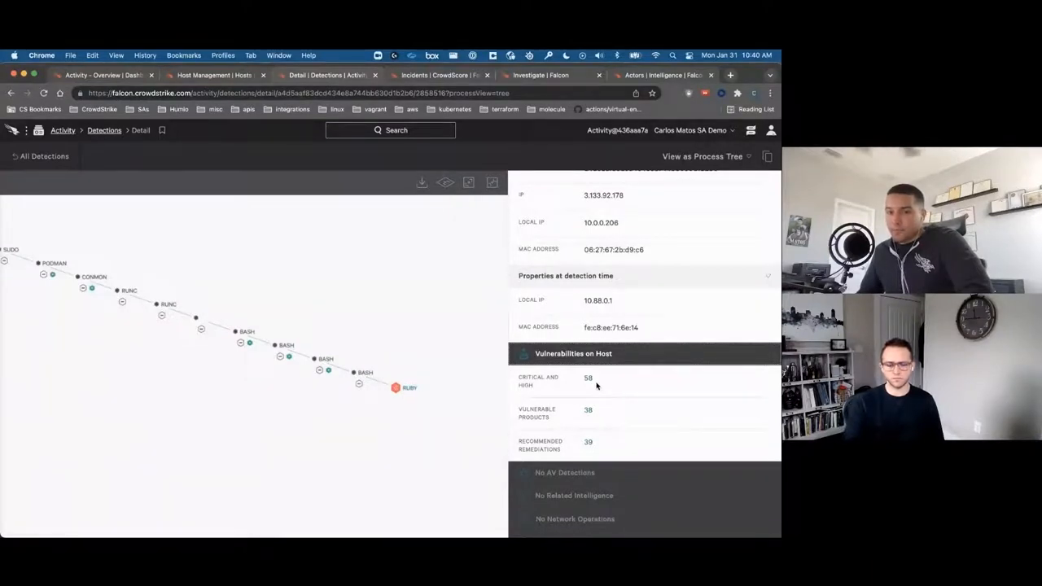
mouse_move(645, 391)
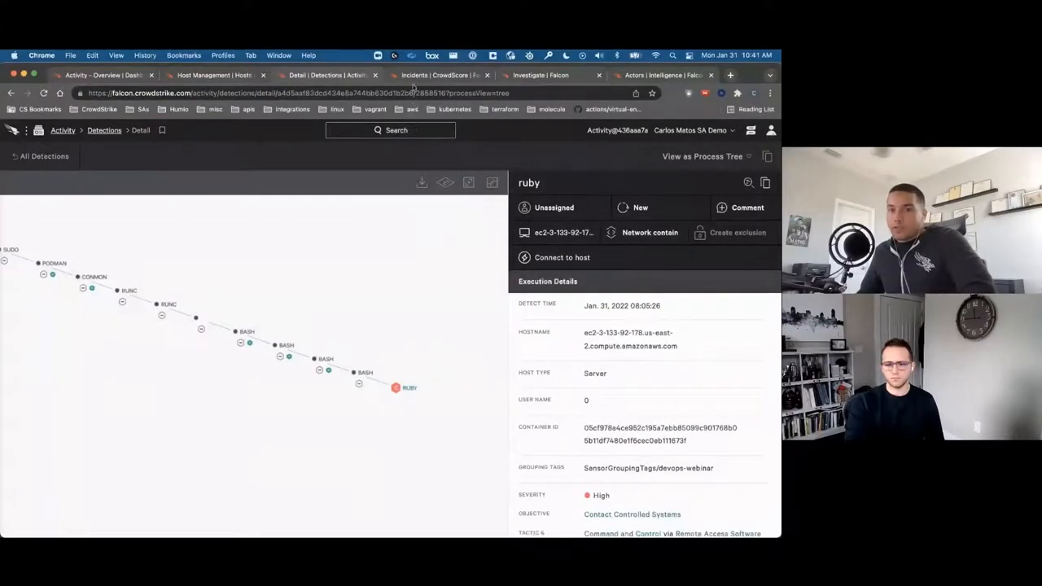
- Go to Incidents and open the summary view of the top incident scored 4.4
click(439, 75)
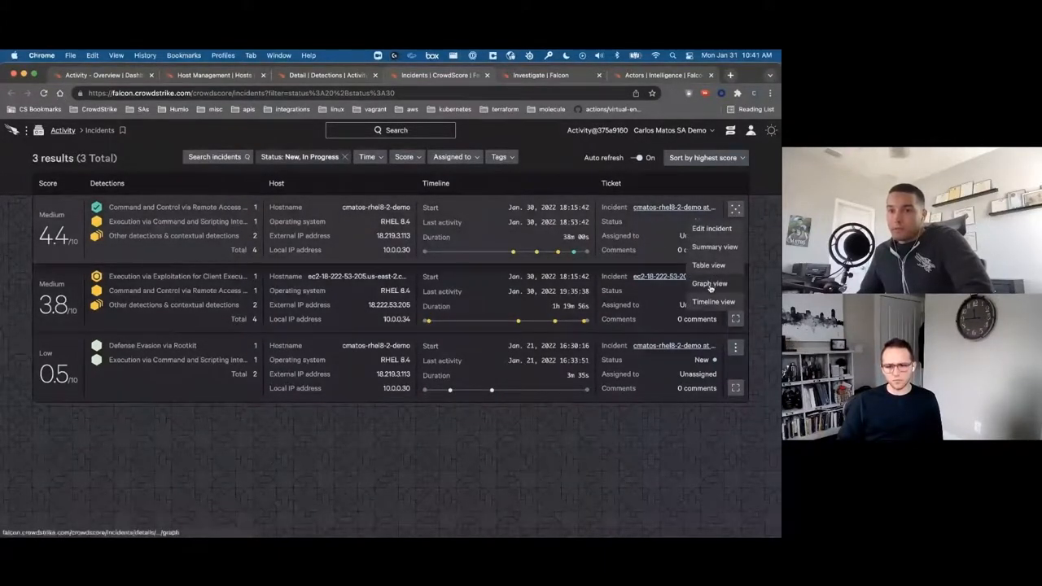
mouse_move(708, 265)
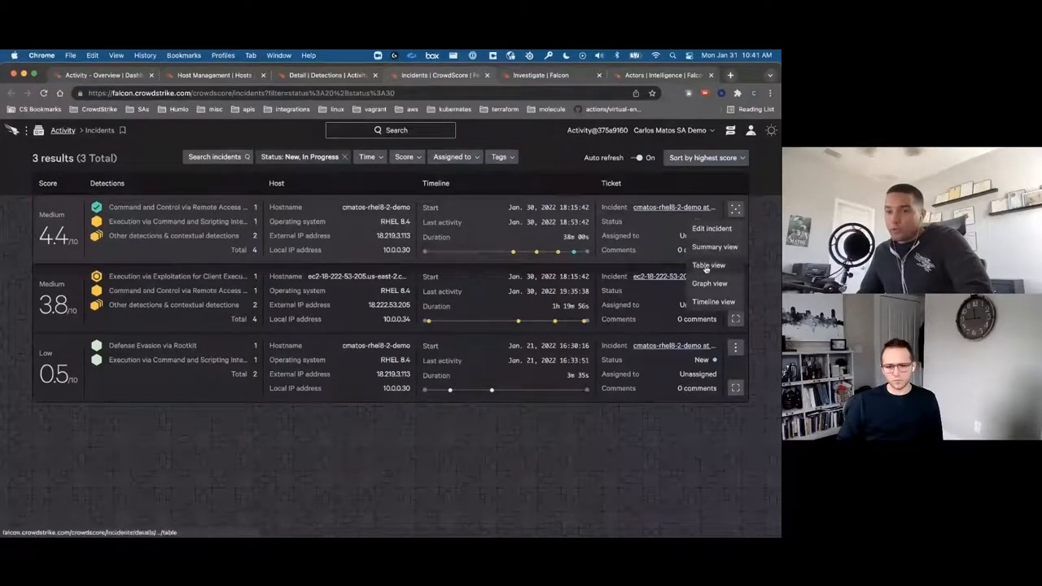
mouse_move(710, 283)
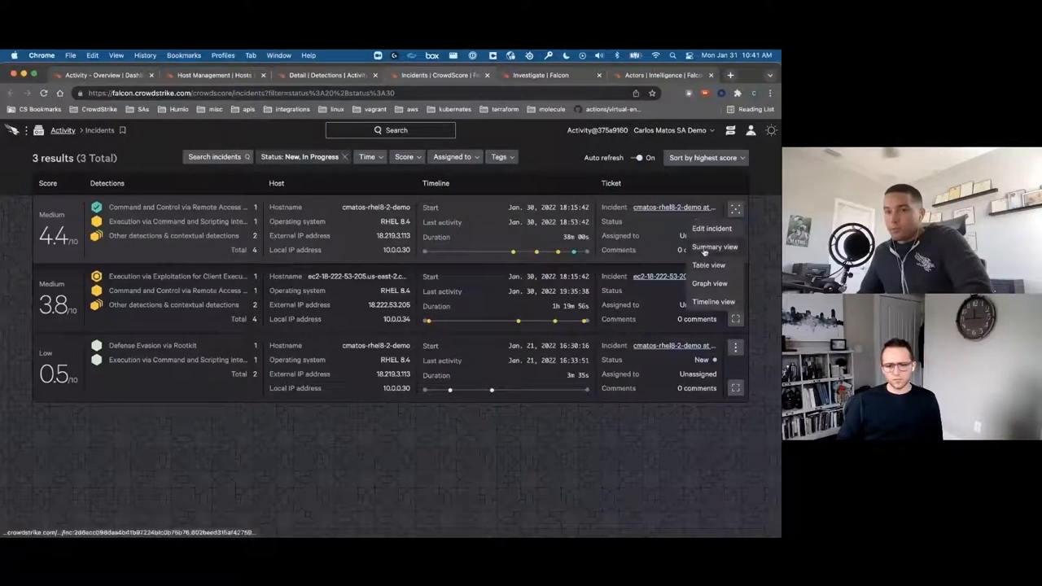
click(715, 248)
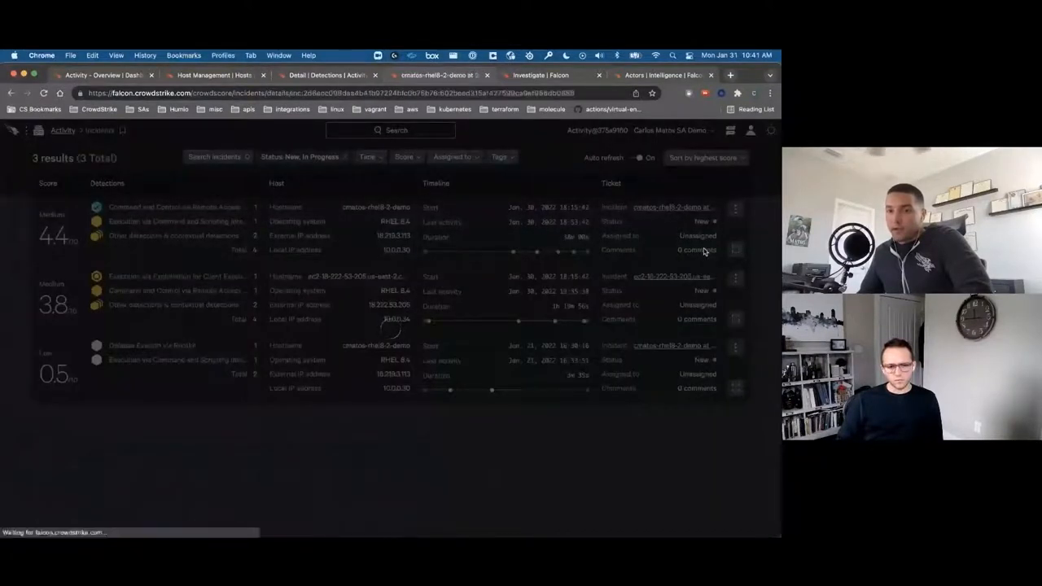
click(176, 206)
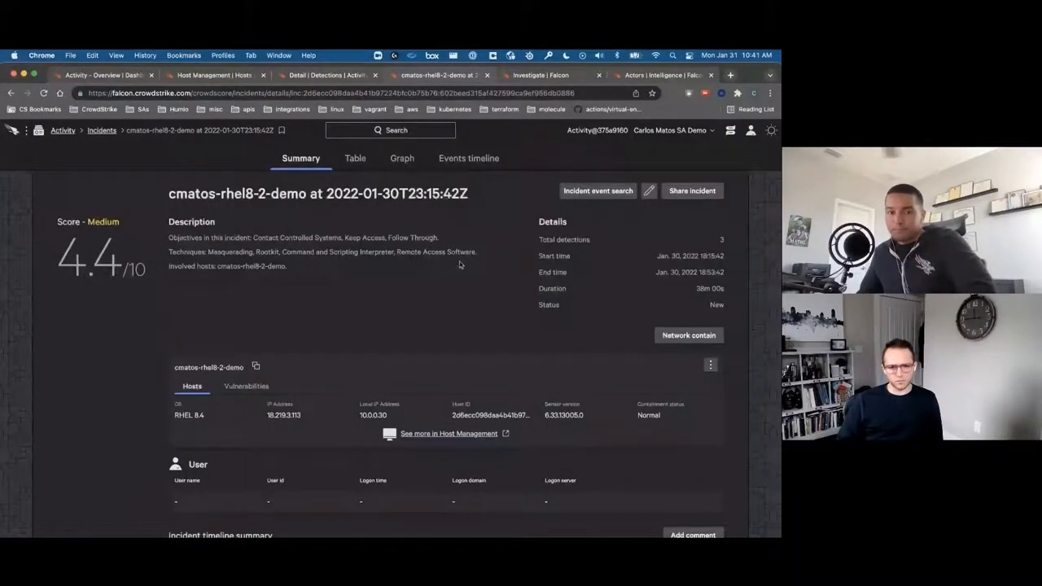
scroll(down, 3)
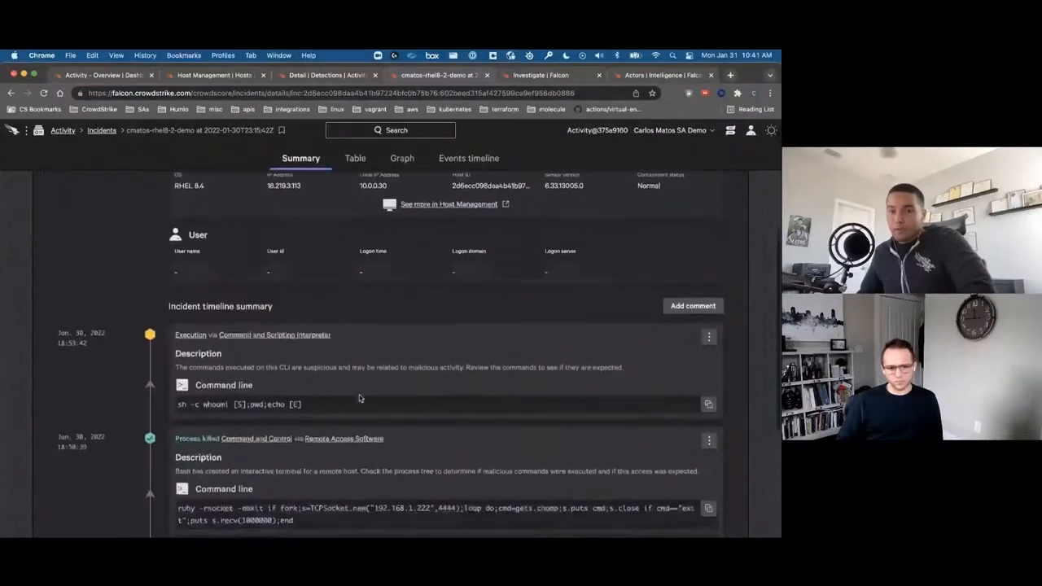
scroll(down, 3)
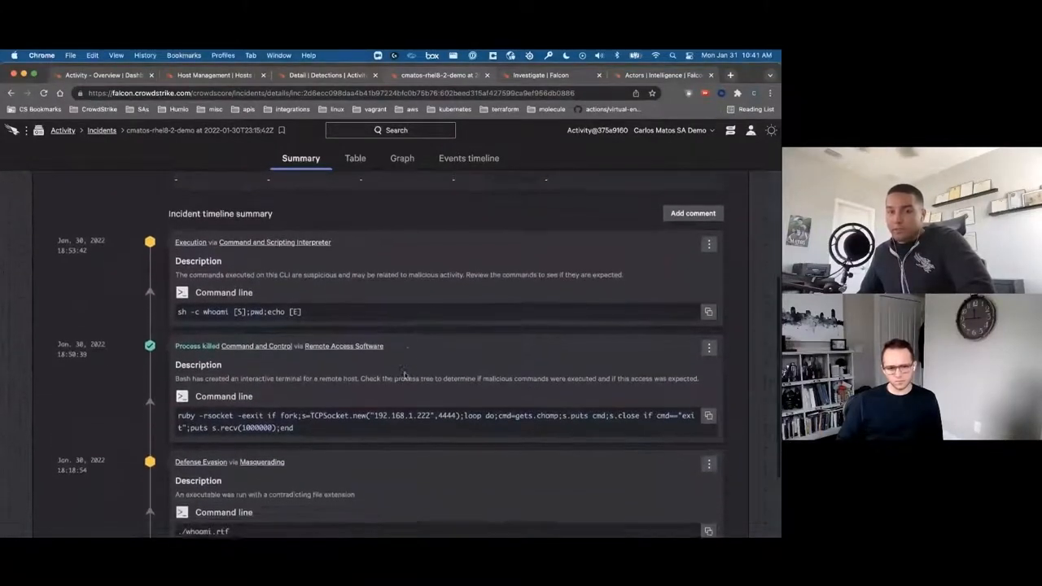
scroll(down, 3)
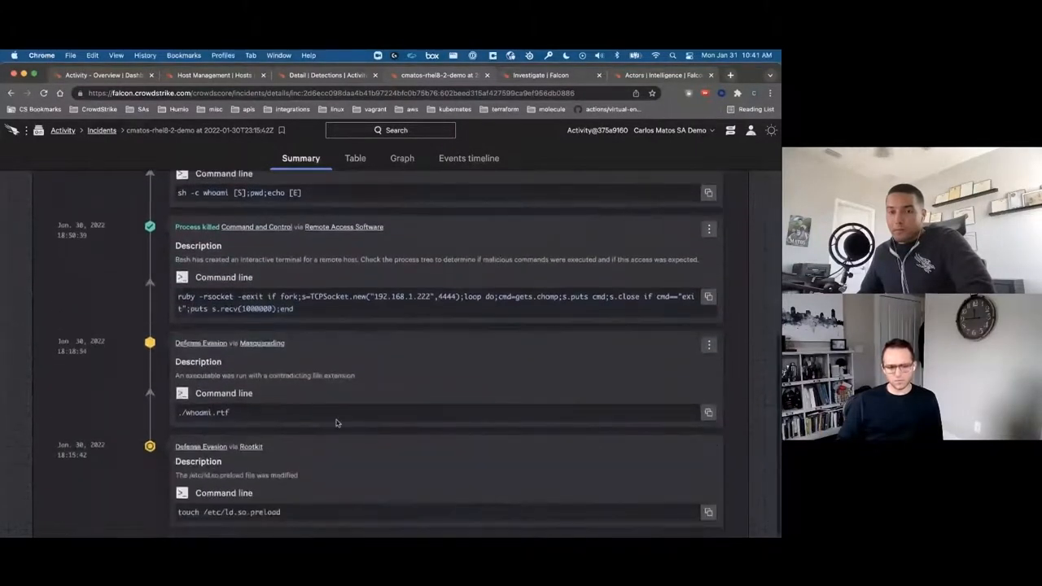
mouse_move(260, 342)
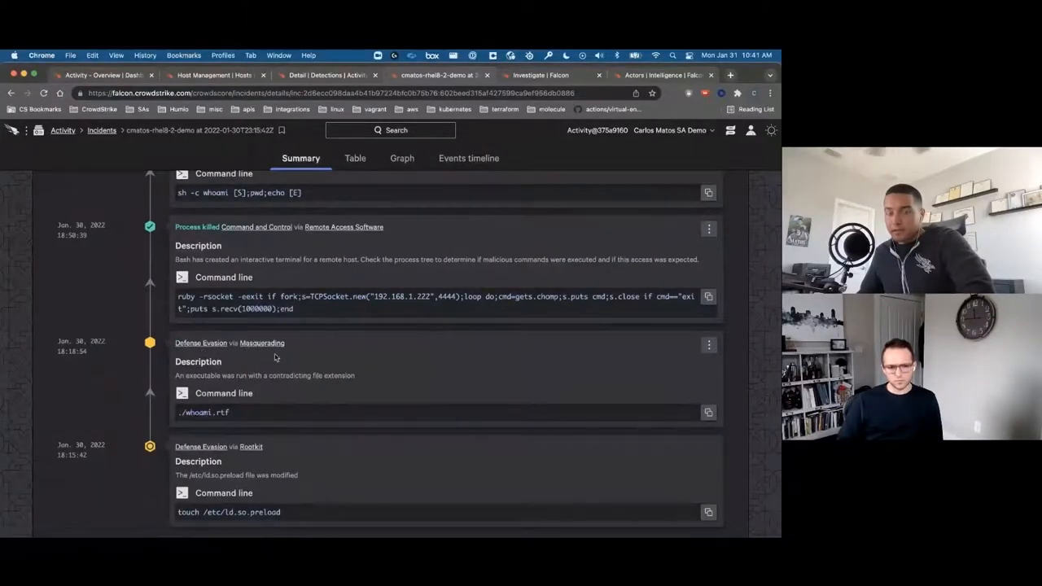
mouse_move(407, 381)
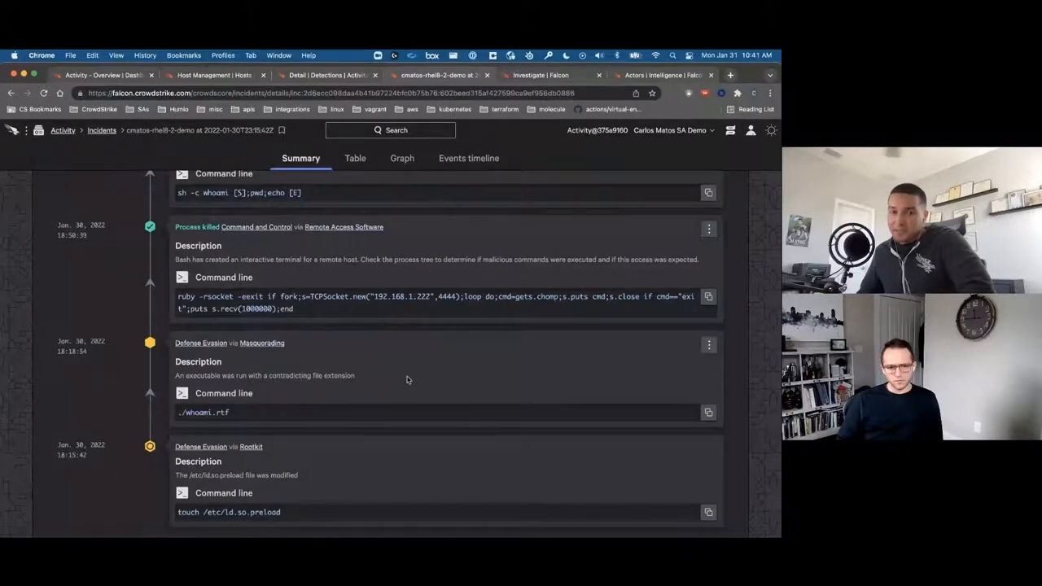
scroll(up, 3)
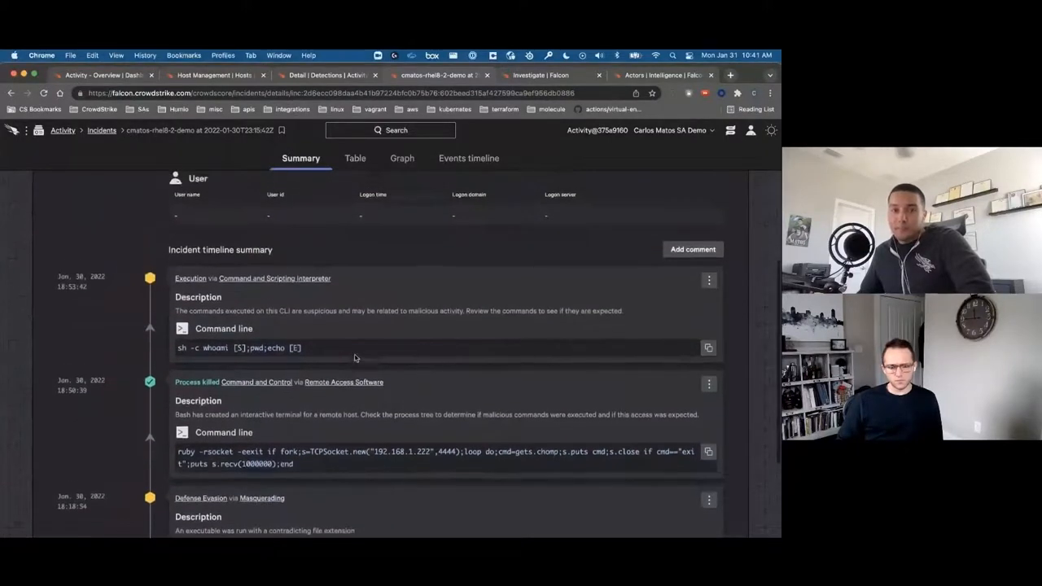
scroll(up, 3)
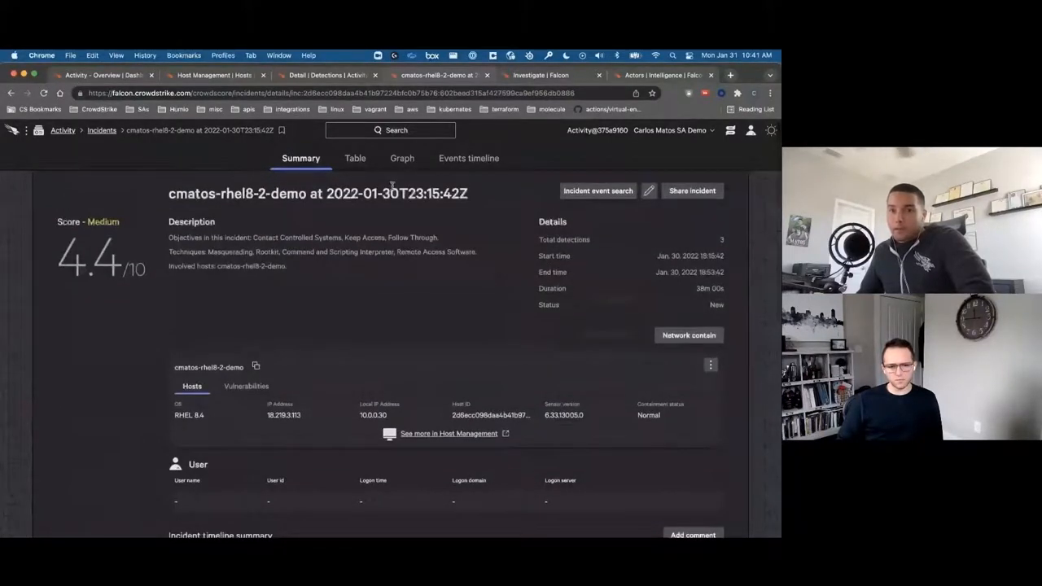
- Show the incident's Graph view of process chains on cmatos-rhel8-2-demo
click(400, 158)
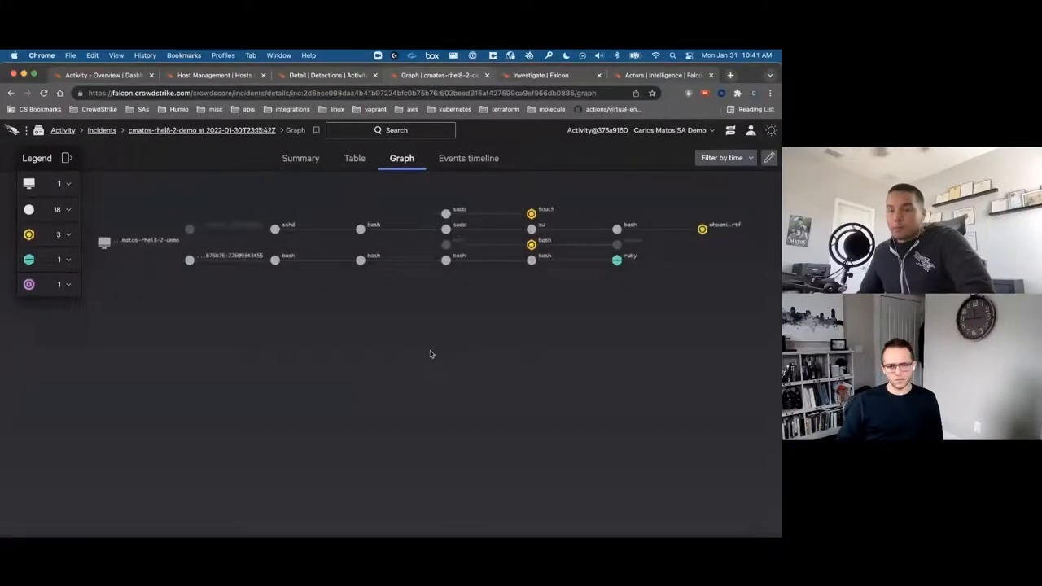
mouse_move(317, 332)
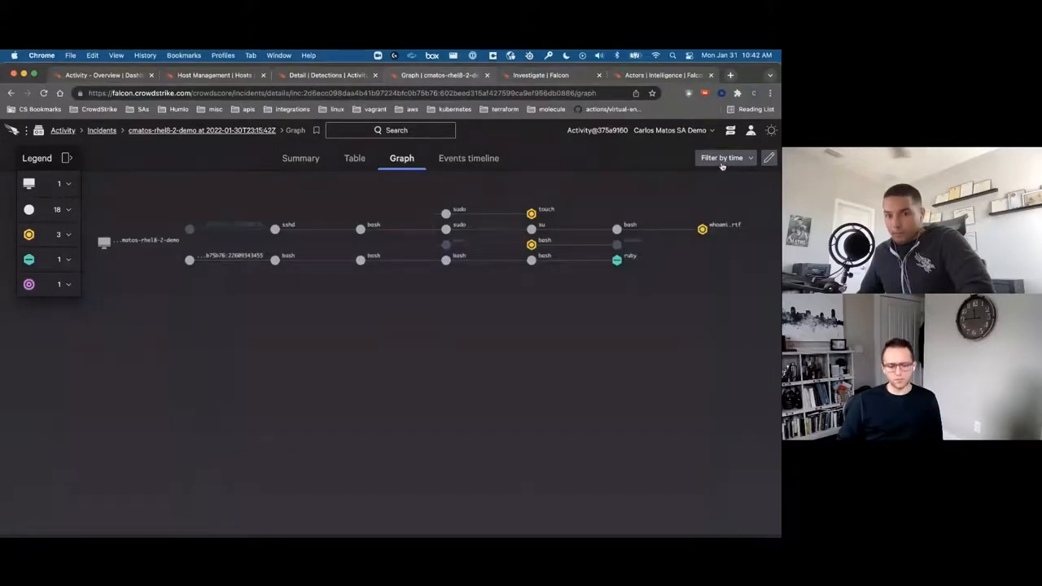
mouse_move(407, 276)
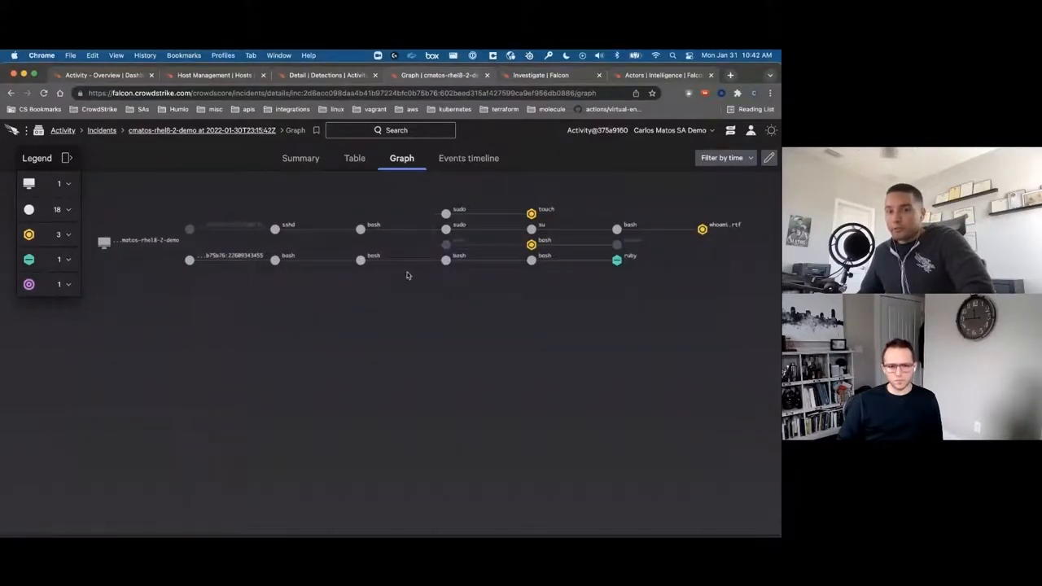
mouse_move(444, 311)
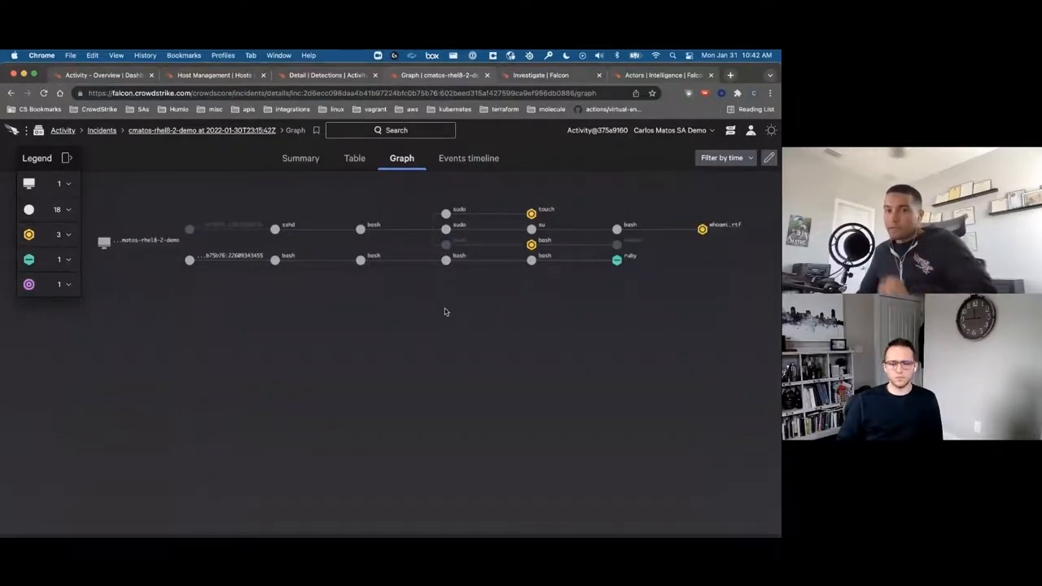
- Scroll the incident's Events timeline with Rootkit and Process Injection detections, then open Linux Sensors dashboard
click(469, 158)
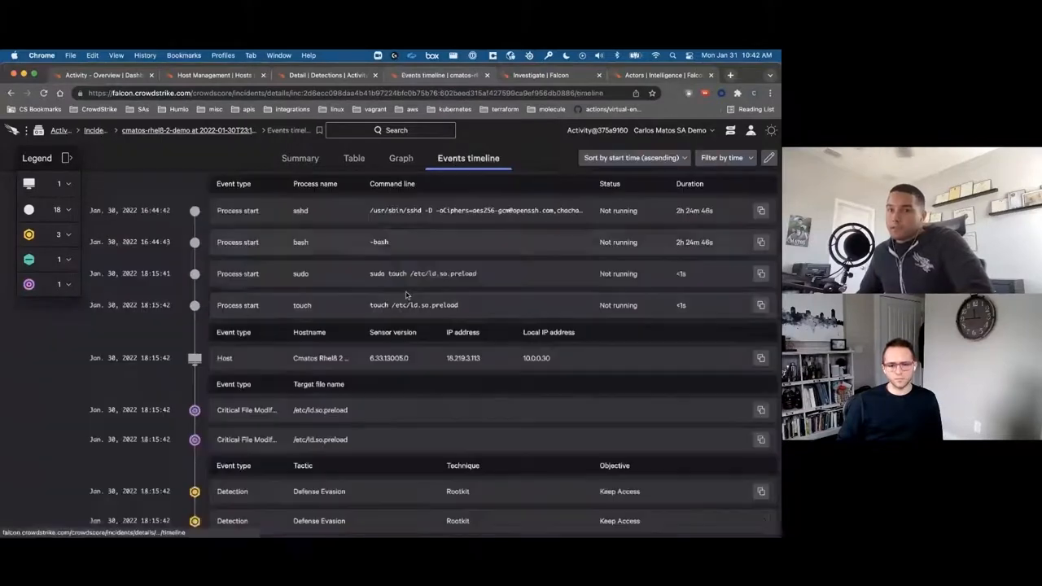
right_click(391, 301)
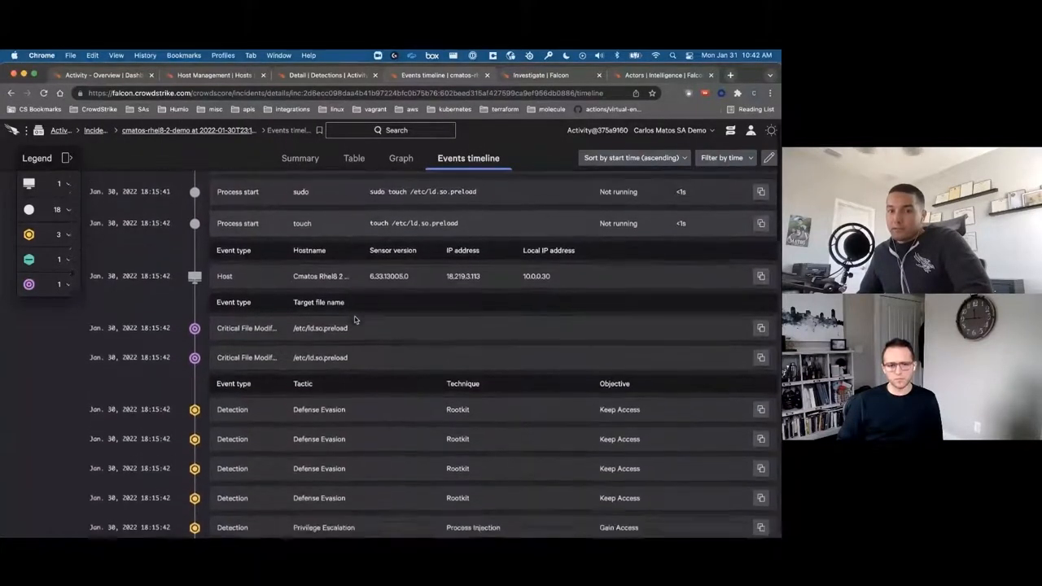
scroll(down, 3)
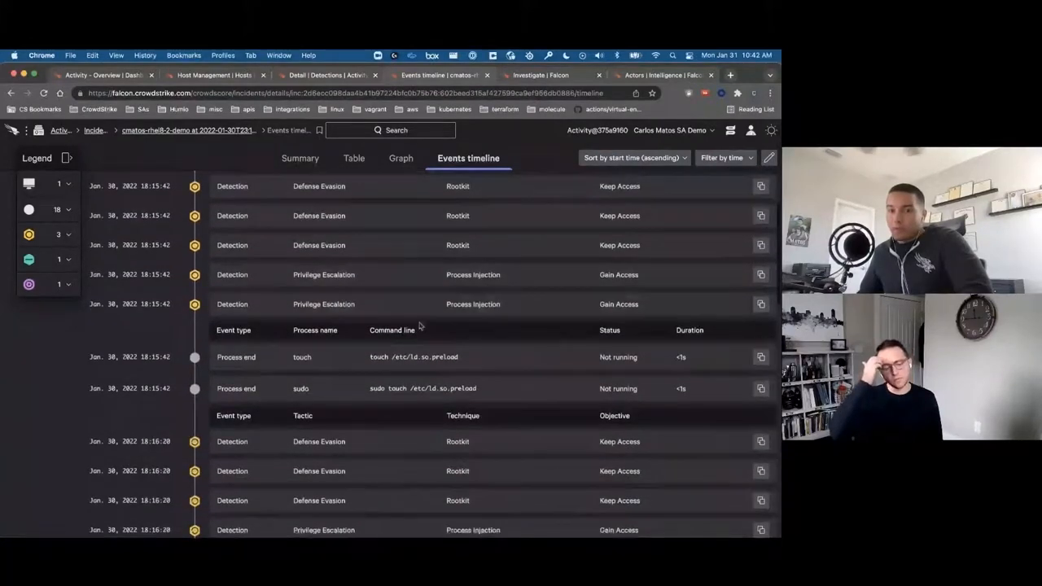
click(529, 75)
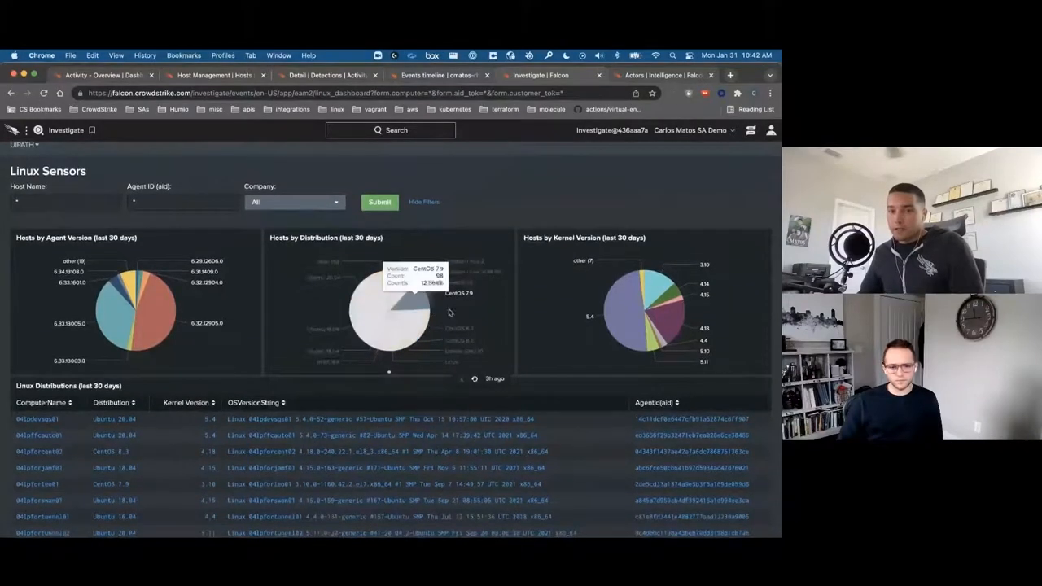
mouse_move(378, 280)
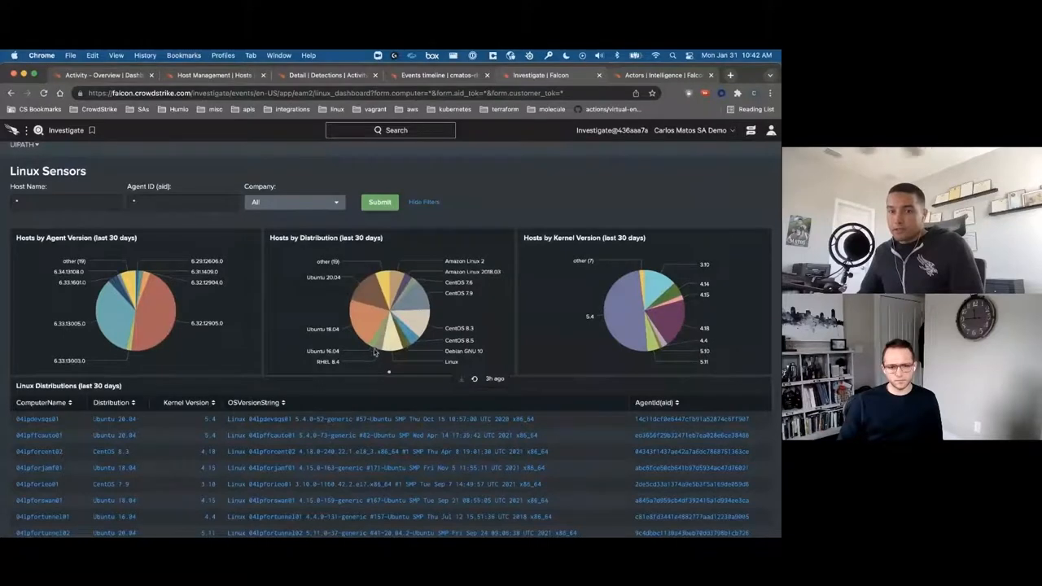
mouse_move(377, 349)
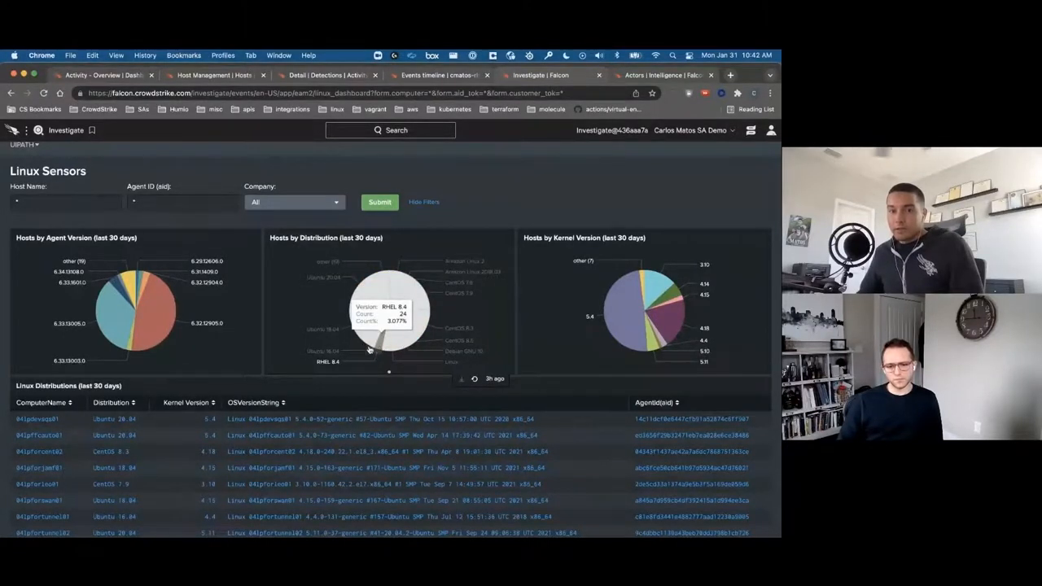
scroll(down, 3)
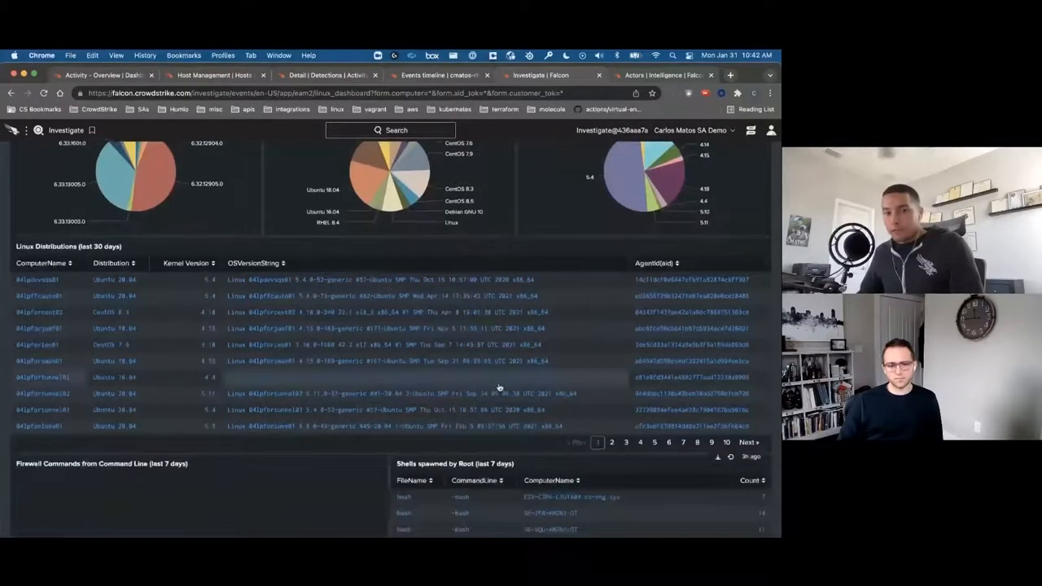
scroll(down, 3)
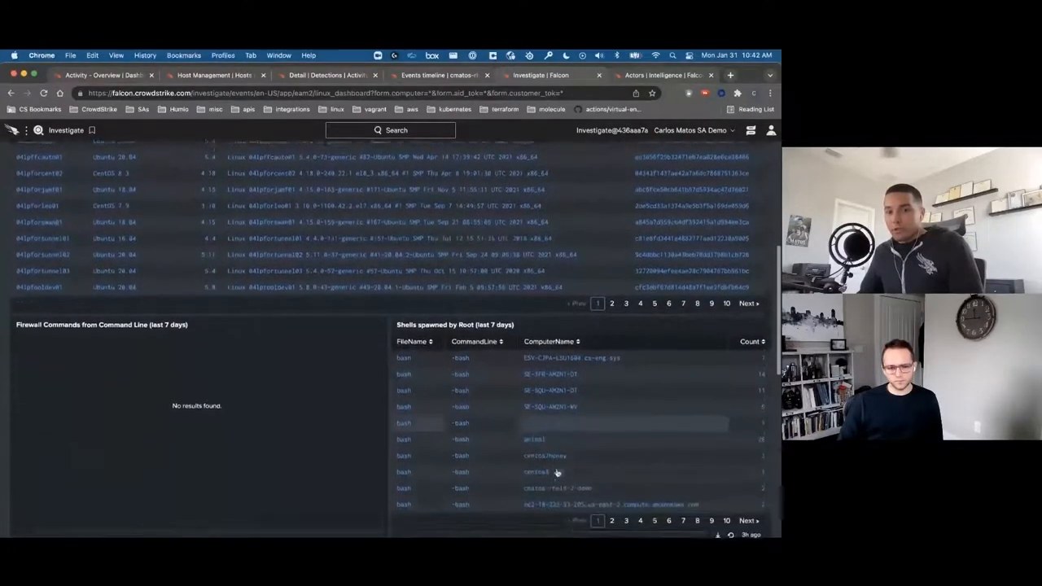
scroll(down, 3)
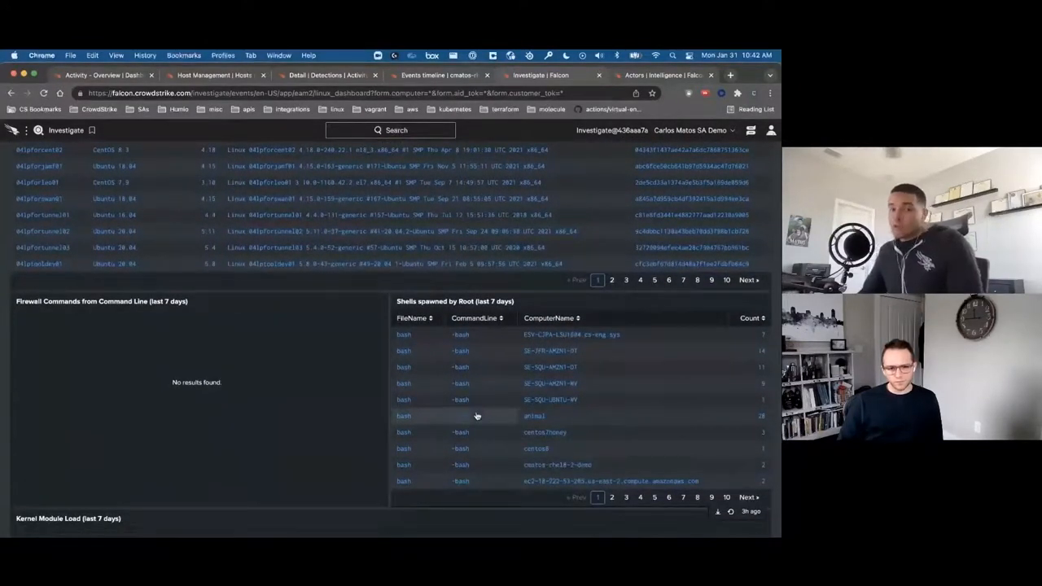
mouse_move(492, 422)
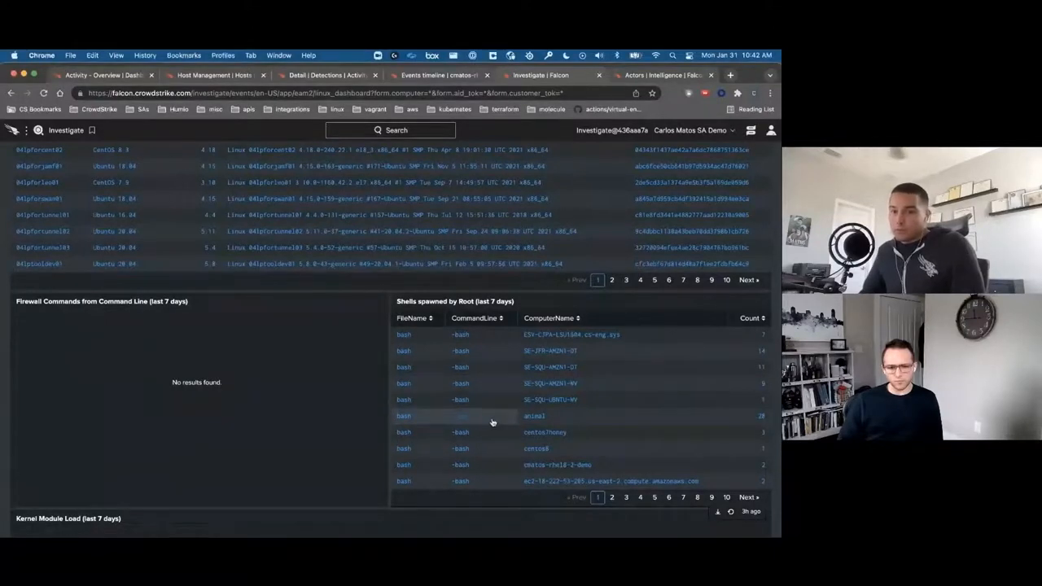
mouse_move(579, 469)
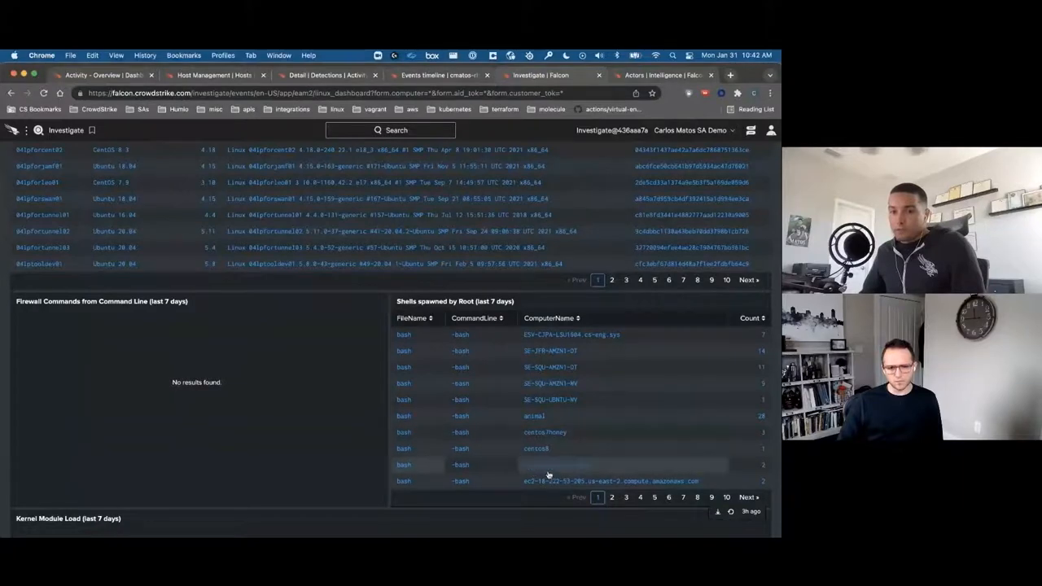
scroll(down, 3)
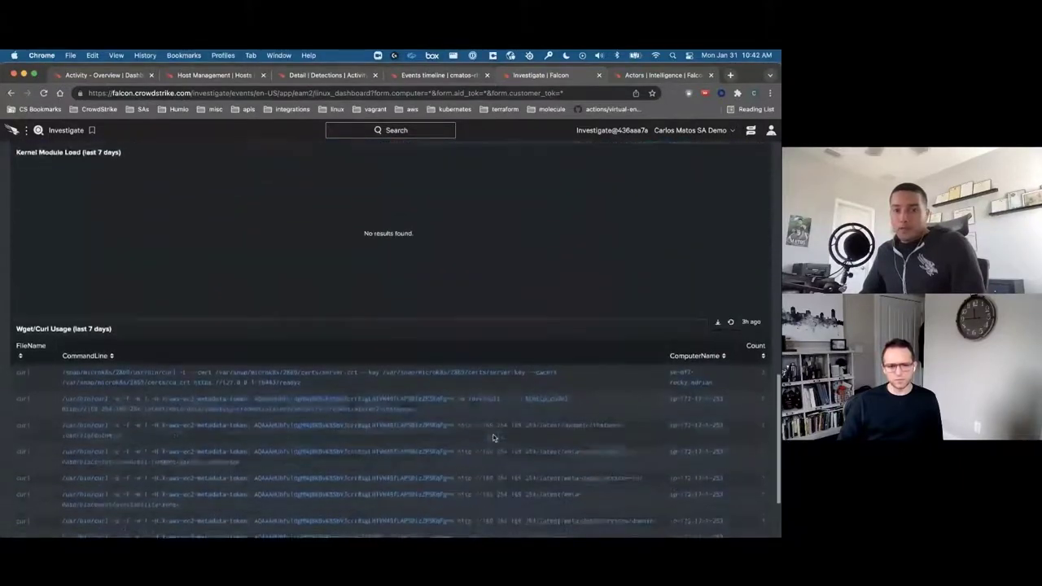
scroll(up, 3)
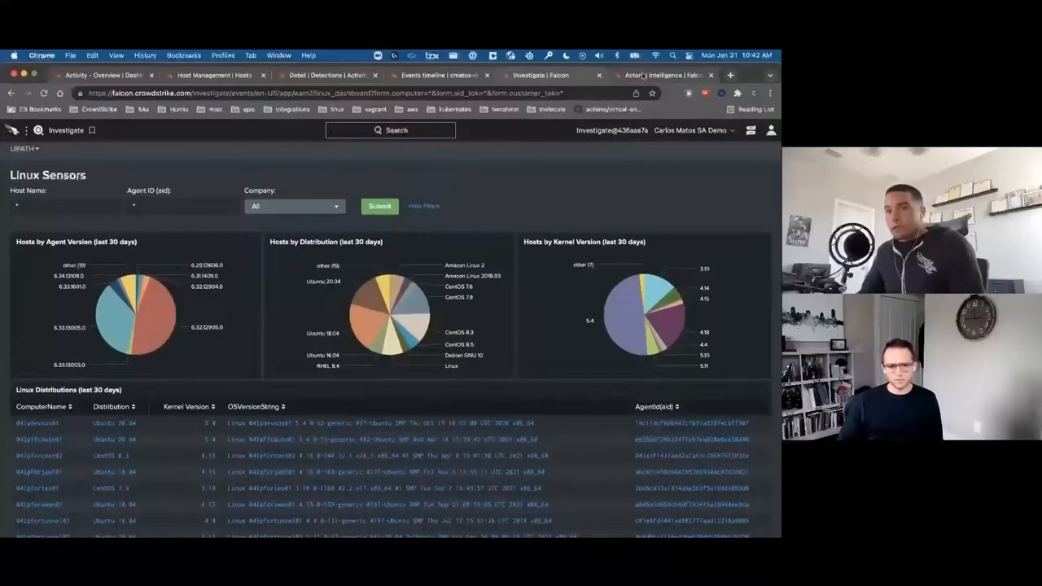
click(660, 75)
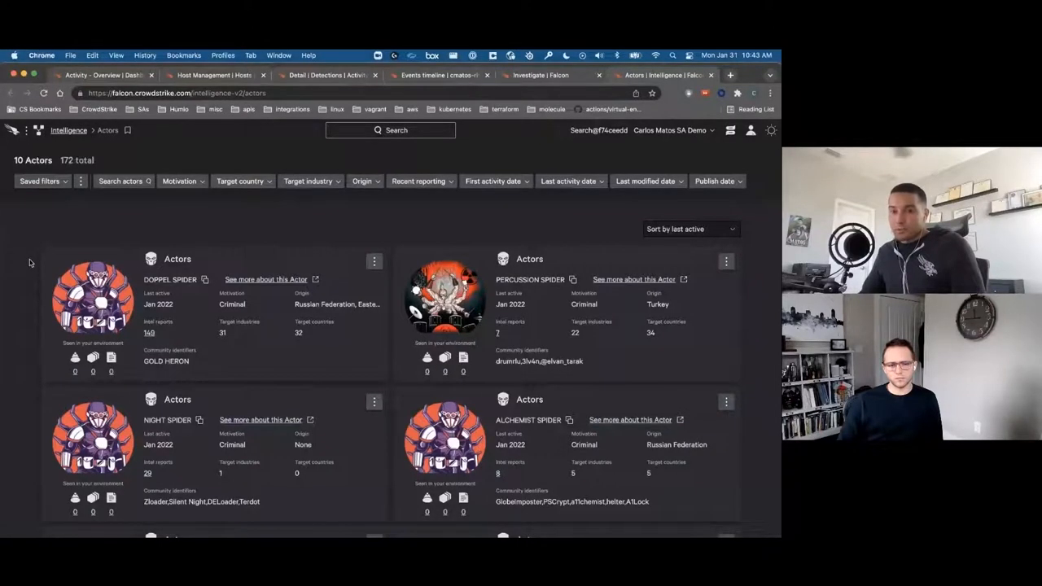
scroll(down, 3)
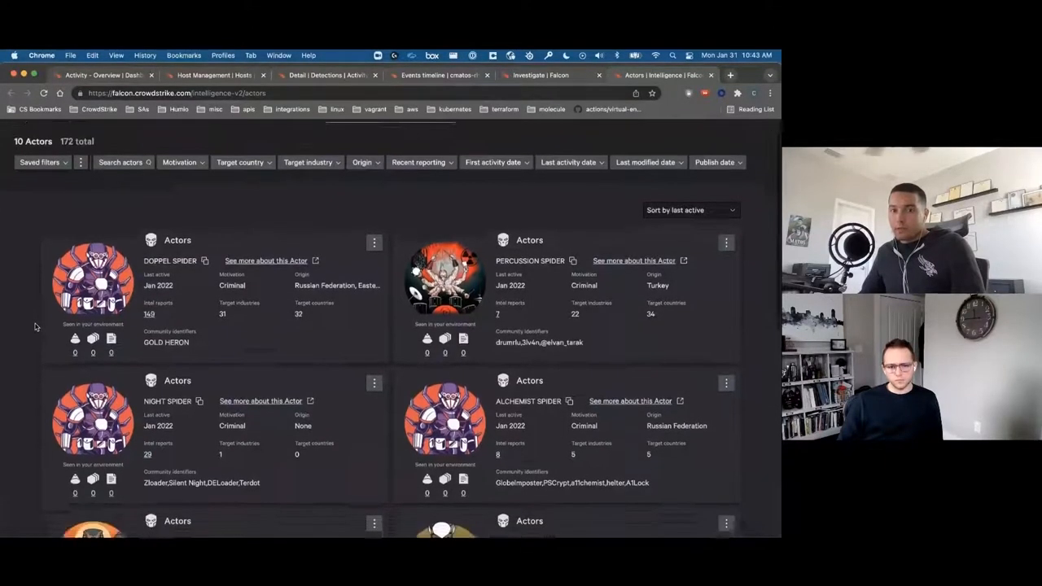
scroll(down, 3)
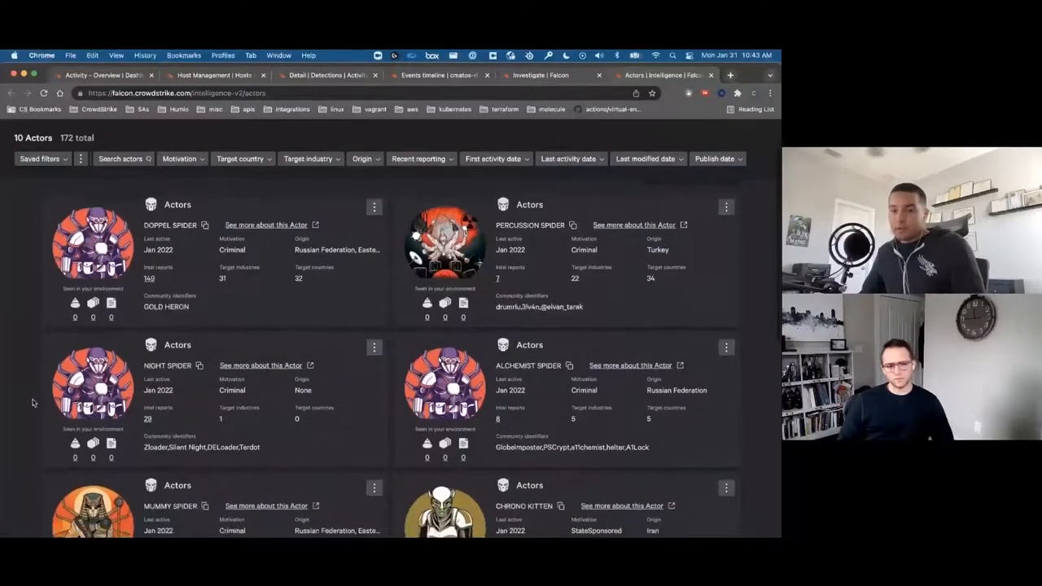
scroll(down, 3)
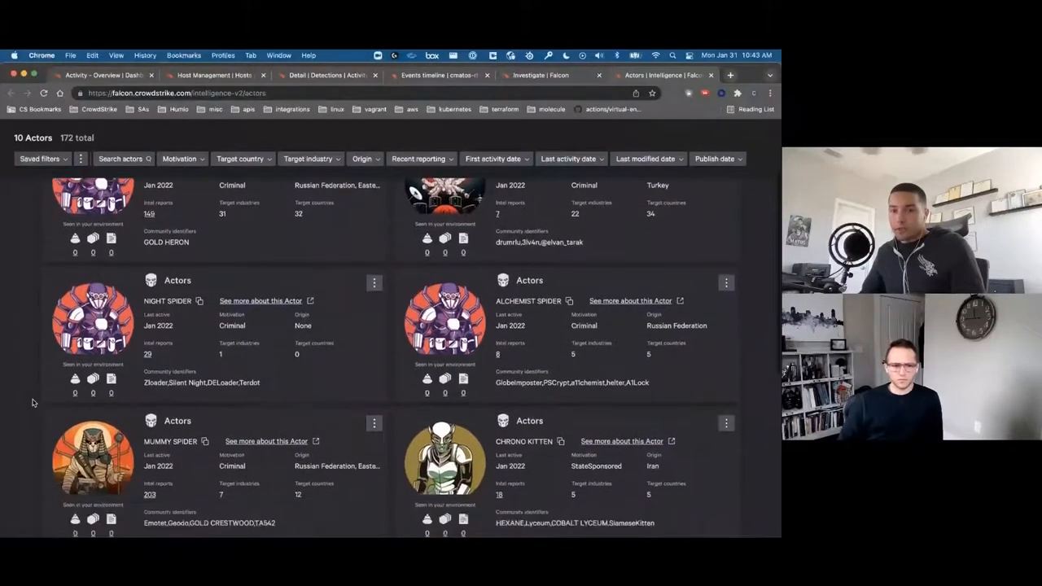
scroll(down, 3)
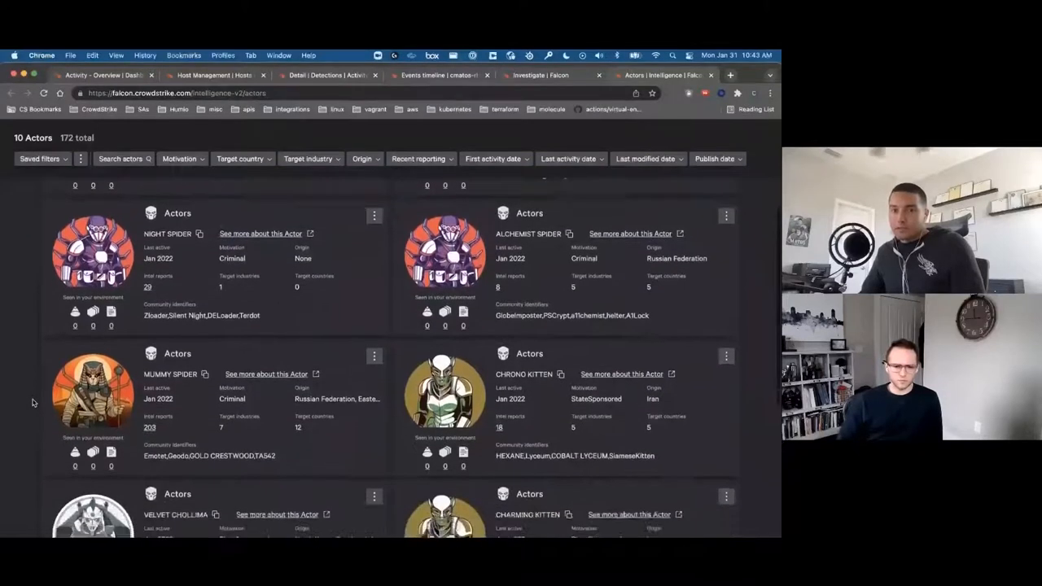
scroll(down, 3)
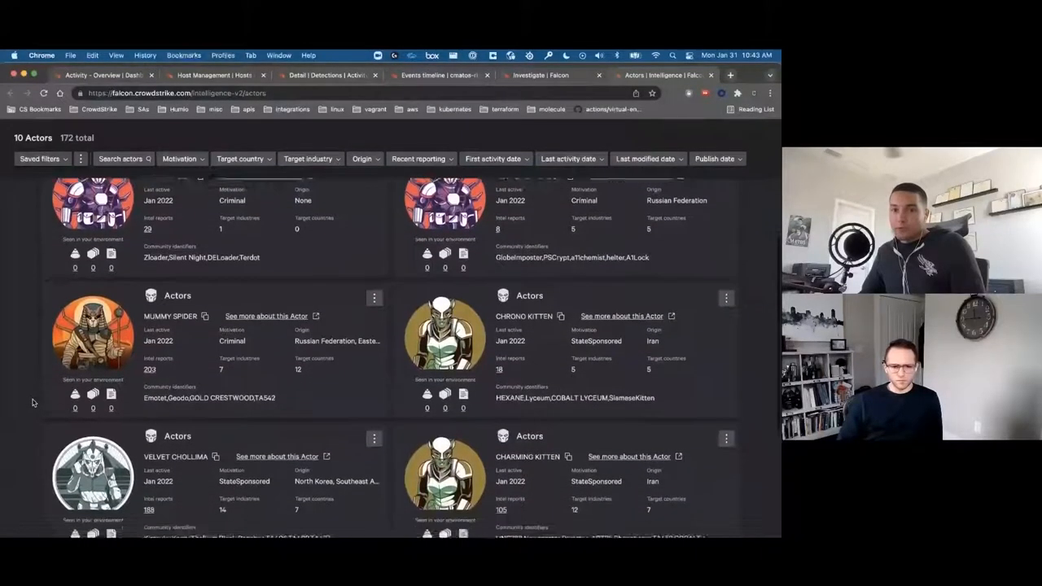
scroll(down, 3)
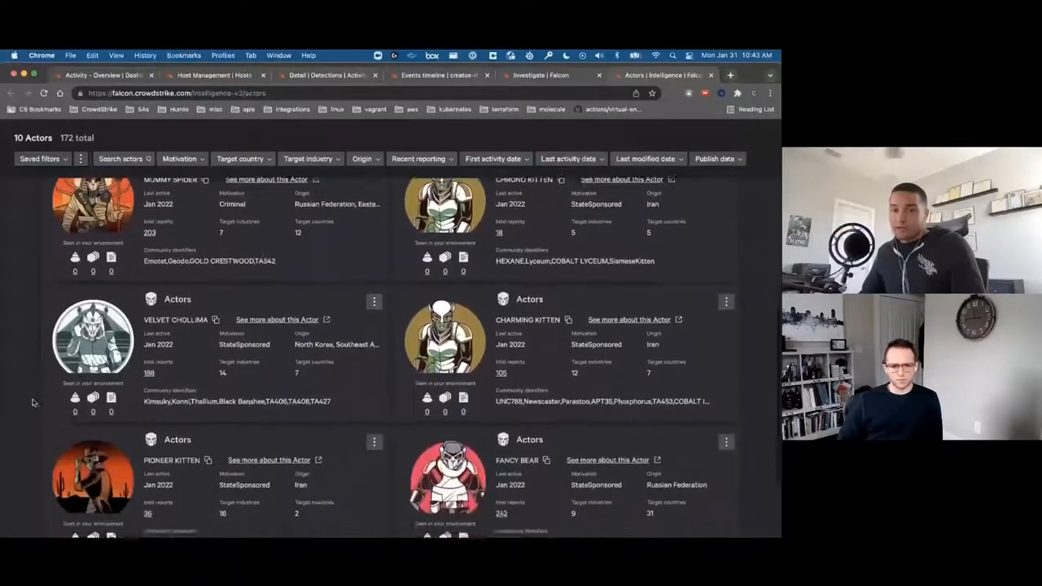
scroll(down, 3)
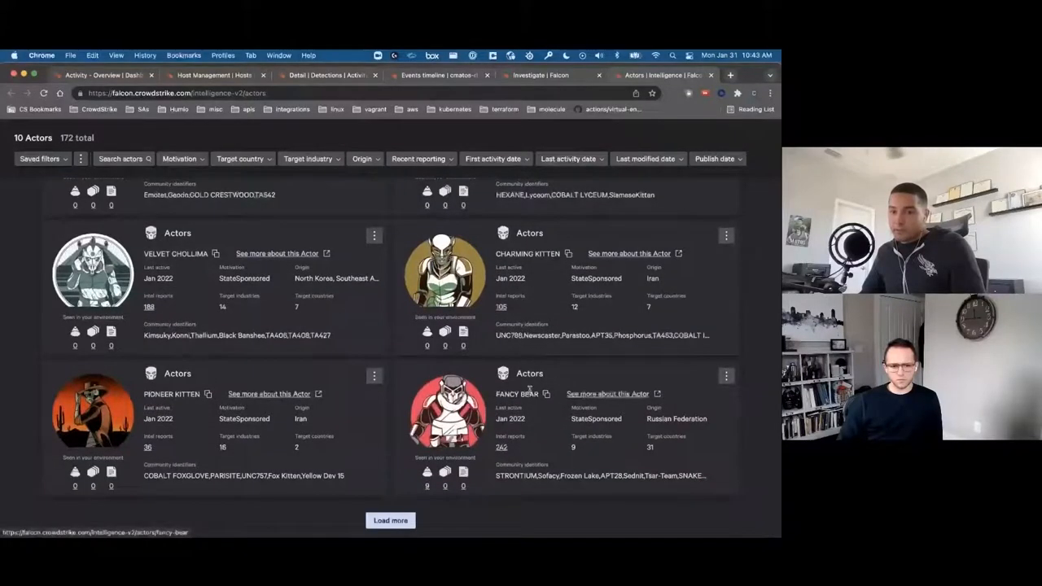
mouse_move(427, 472)
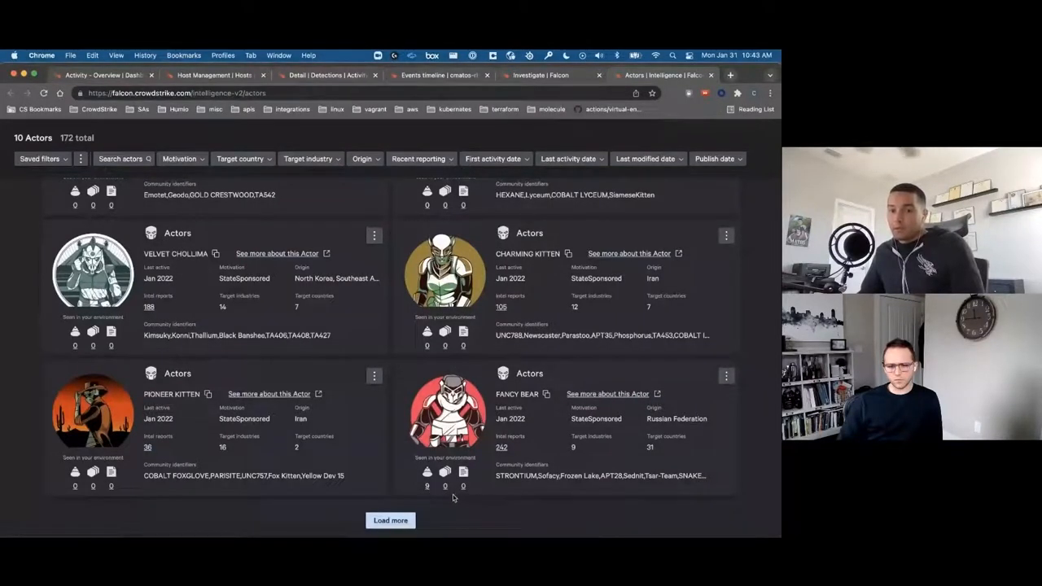
mouse_move(427, 474)
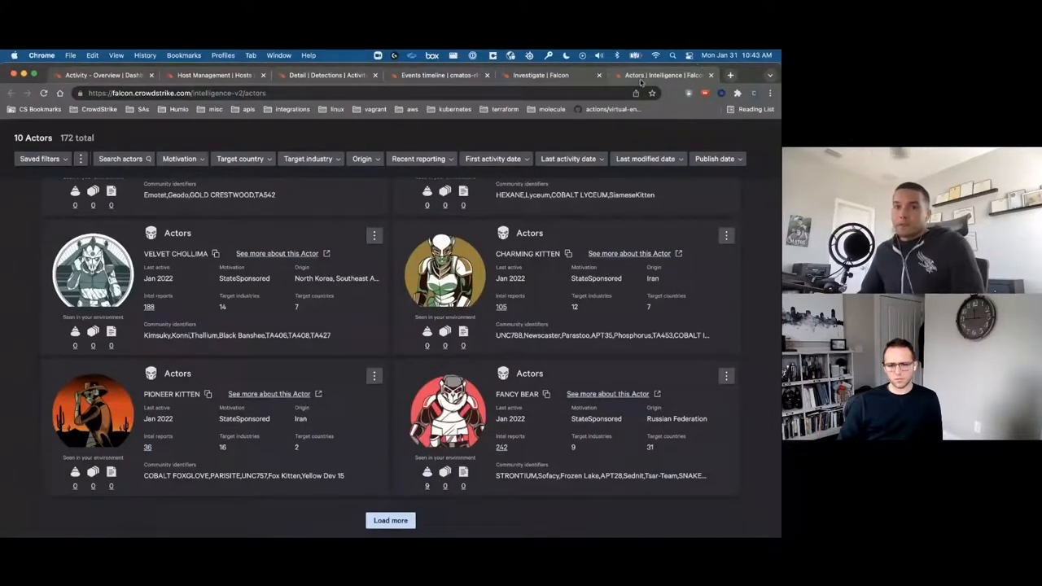
- Run the ad-hoc Ansible shell command 'touch /etc/ld.so.preload; chgrp 0 /etc/ld.so.preload' -b on the rhel_test hosts
click(325, 75)
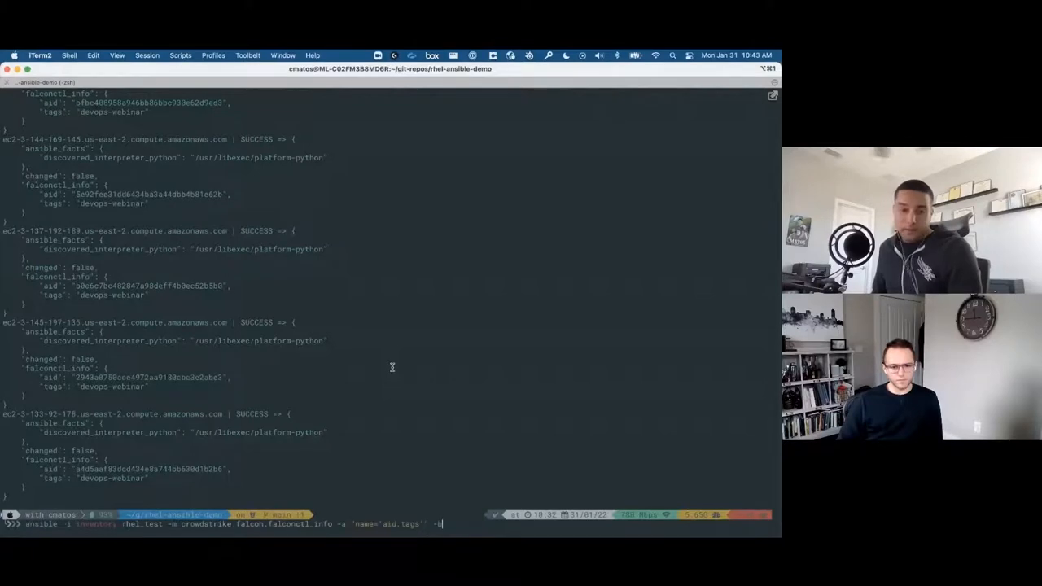
key(BackSpace)
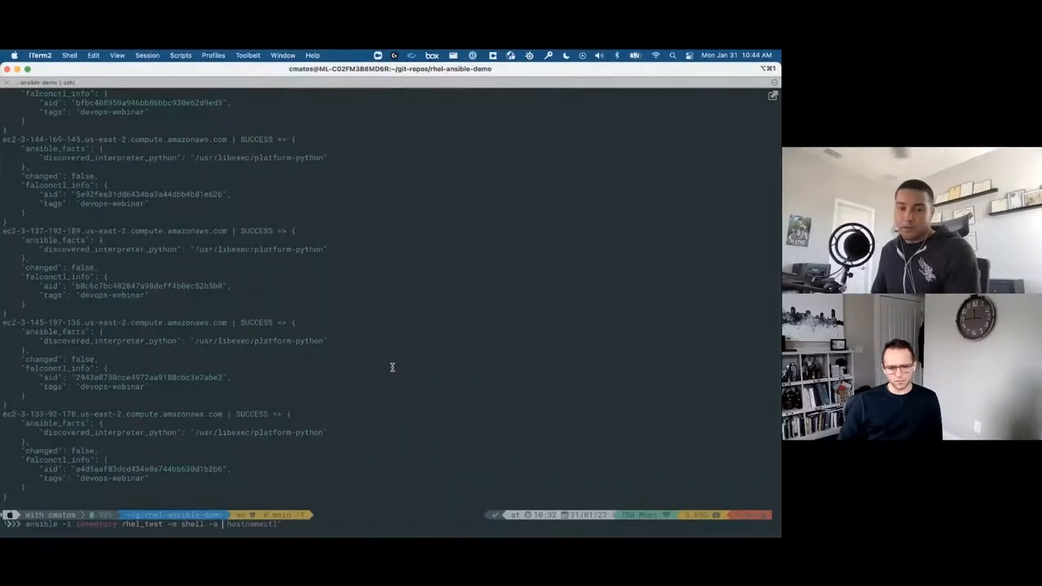
key(Backspace)
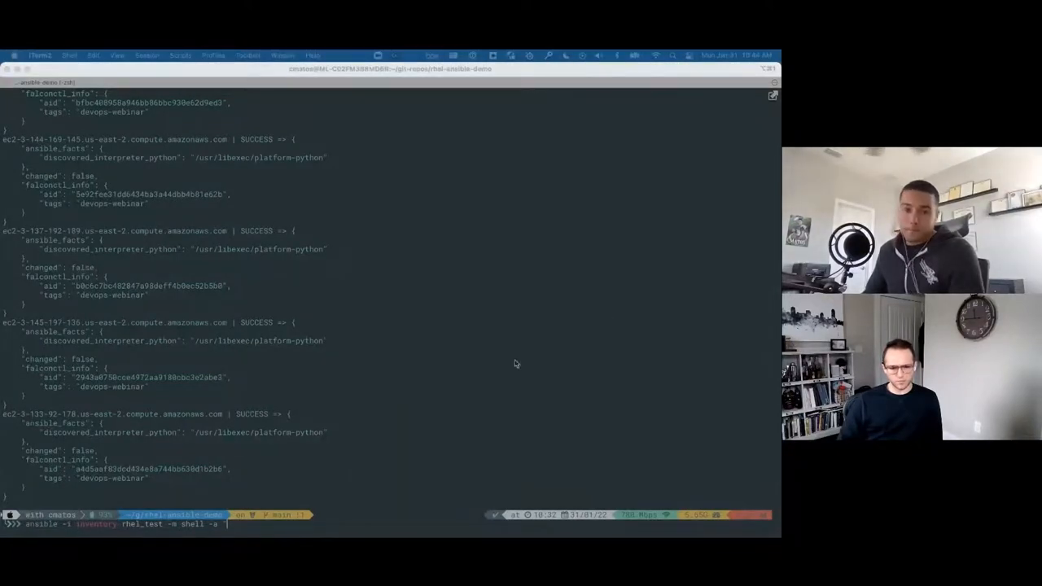
text(touch /etc/ld.so.preload; chgrp 0 /etc/ld.so.preload')
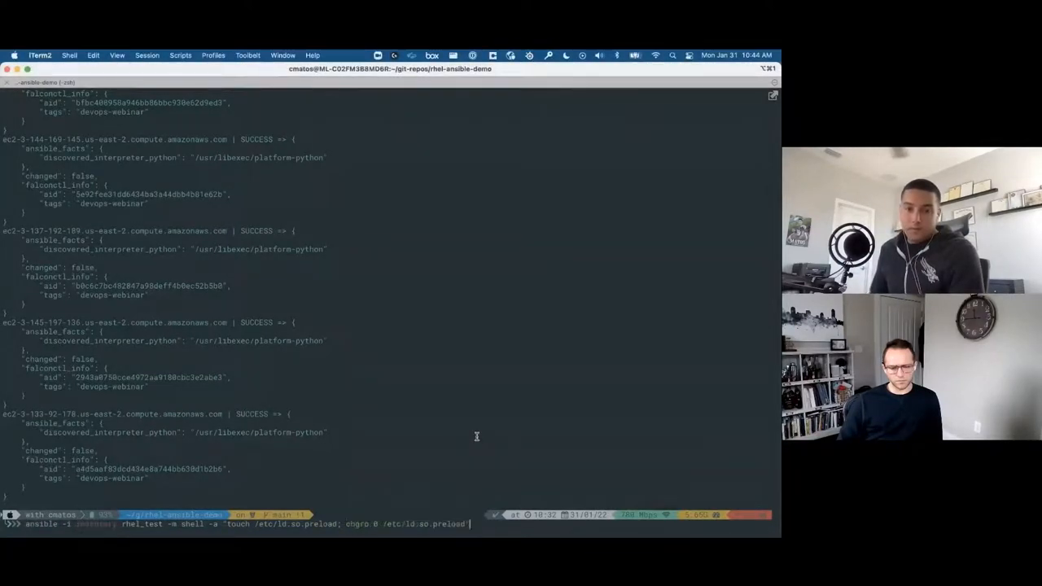
text(-b)
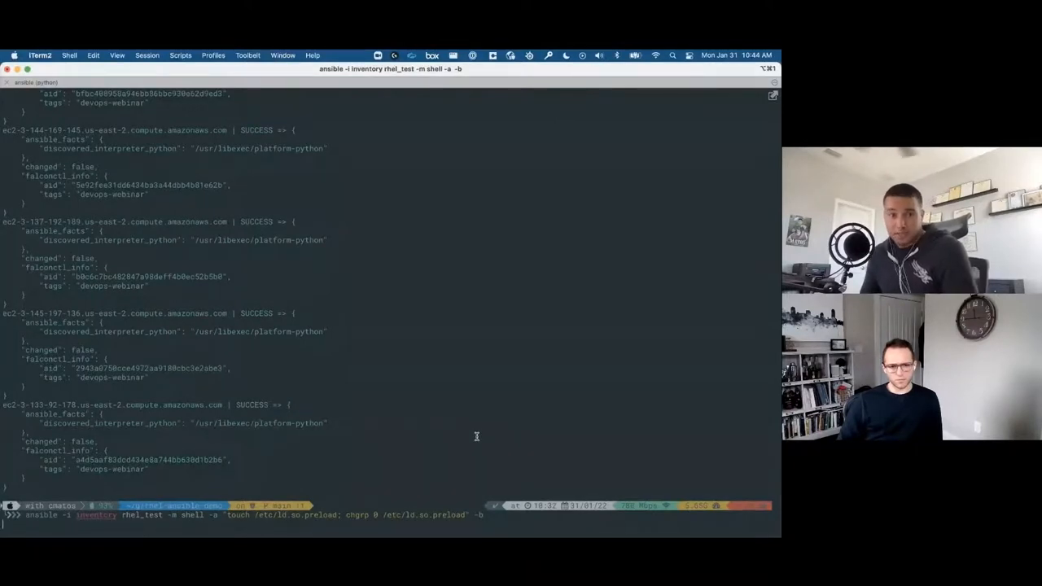
key(Return)
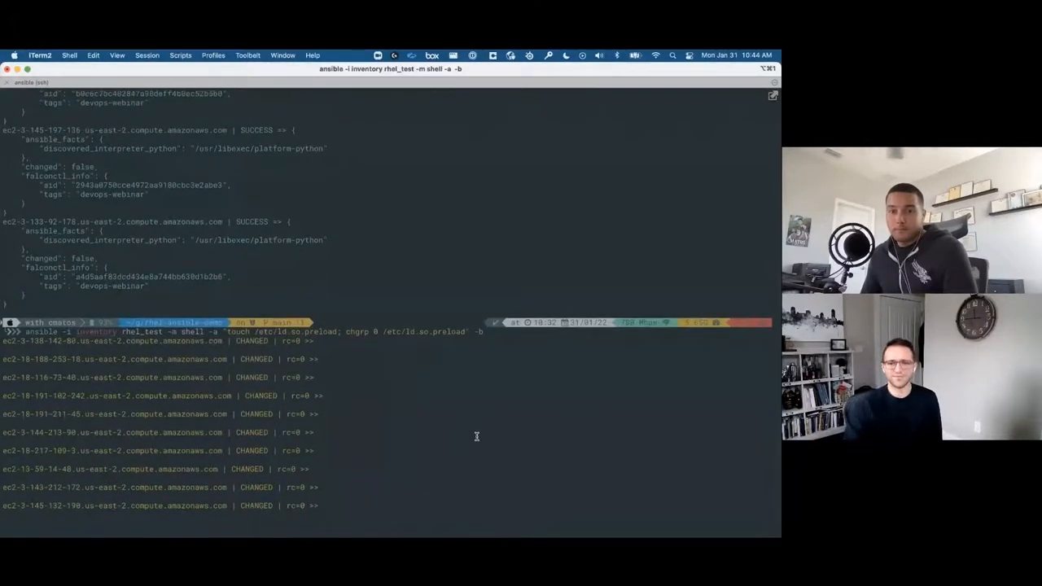
scroll(down, 3)
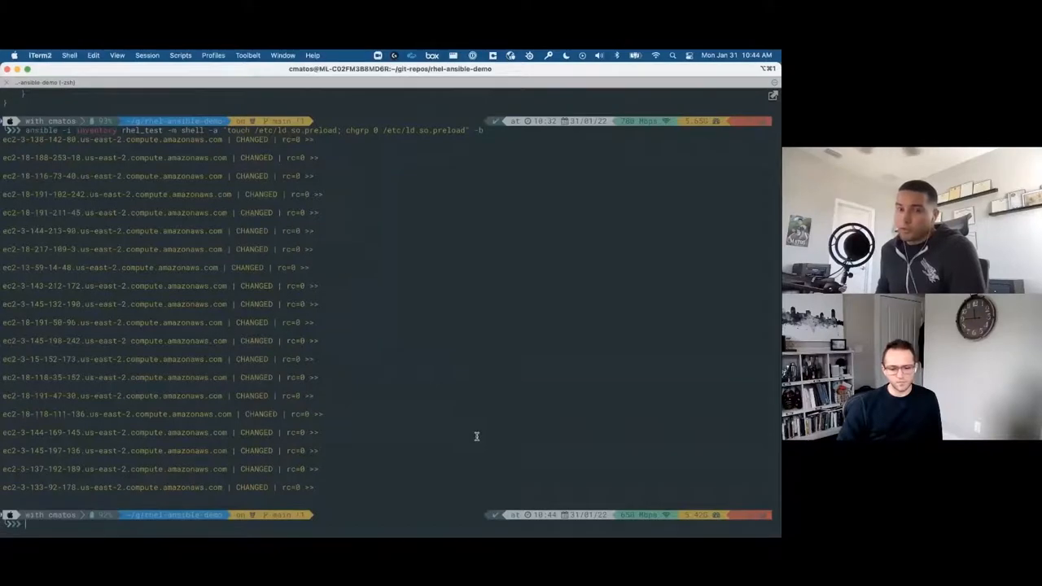
mouse_move(697, 392)
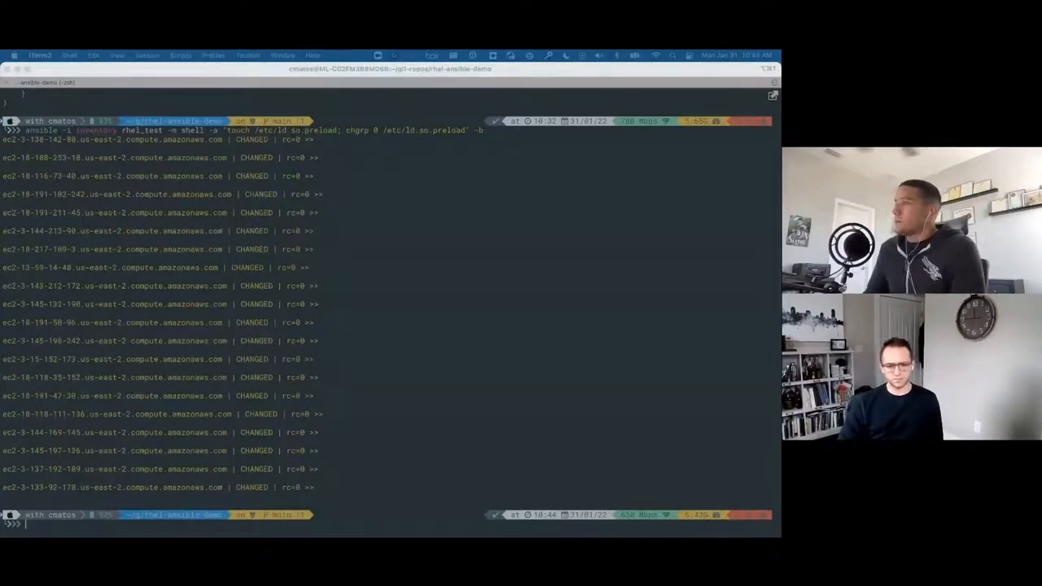
text(ansible -i inventory rhel_test -m shell -a 'touch /etc/ld.so.preload; chgrp 0 /etc/ld.so.preload' -b)
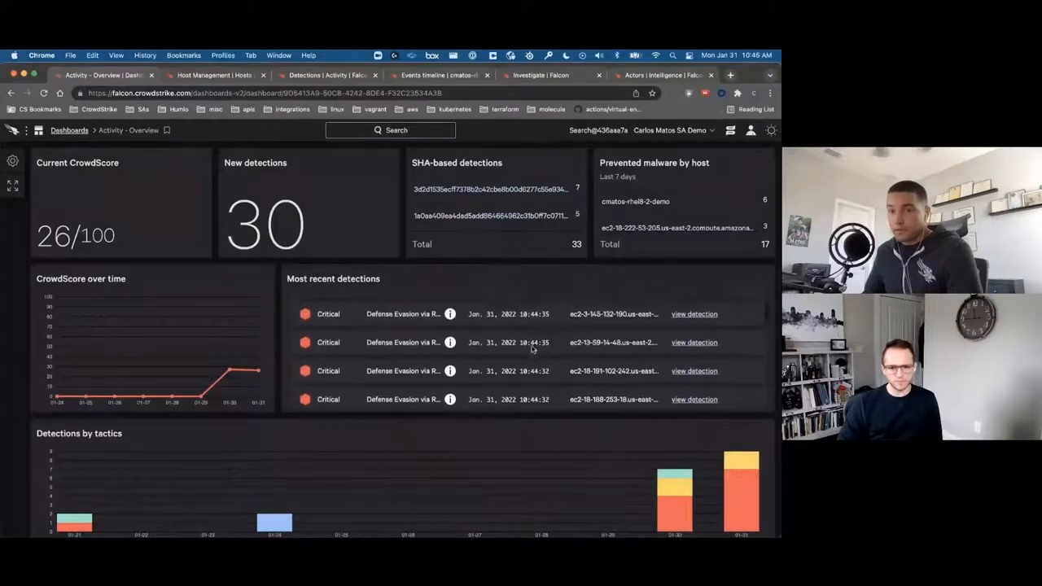
- Scroll the Activity dashboard to review Detections by tactics before bringing up the Detections list
scroll(down, 3)
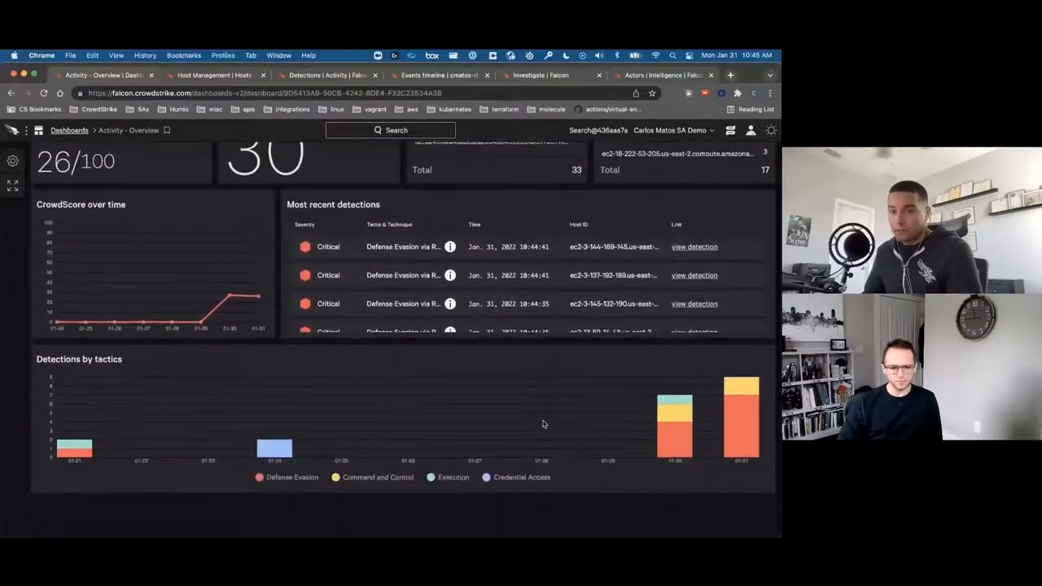
mouse_move(741, 446)
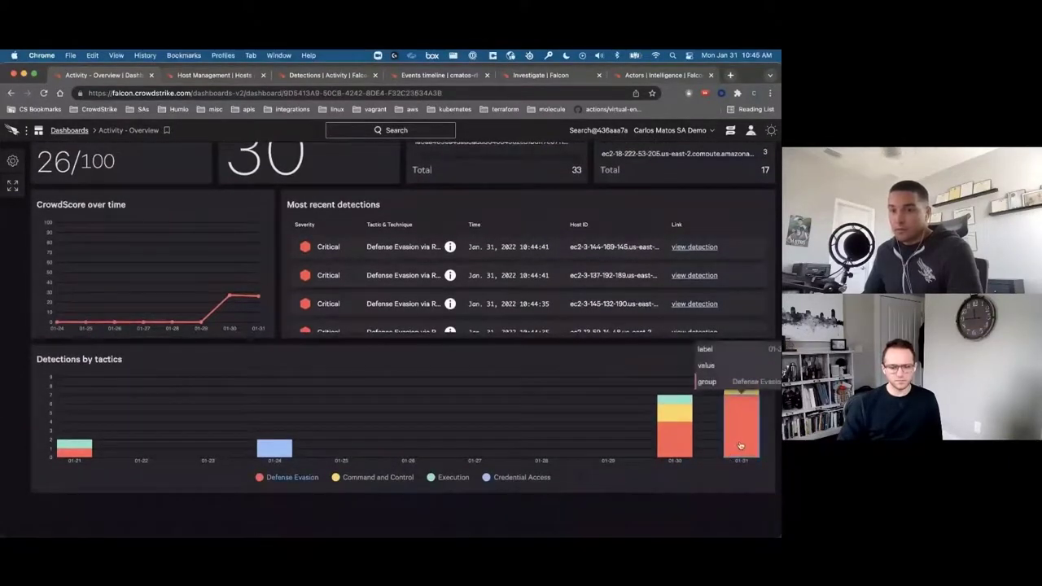
scroll(up, 3)
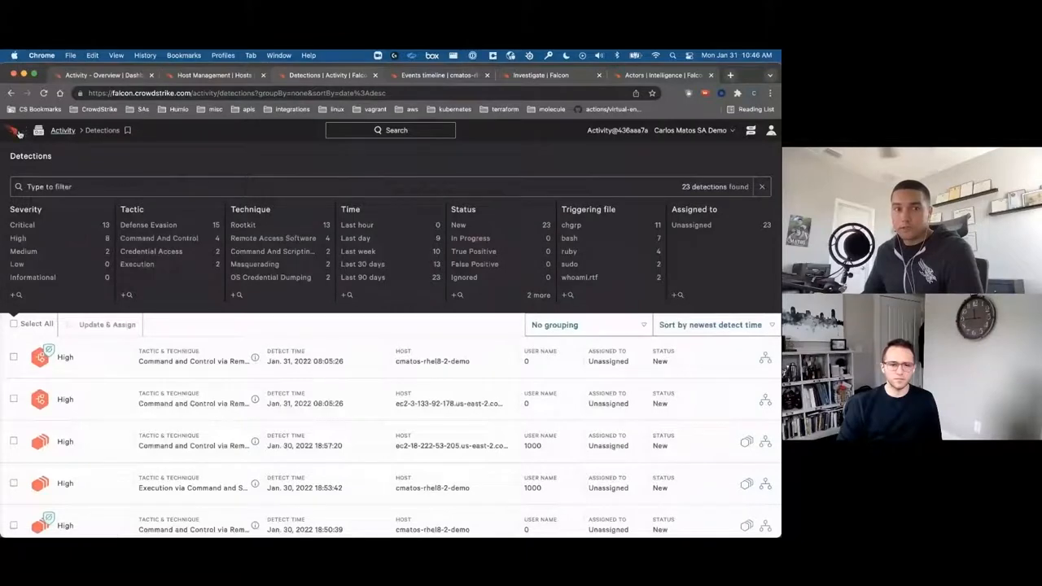
- Reload Activity > Detections and scroll the new critical Defense Evasion via Rootkit entries on the EC2 hosts
click(13, 130)
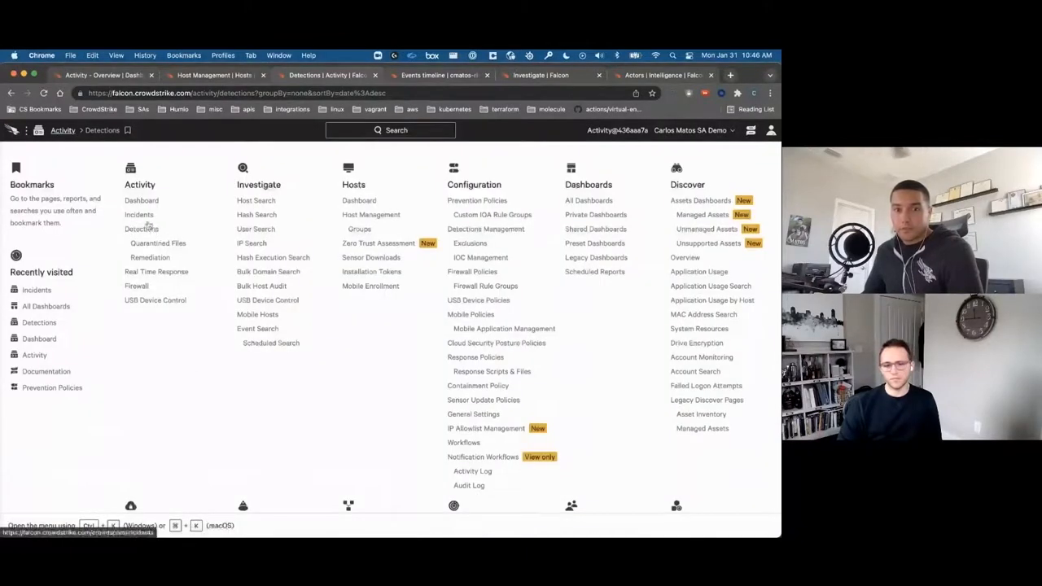
click(142, 228)
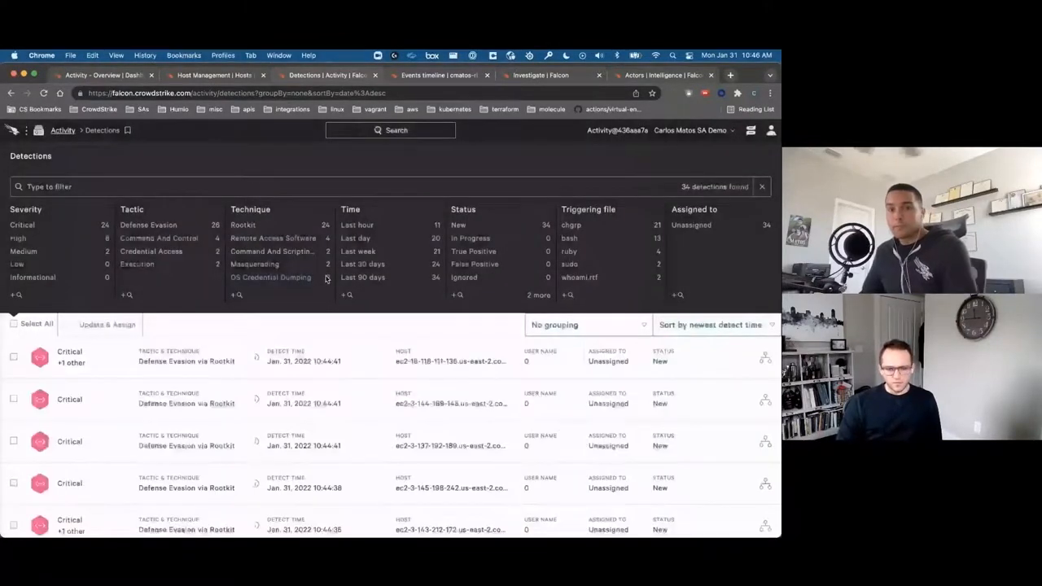
scroll(down, 3)
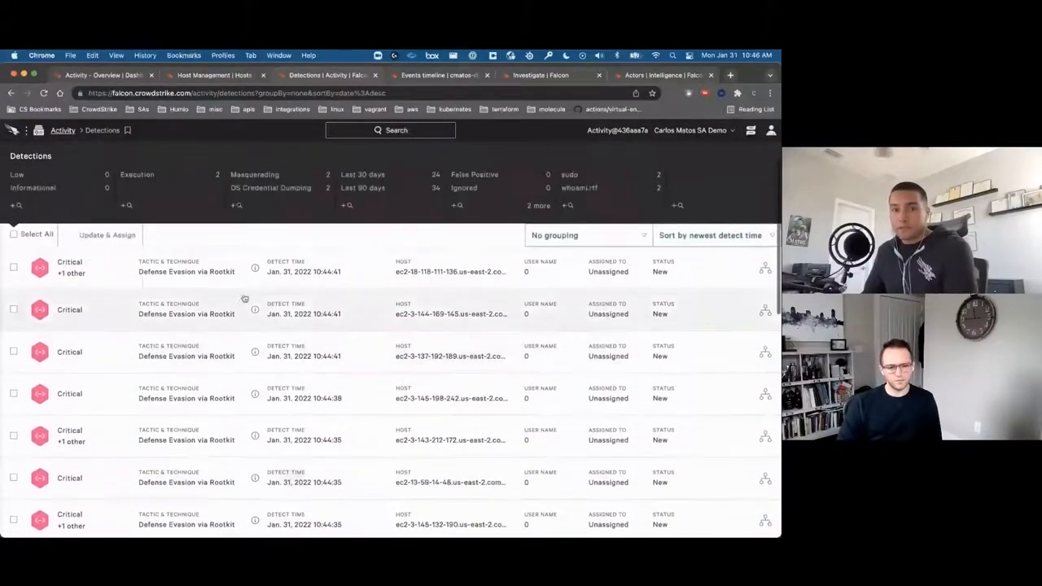
scroll(down, 3)
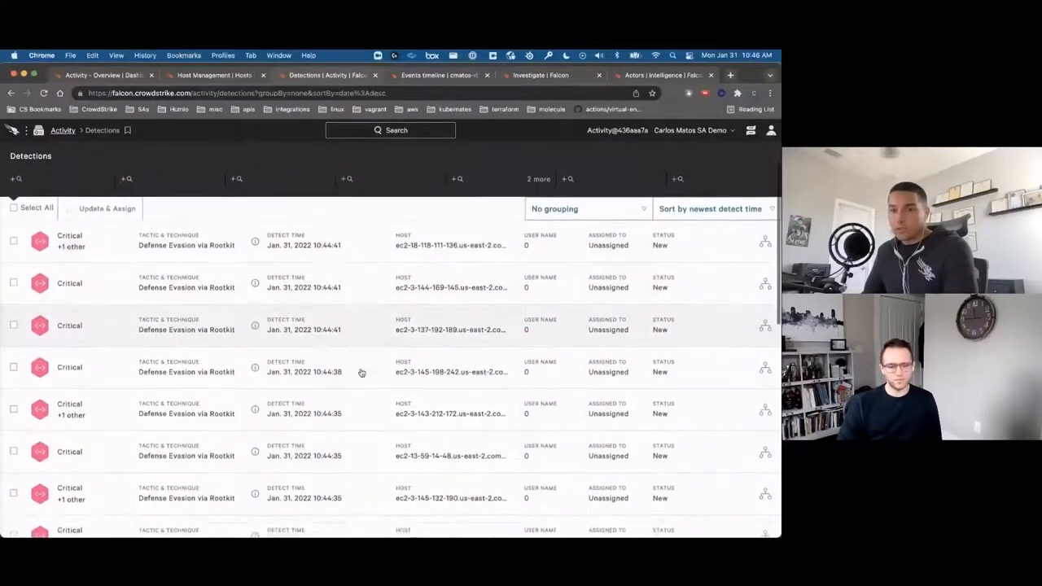
scroll(up, 3)
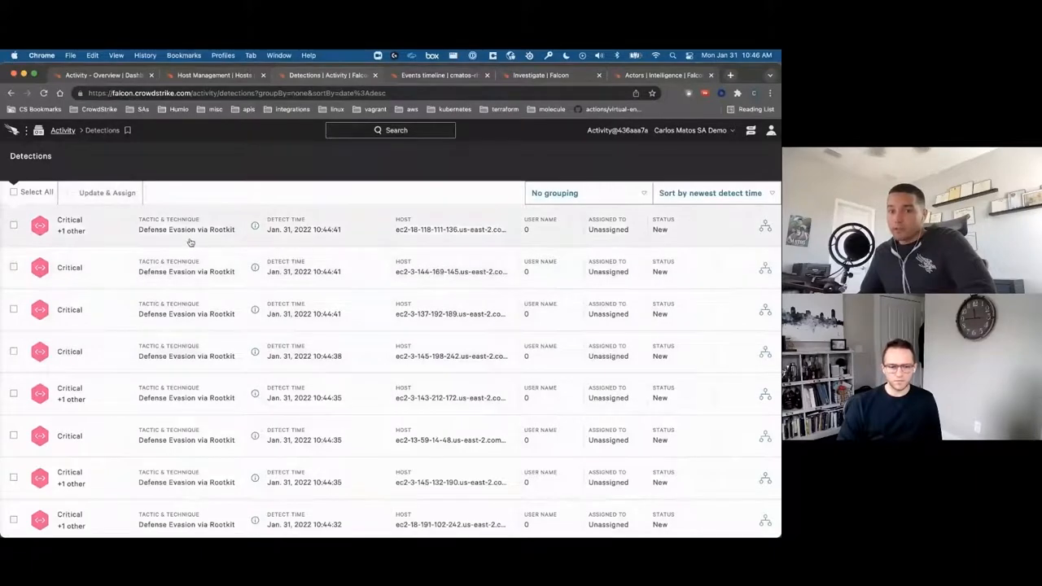
- View the top critical rootkit detection's process tree and JynxRootkitInstall execution details with the chgrp command
click(186, 228)
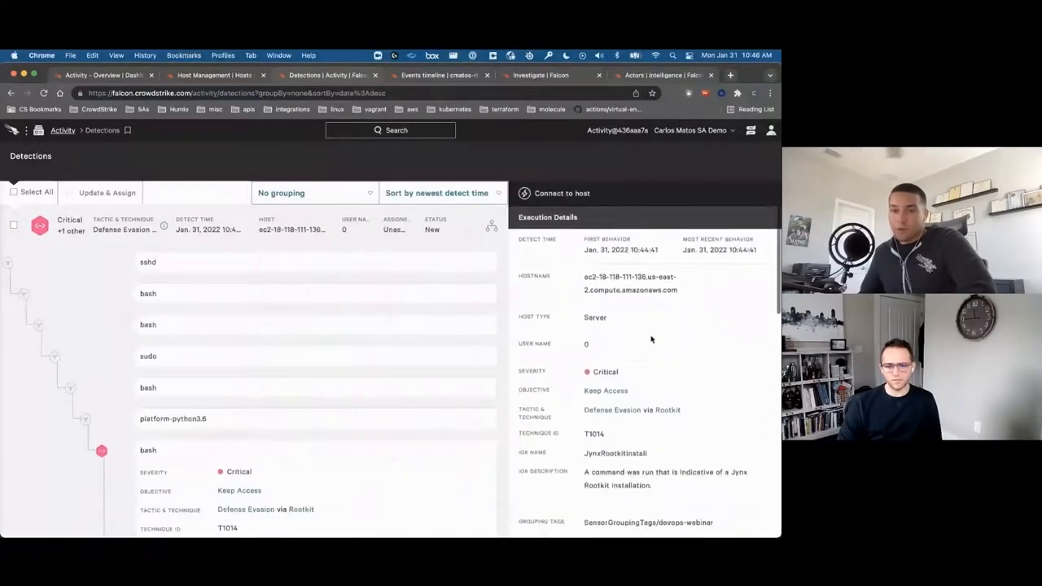
scroll(down, 3)
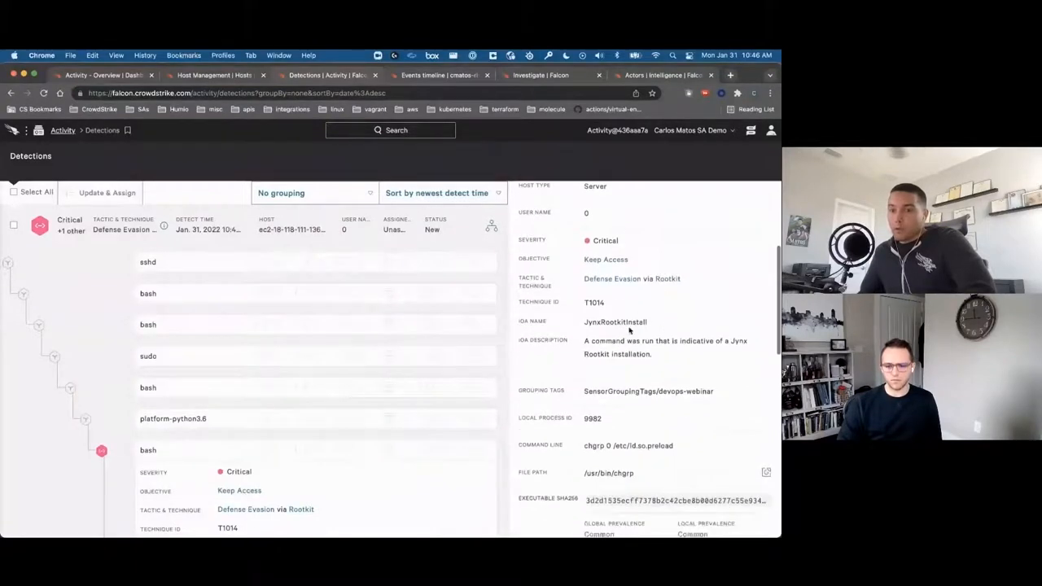
scroll(down, 3)
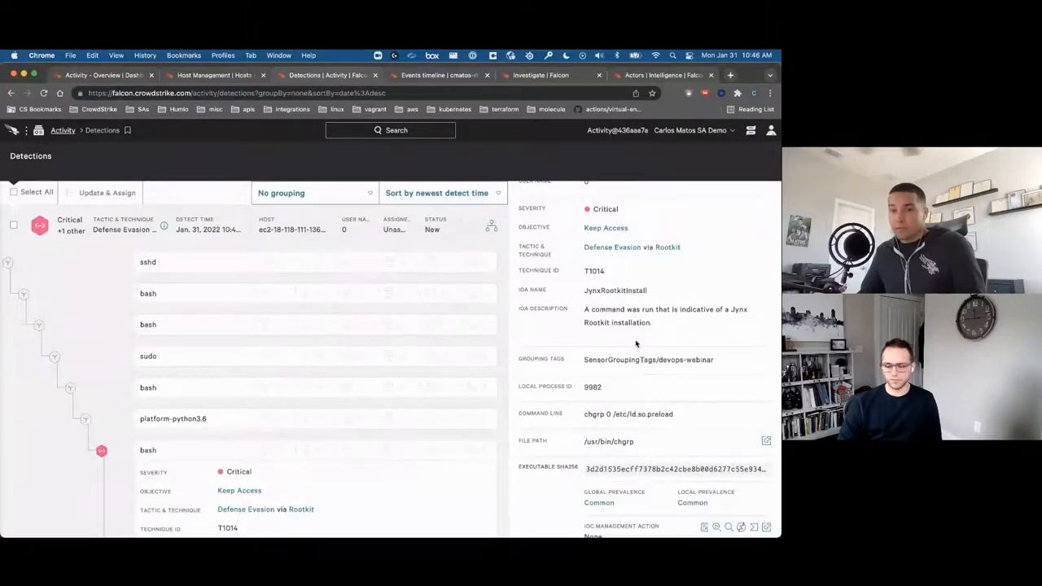
mouse_move(600, 388)
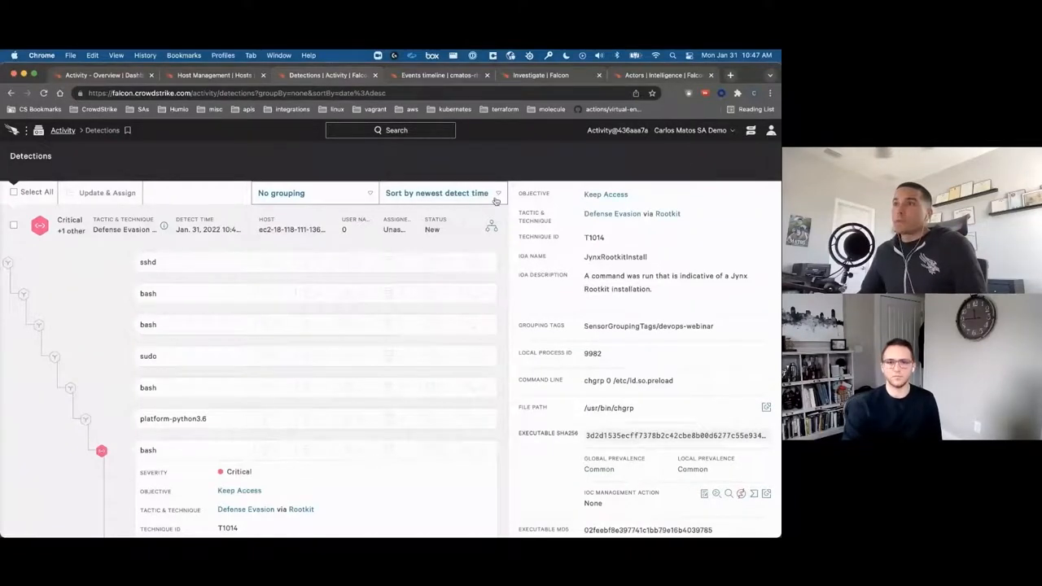
mouse_move(504, 408)
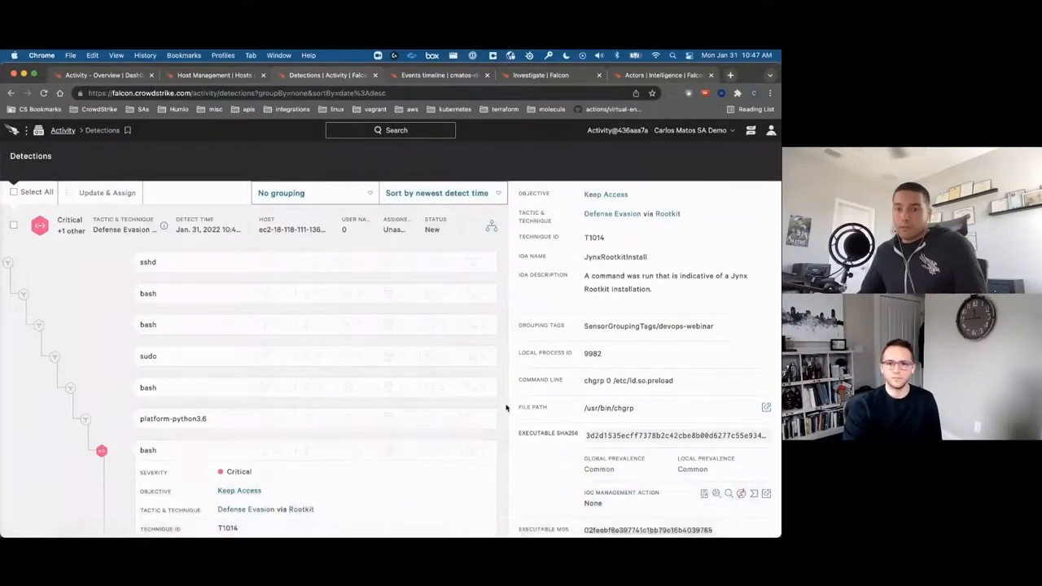